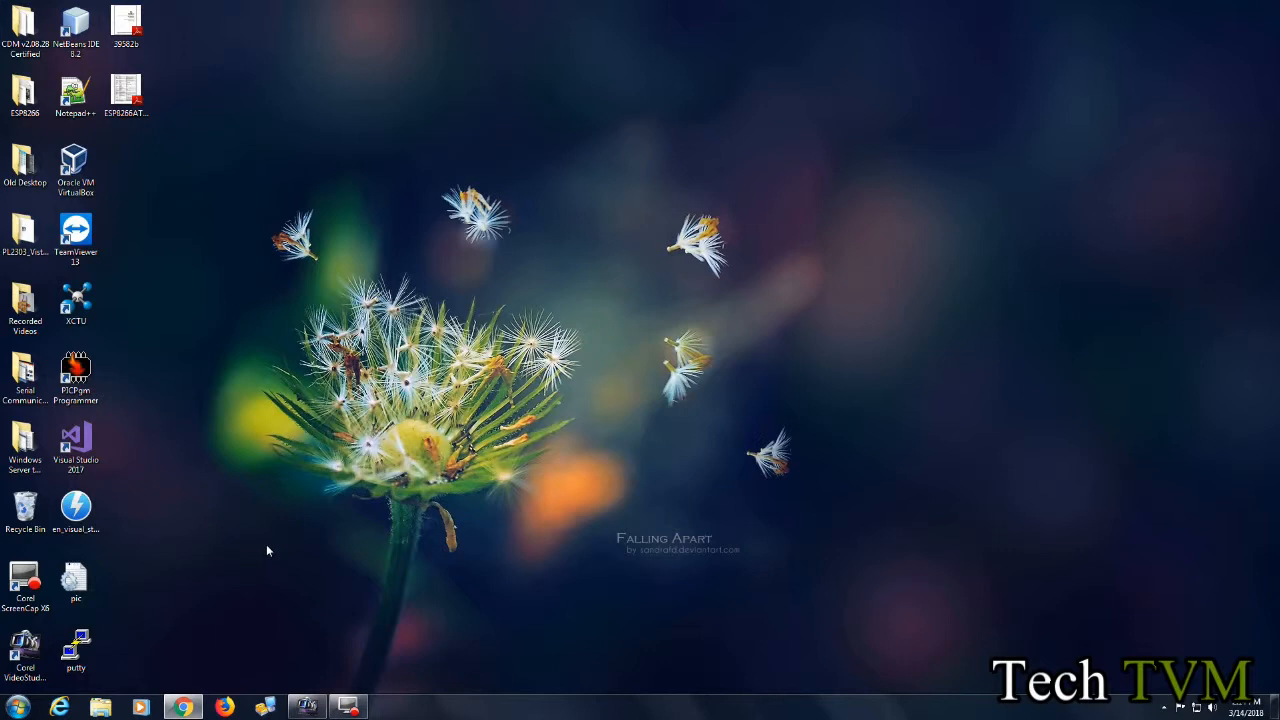
mouse_move(84, 648)
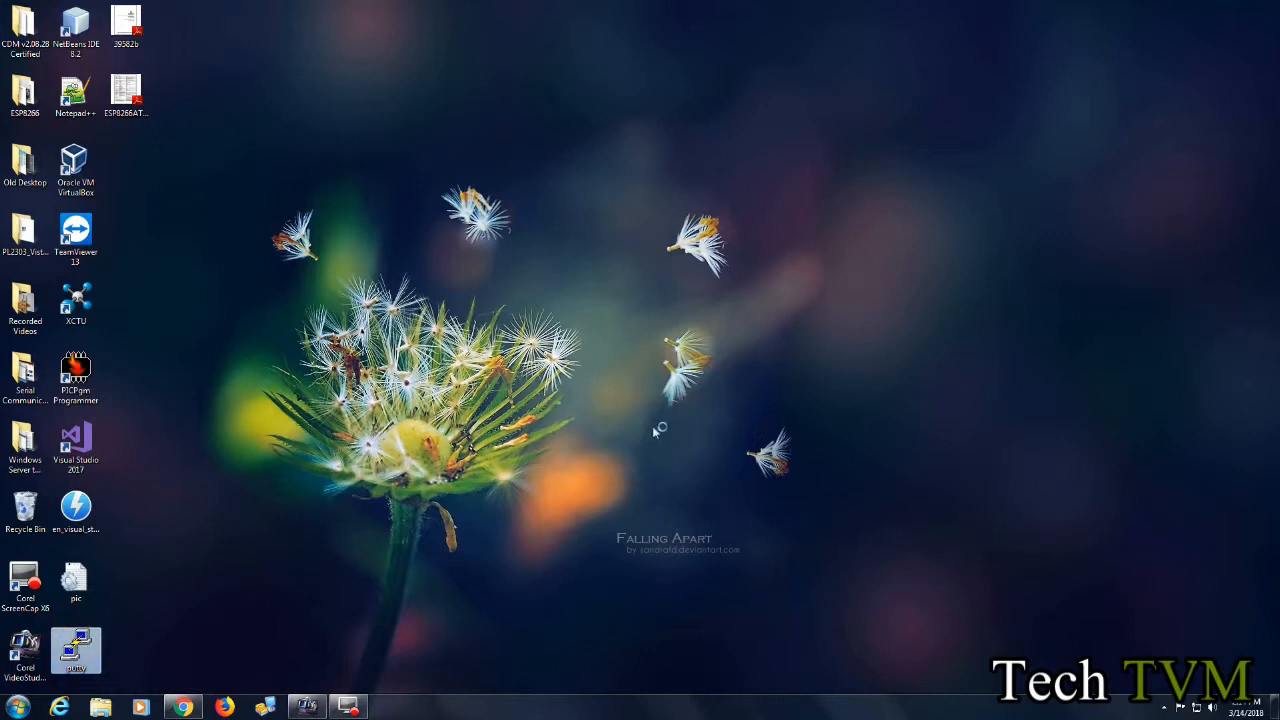
mouse_move(820, 385)
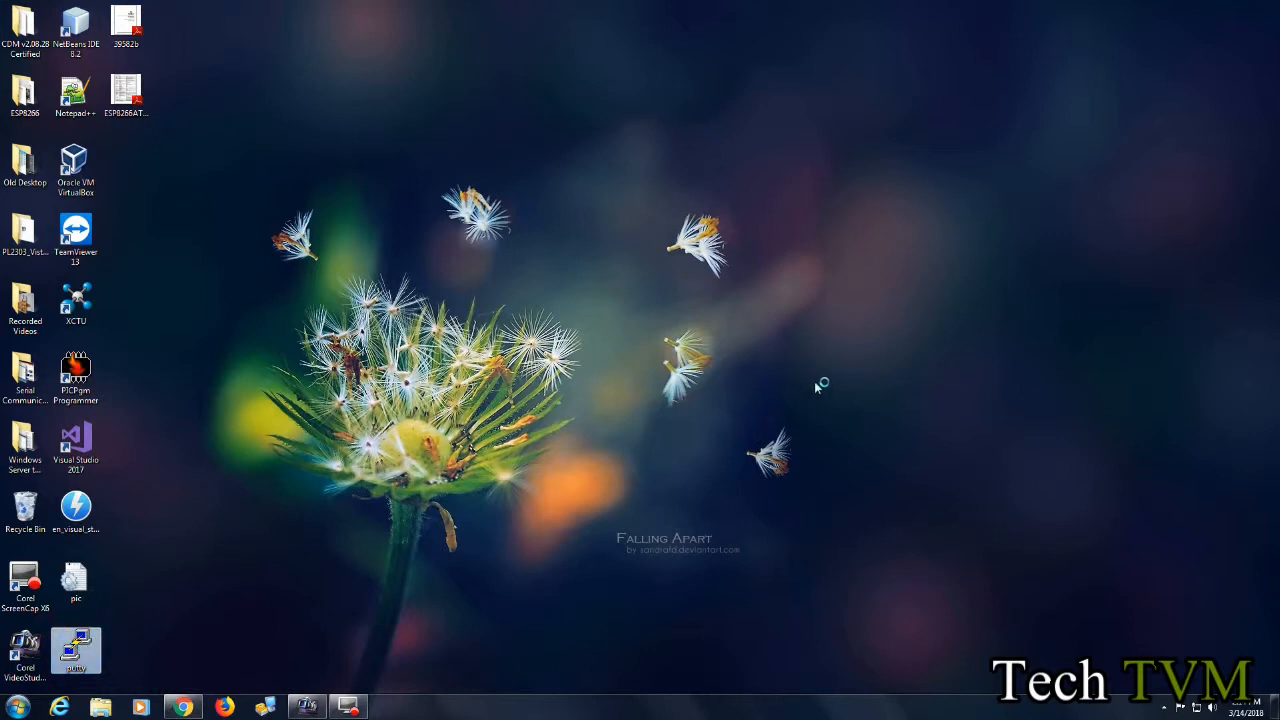
Step: Launch PuTTY and open a Serial connection on COM4 at 115200 baud
double_click(75, 647)
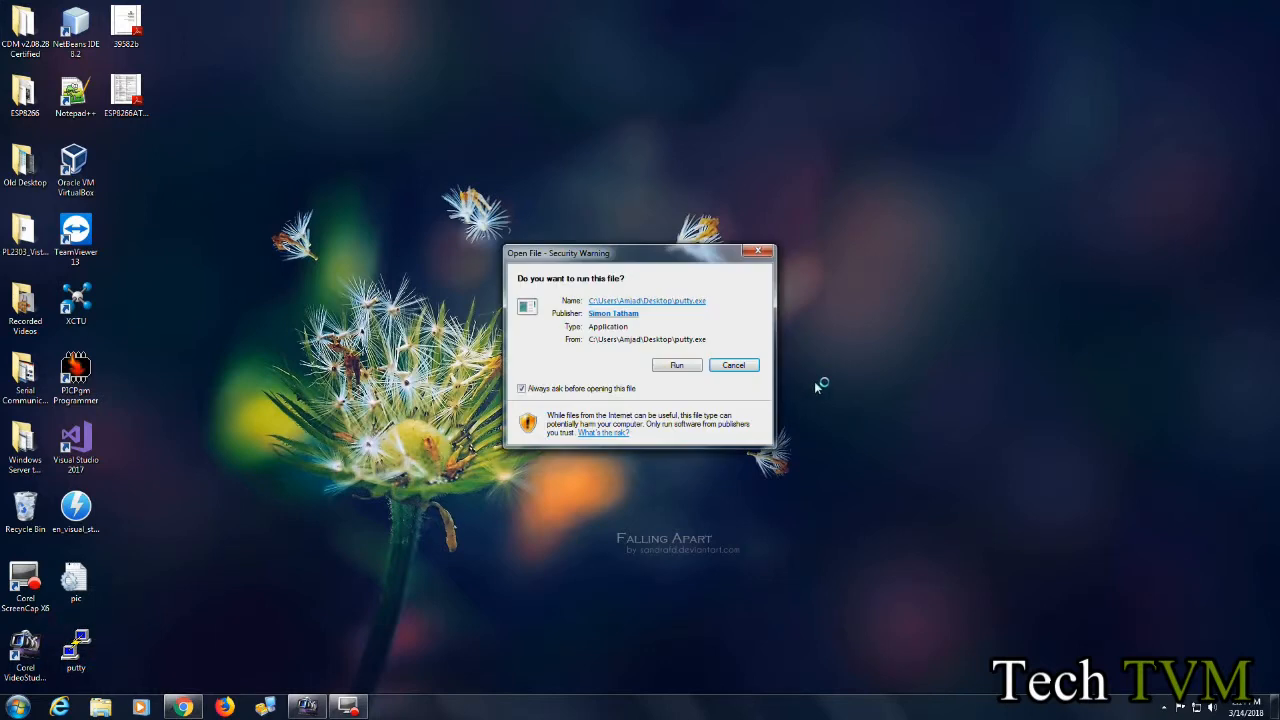
left_click(677, 364)
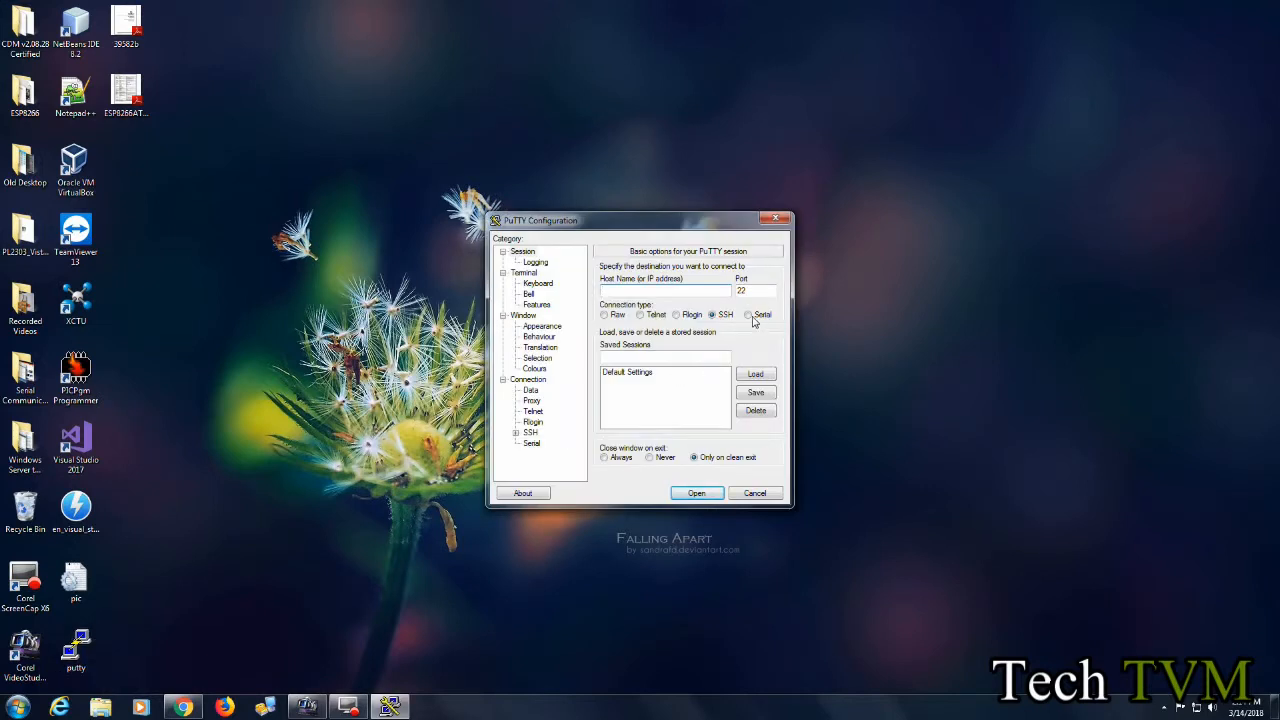
left_click(749, 314)
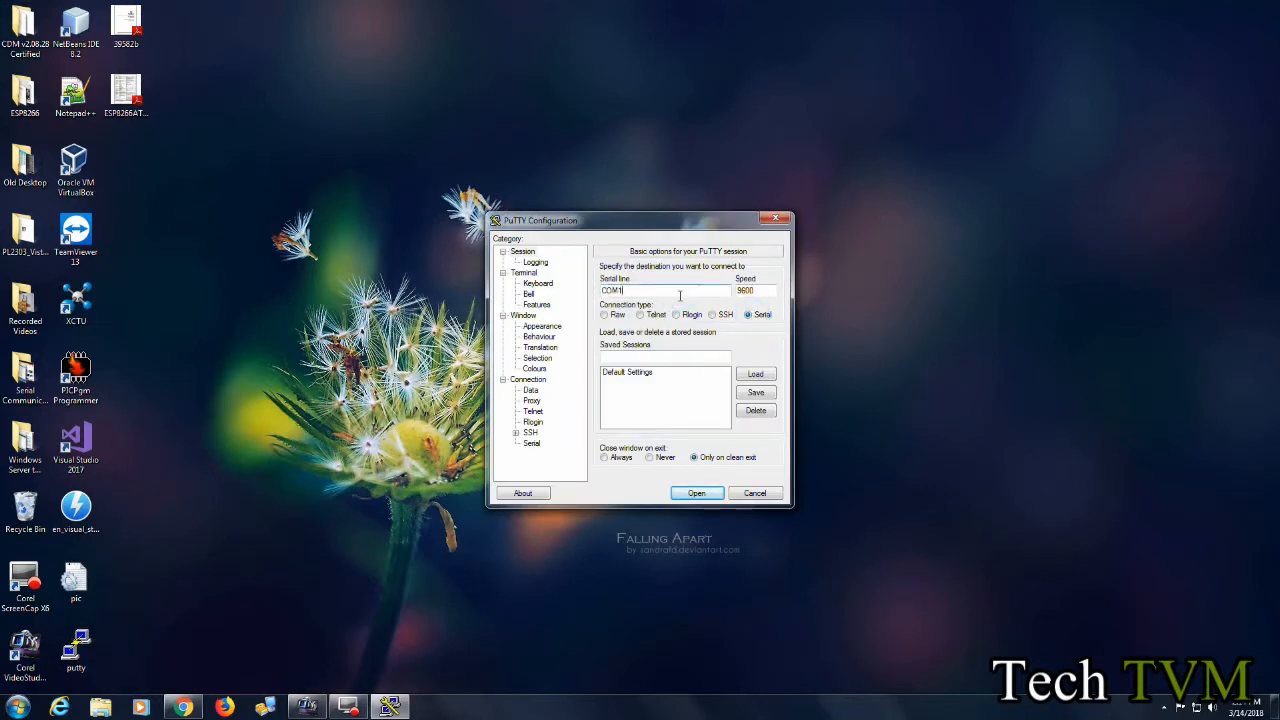
type("COM4")
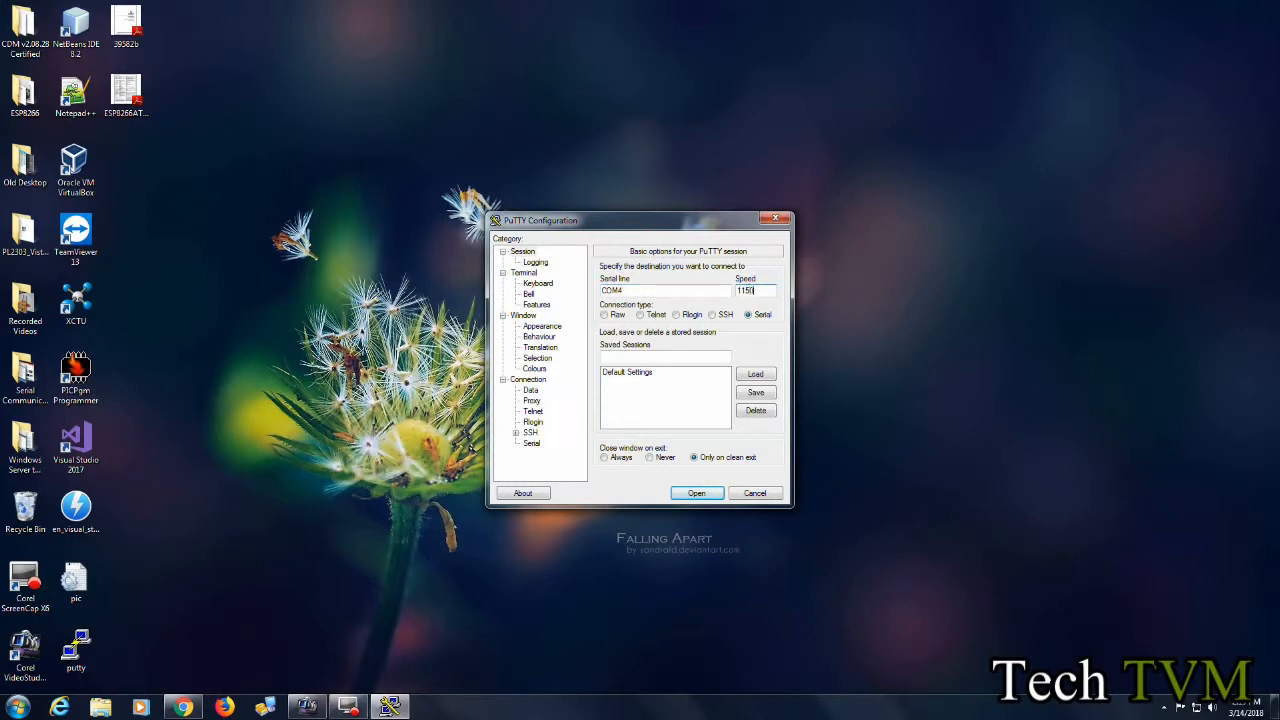
key("Backspace")
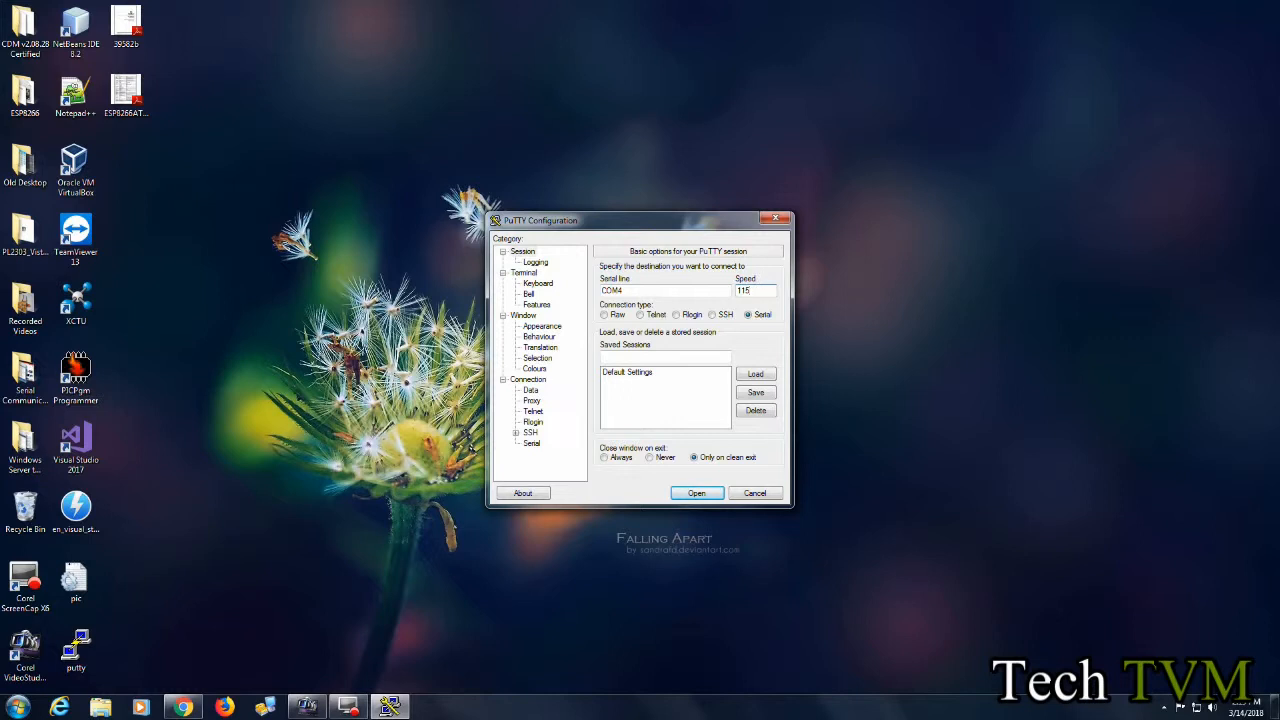
type("200")
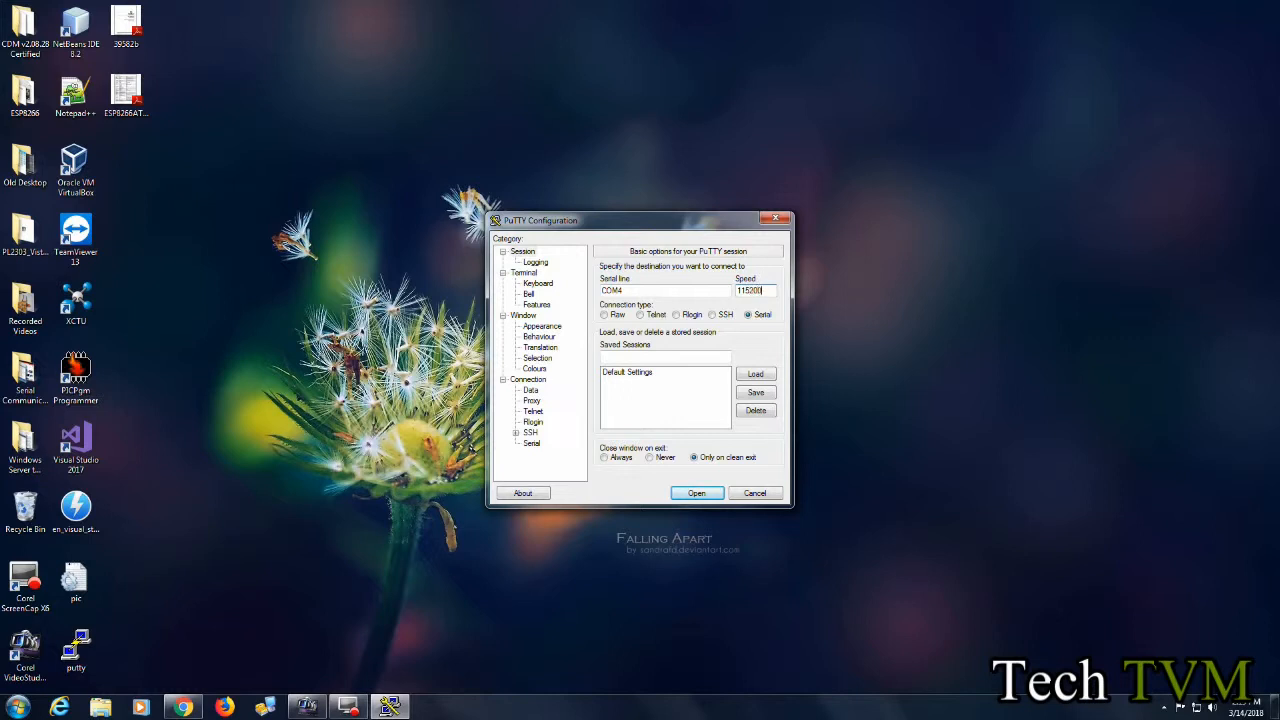
left_click(696, 492)
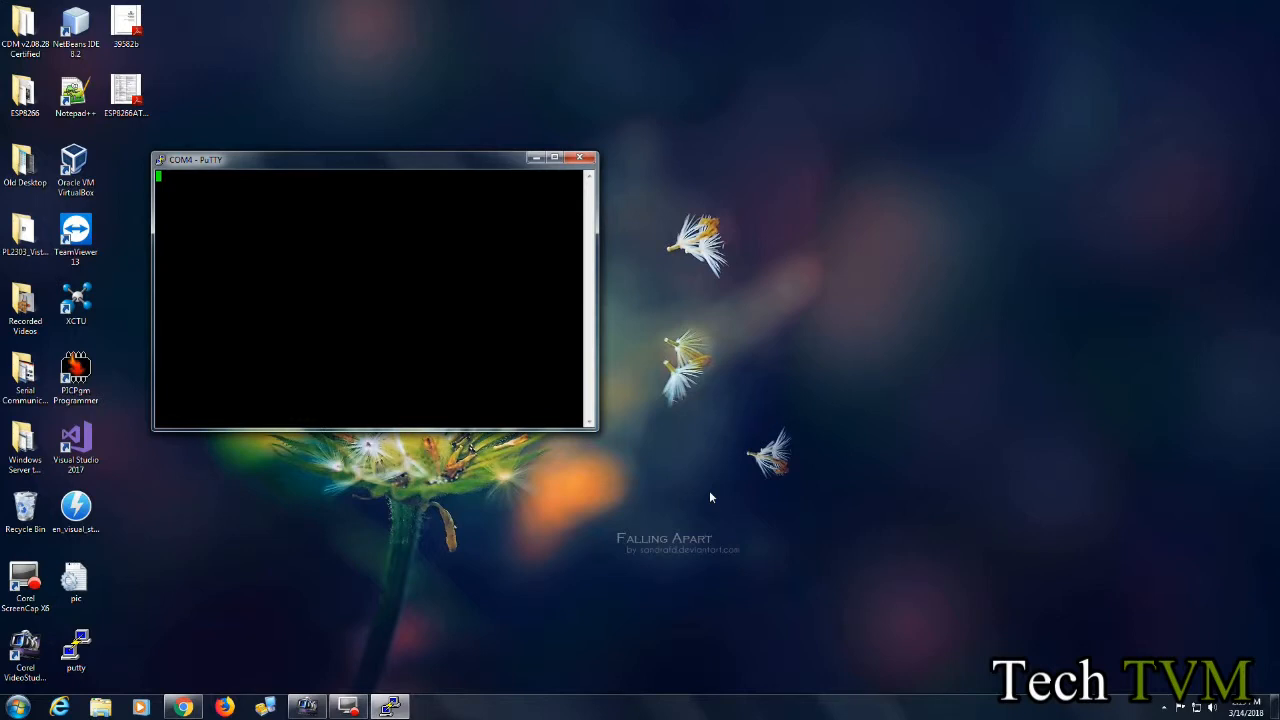
Step: Send AT, get OK, then send AT+GMR to read the AT and SDK versions
type("AT")
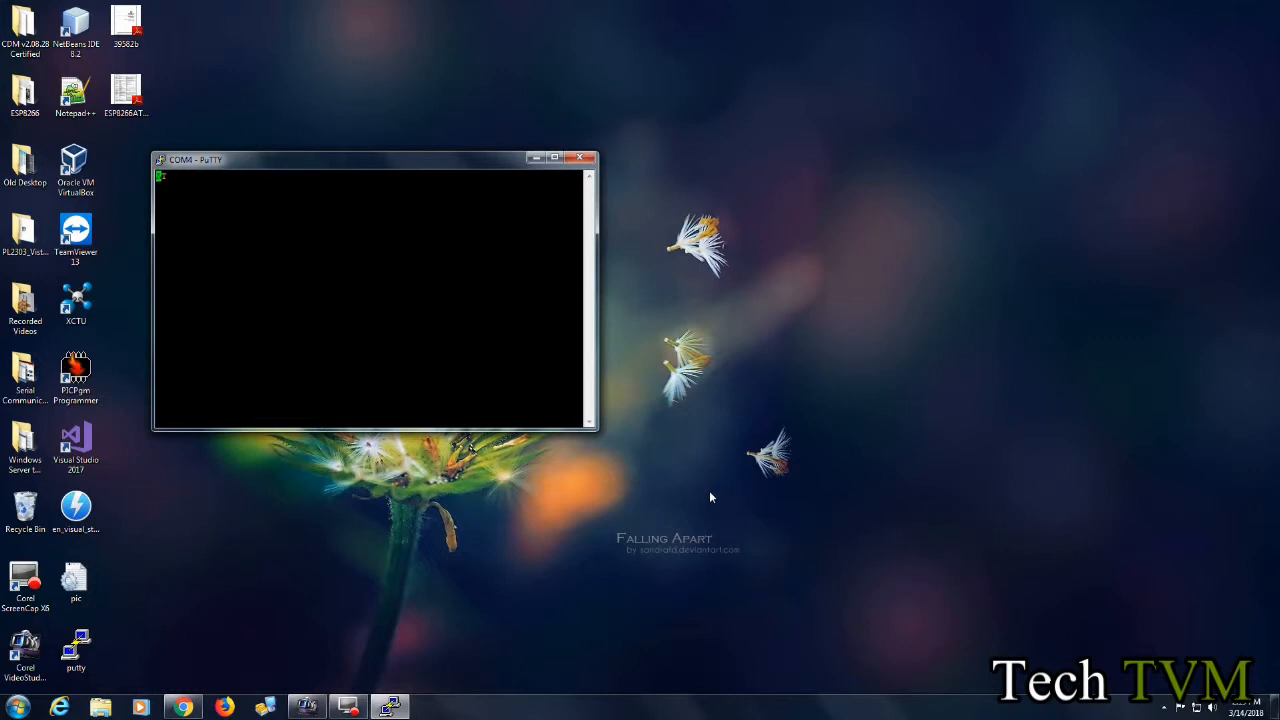
type("AT")
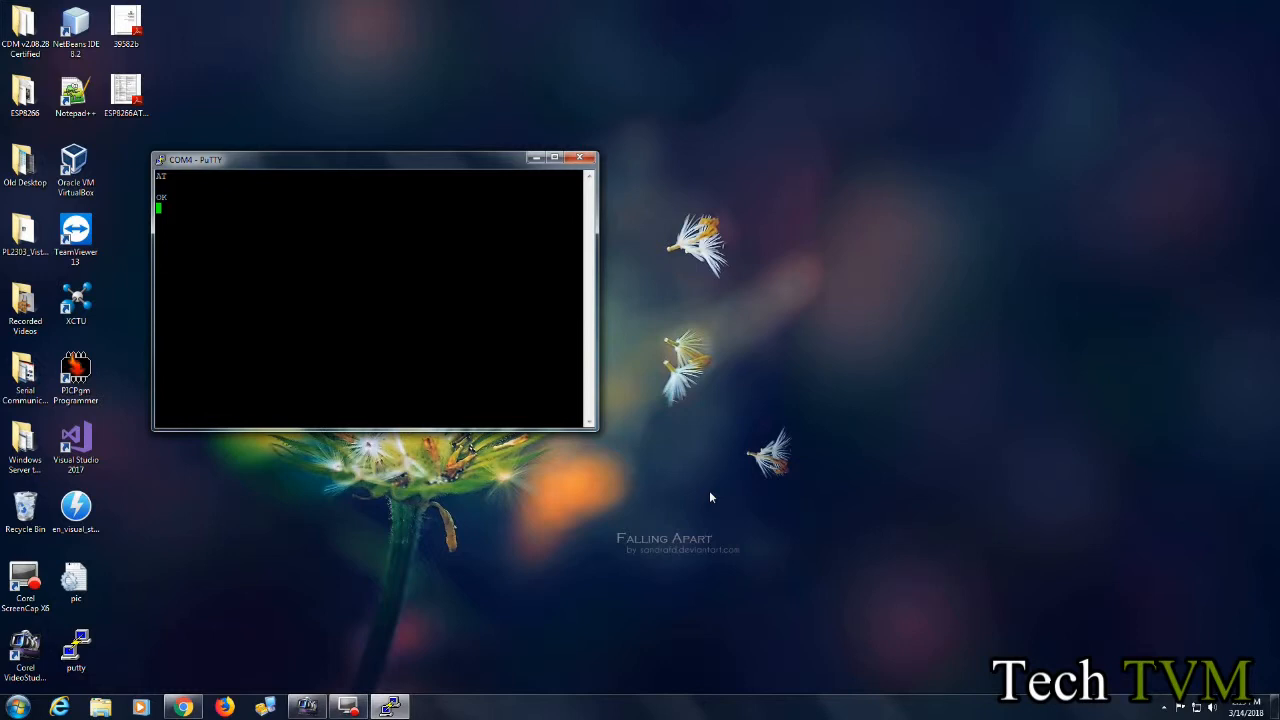
type("AT+GMR")
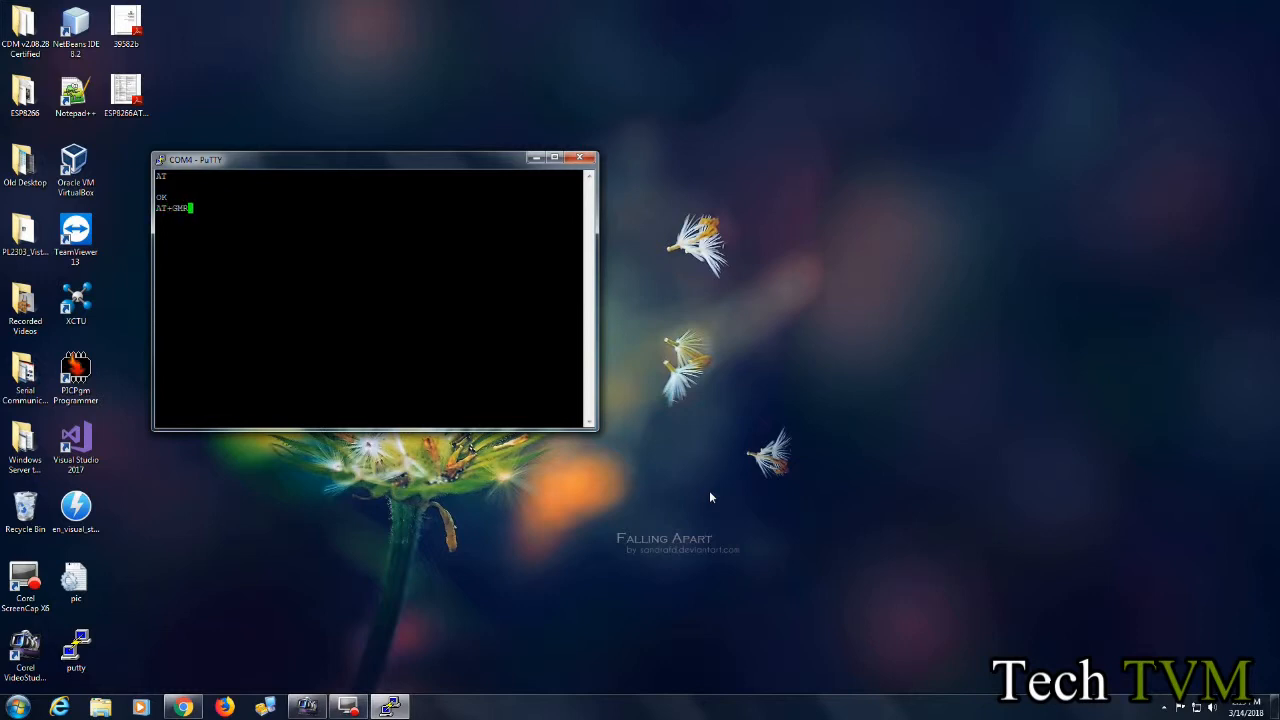
key("Return")
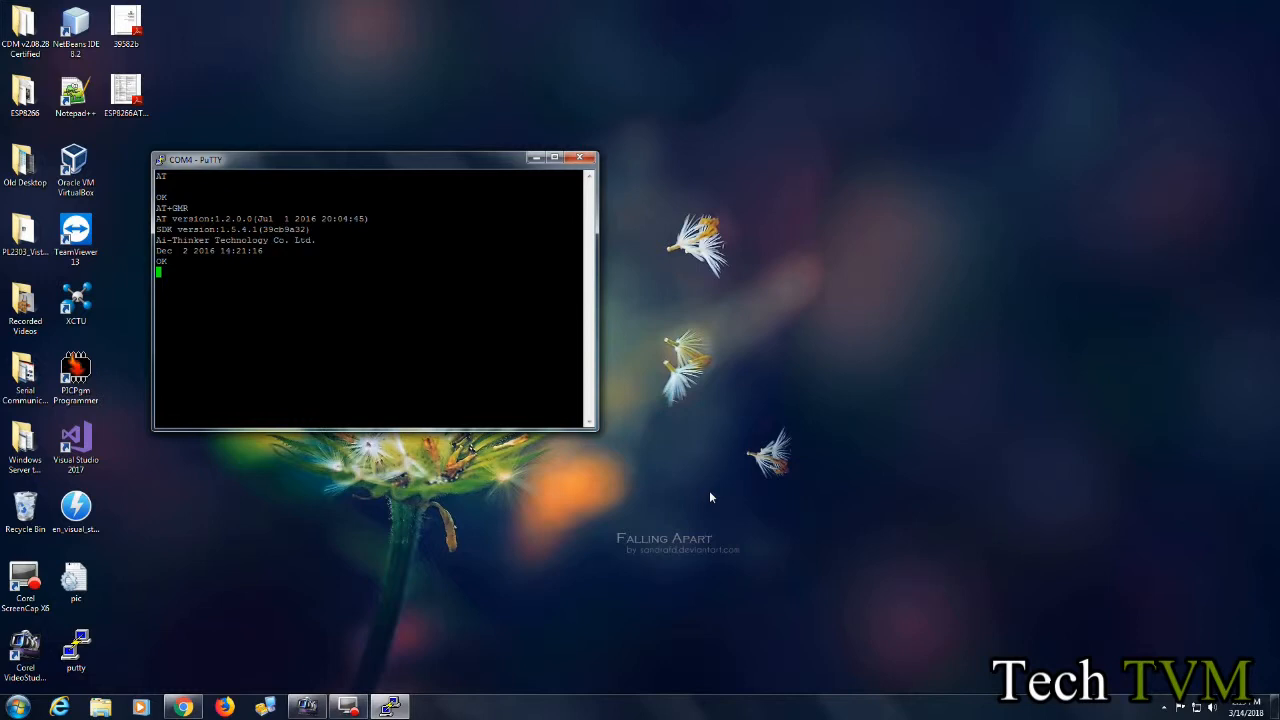
mouse_move(352, 288)
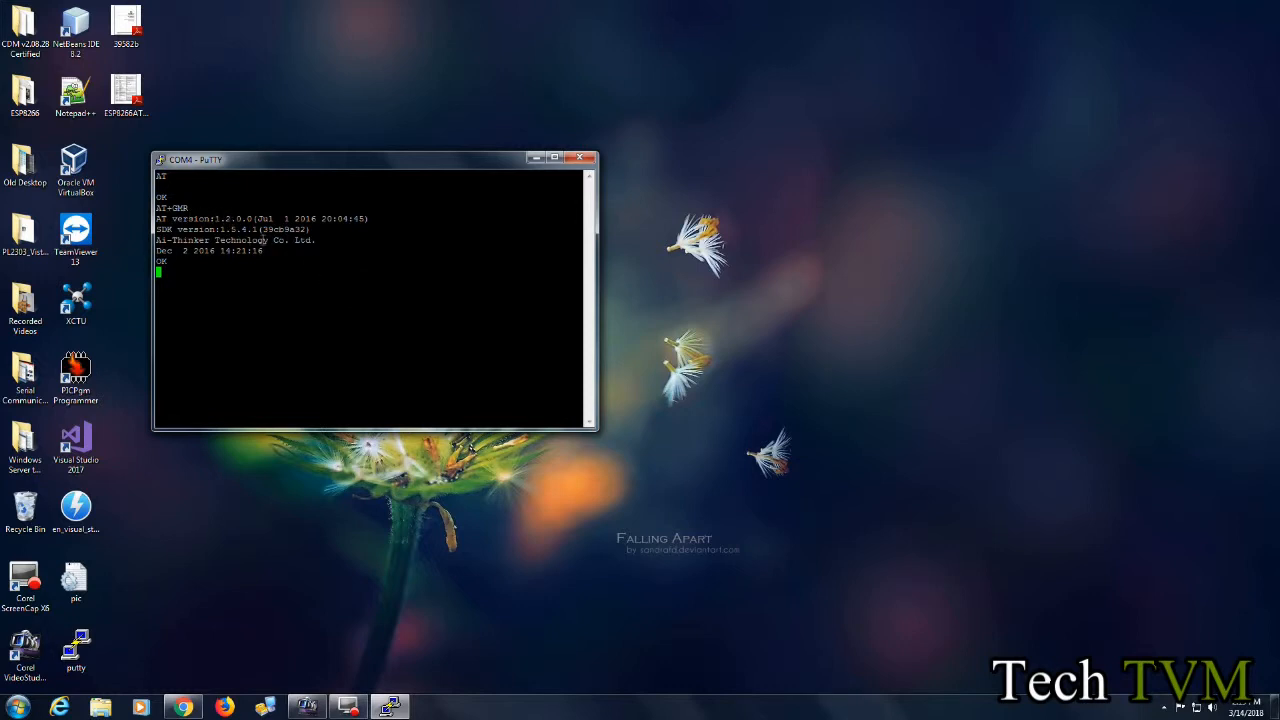
mouse_move(393, 446)
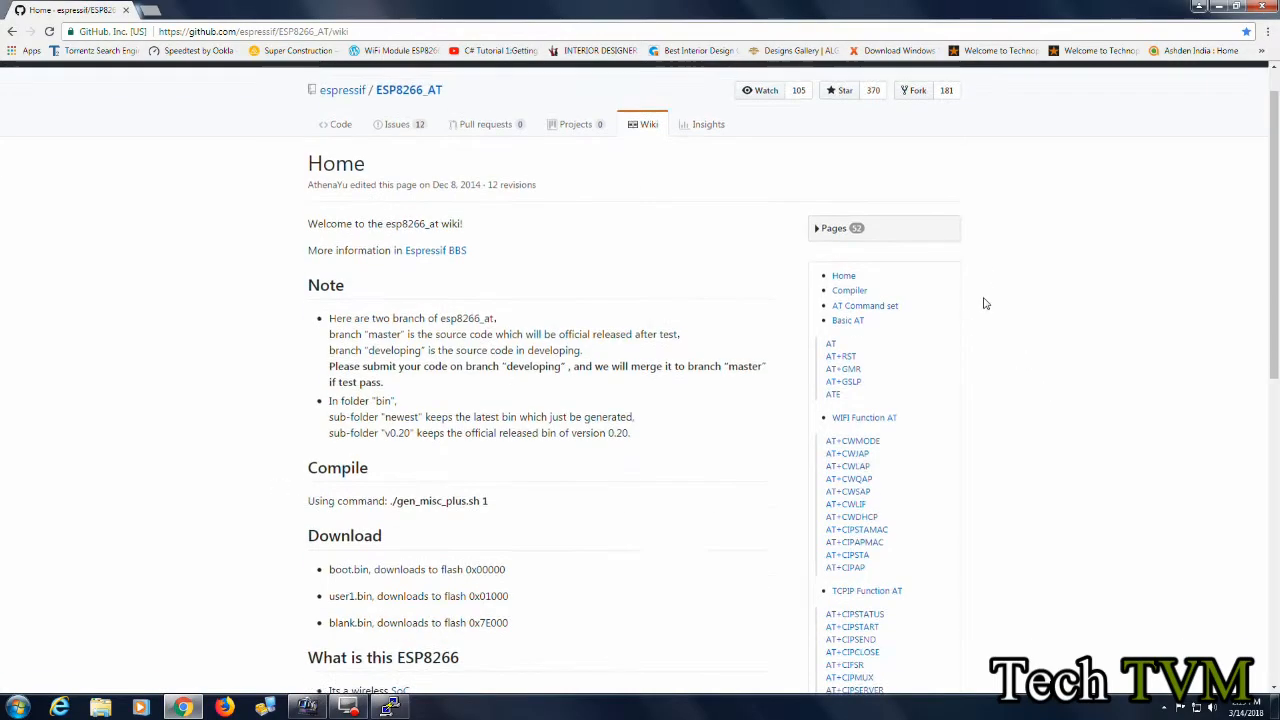
Step: Navigate the ESP8266_AT wiki sidebar to the AT page, then the AT+GMR page
scroll("up", 3)
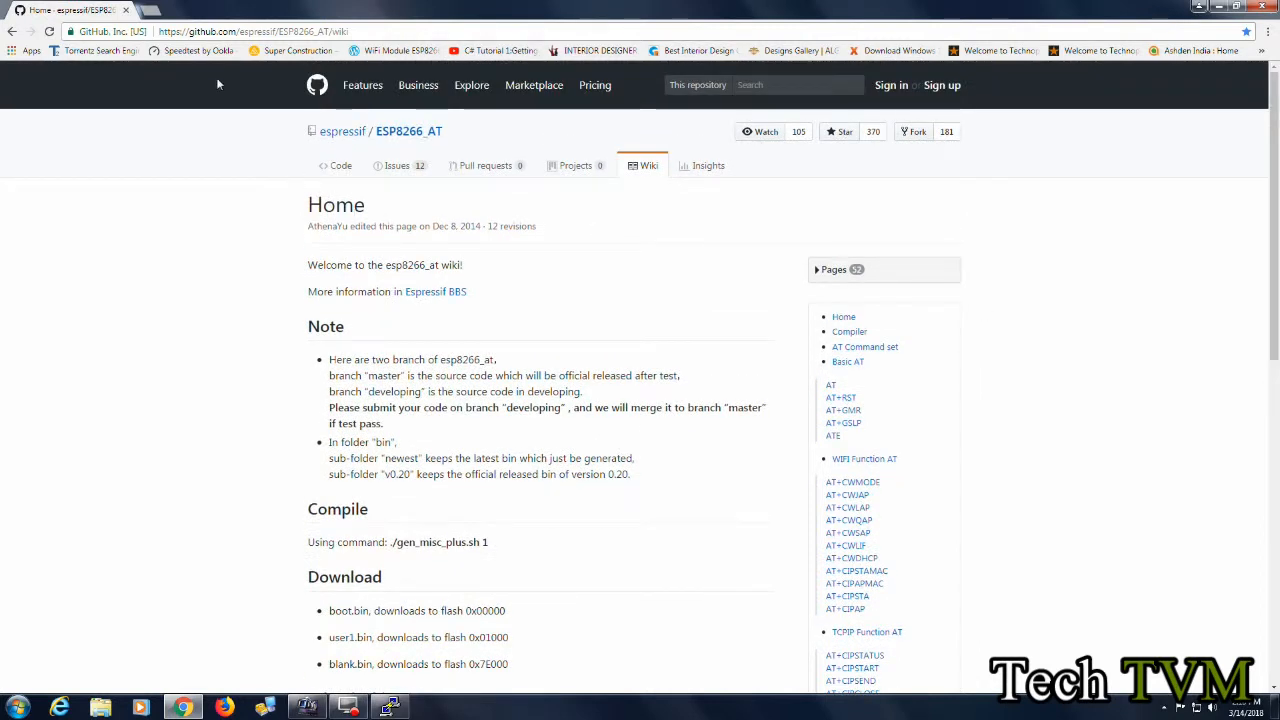
mouse_move(730, 218)
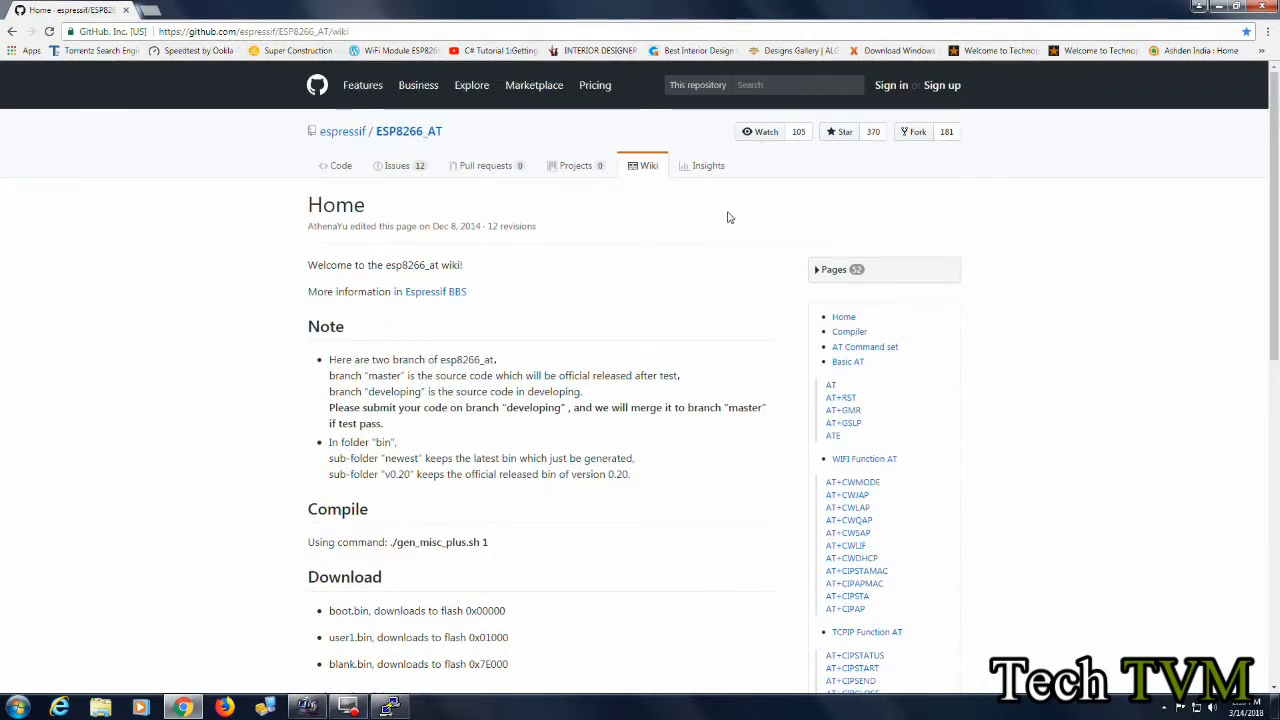
mouse_move(630, 208)
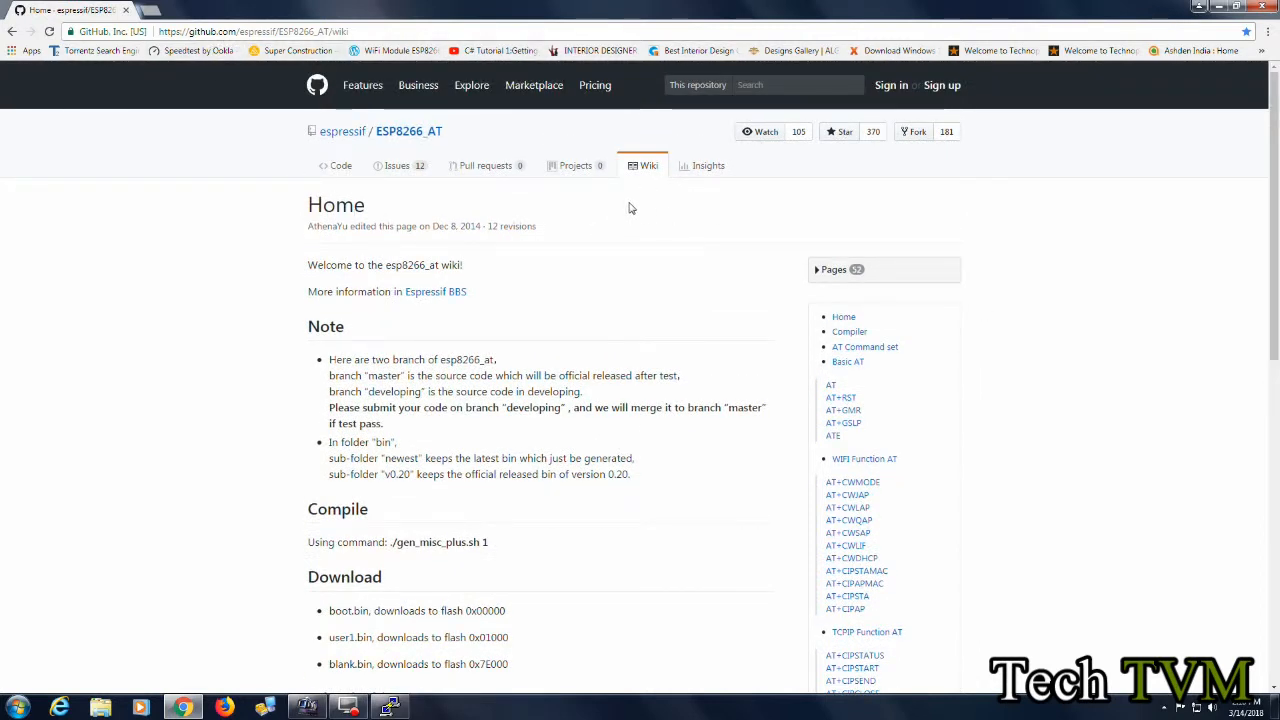
scroll("down", 3)
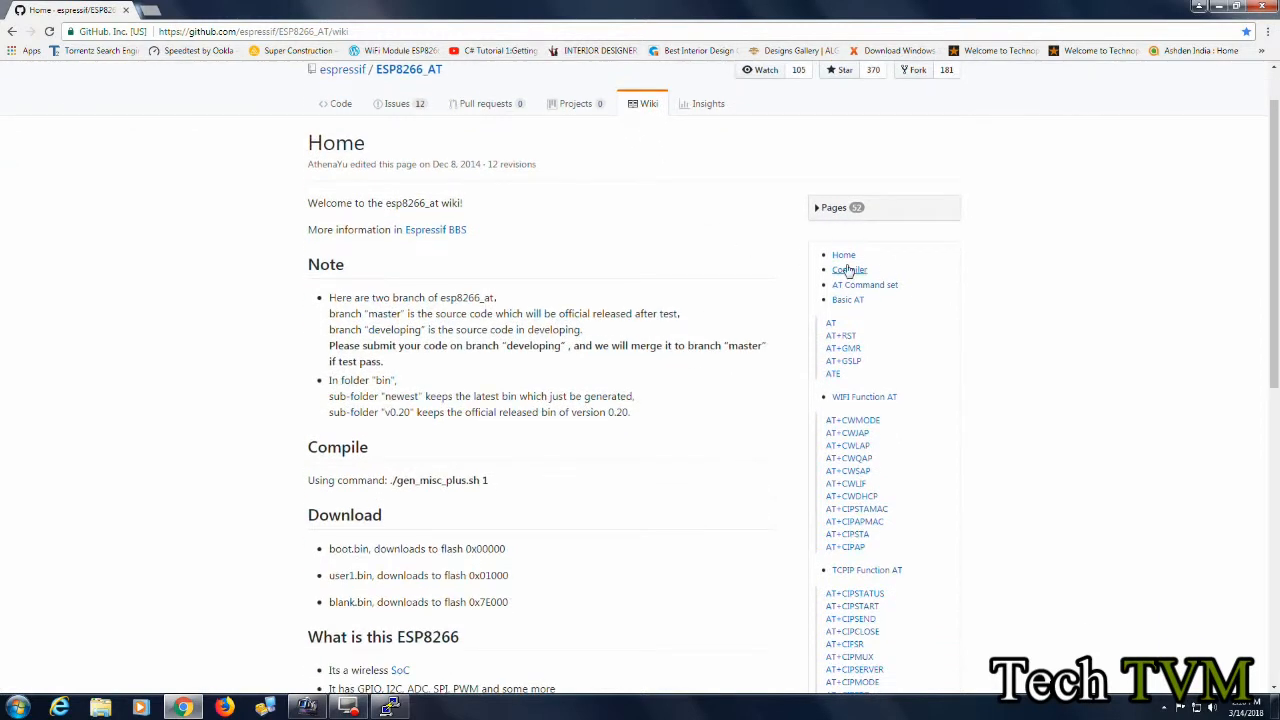
mouse_move(831, 322)
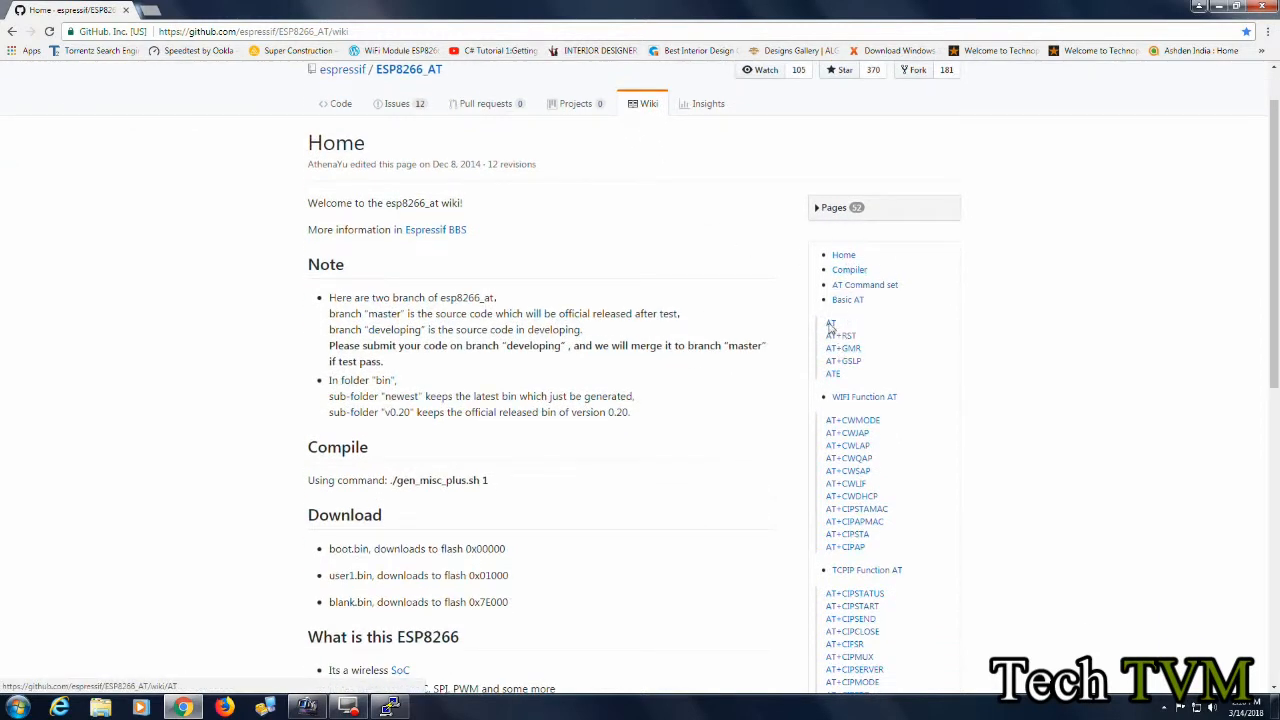
left_click(831, 322)
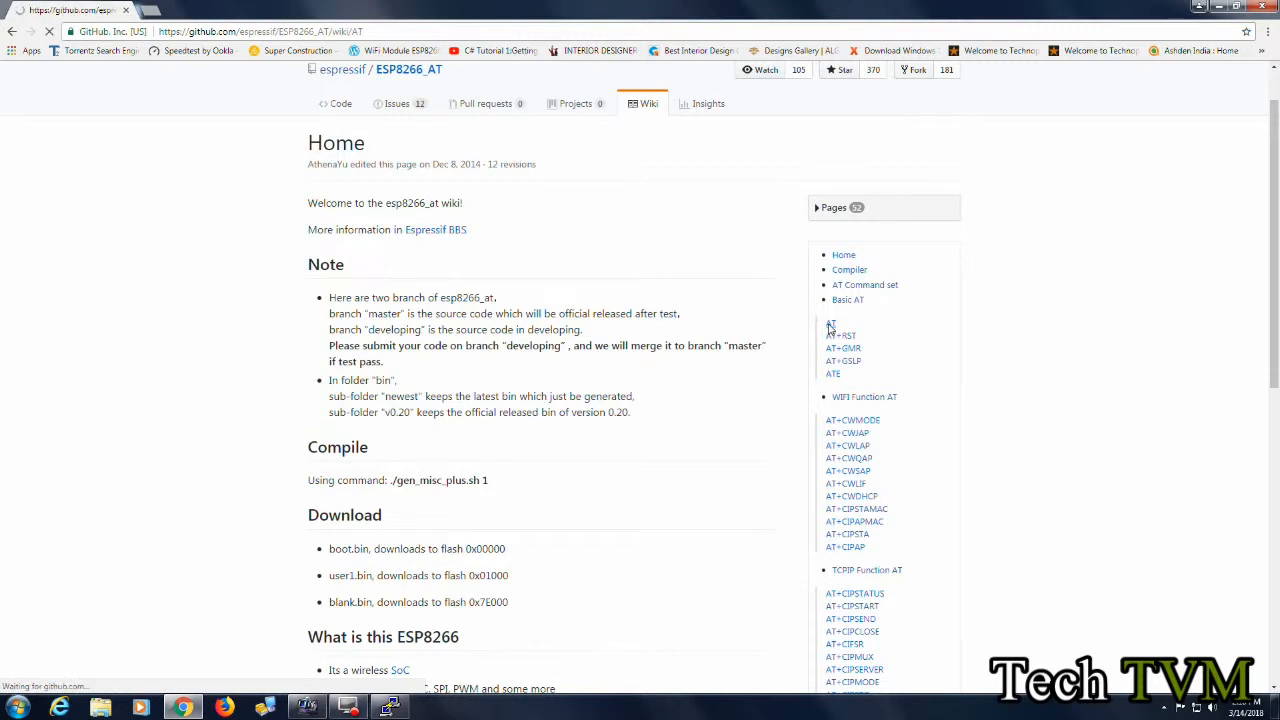
left_click(831, 323)
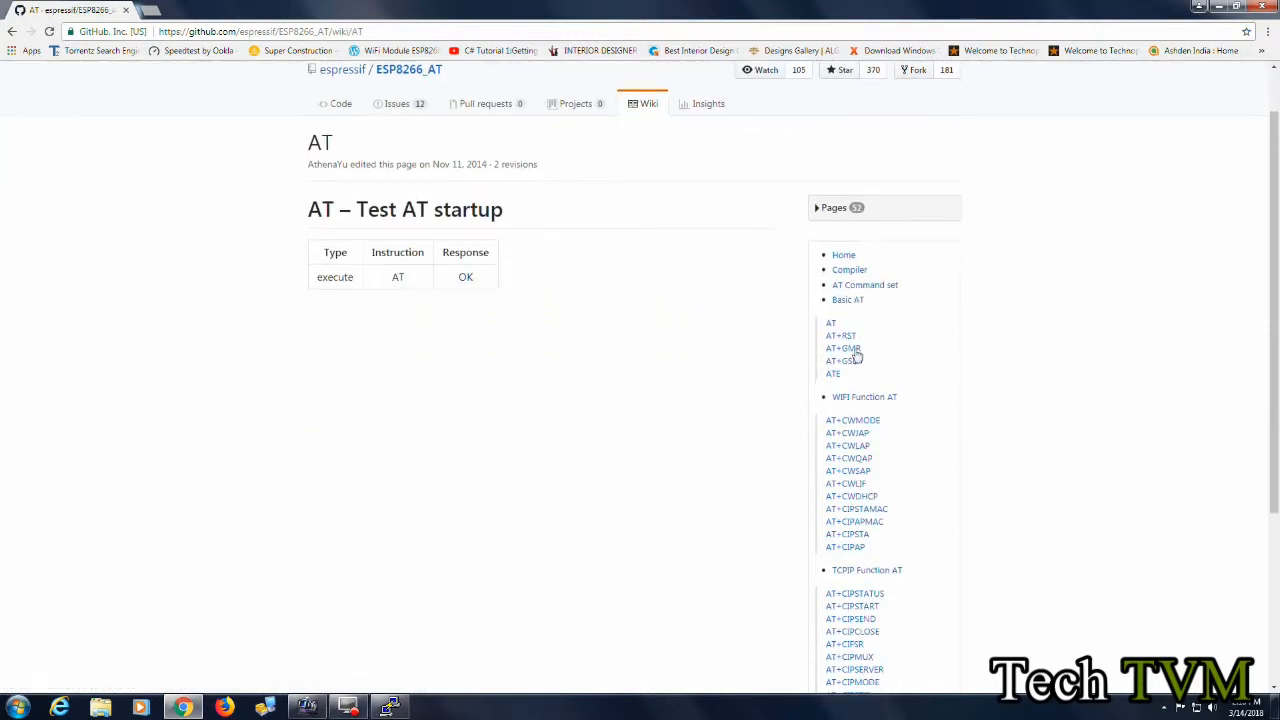
left_click(841, 348)
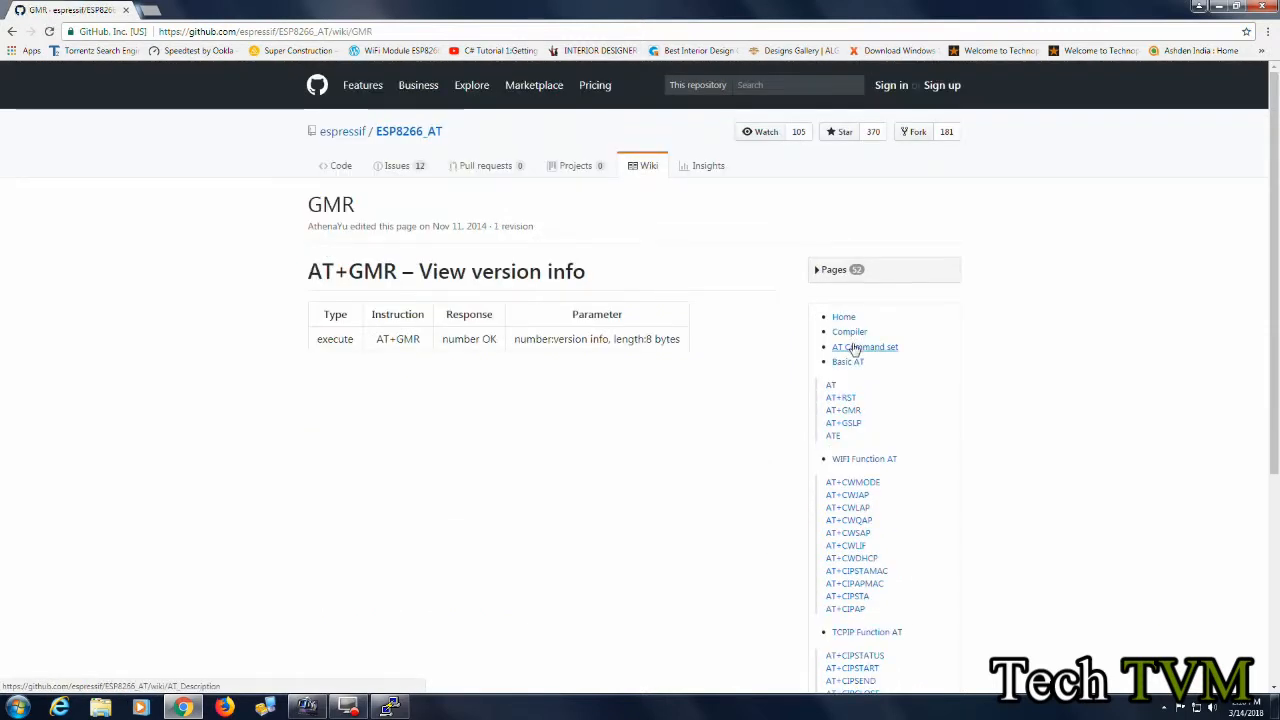
mouse_move(754, 378)
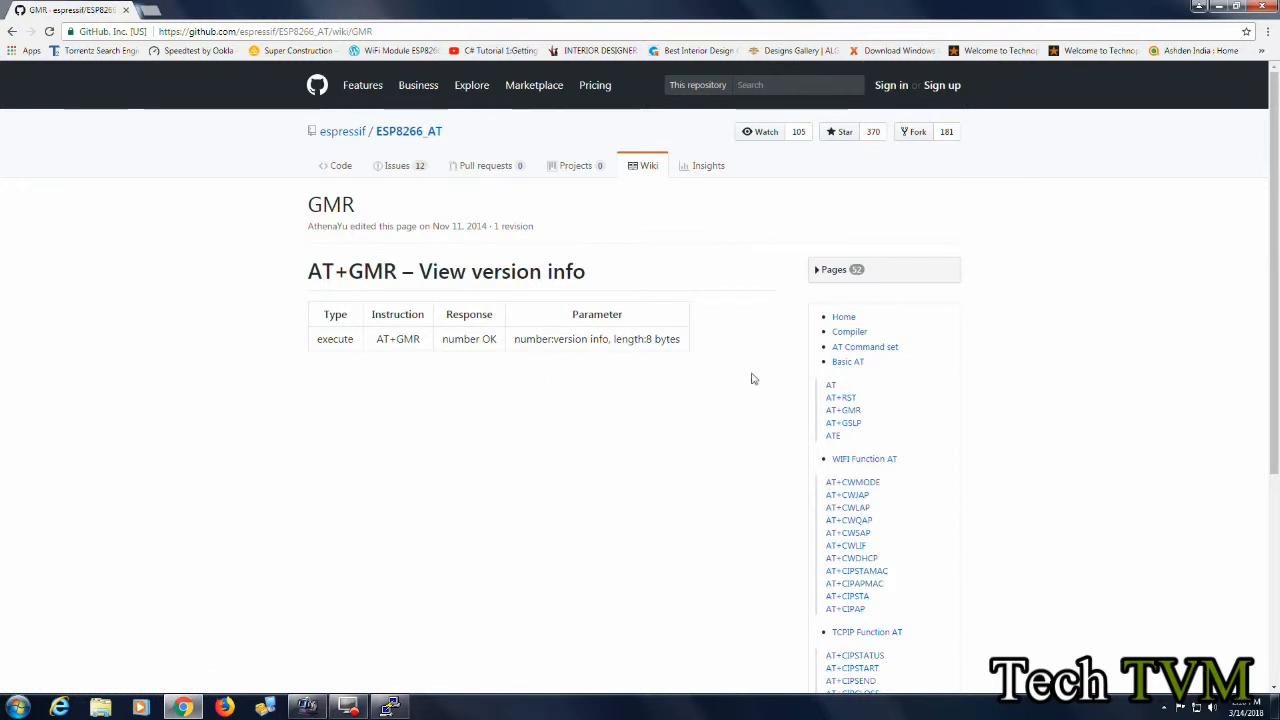
scroll("down", 3)
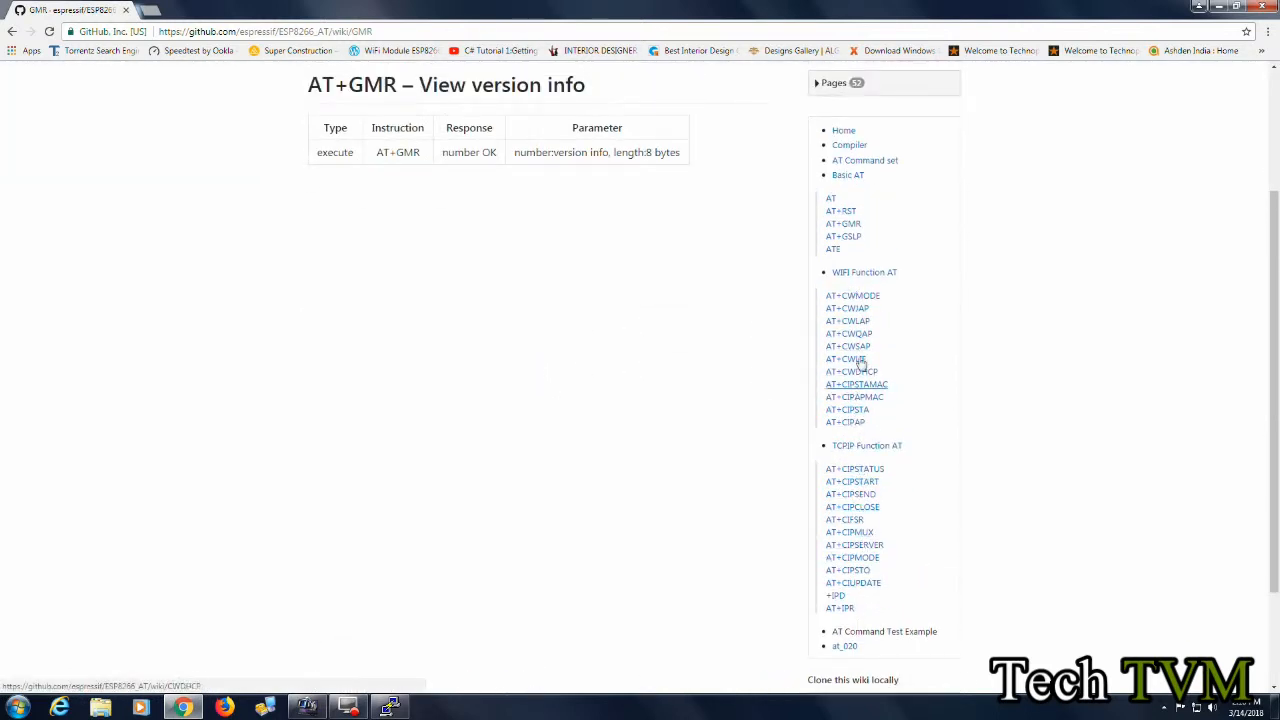
scroll("up", 3)
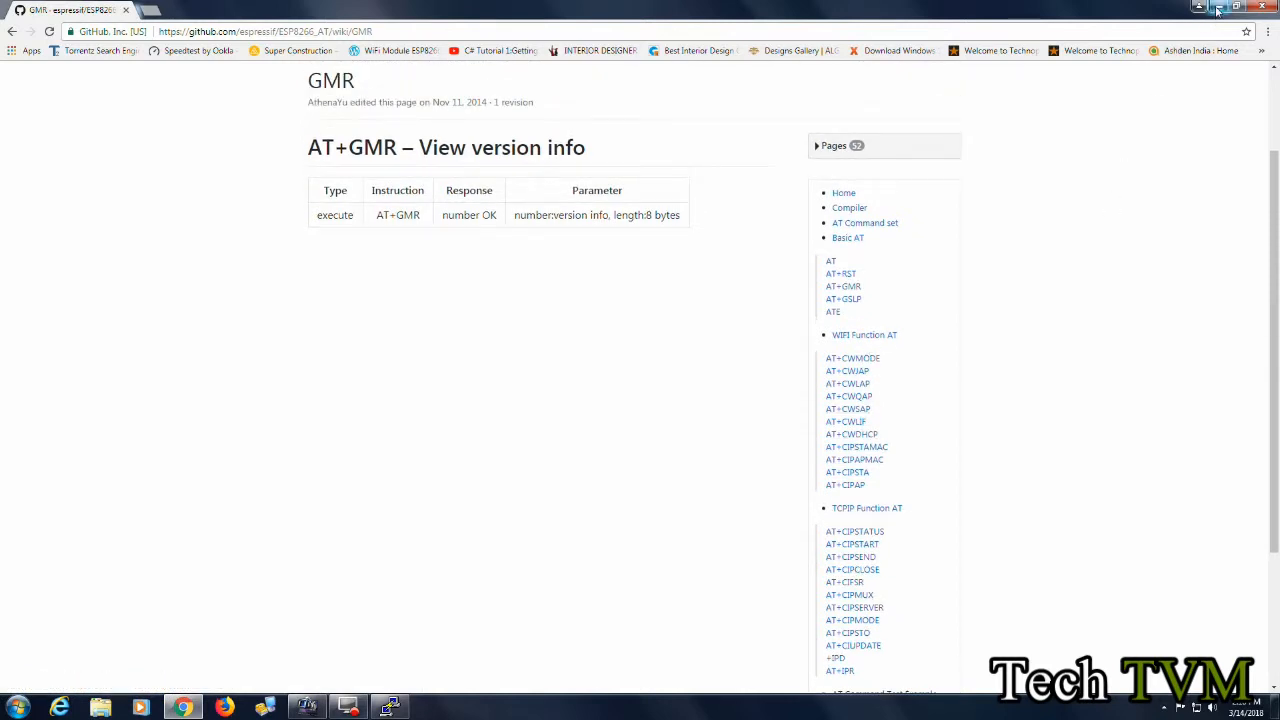
left_click(1218, 7)
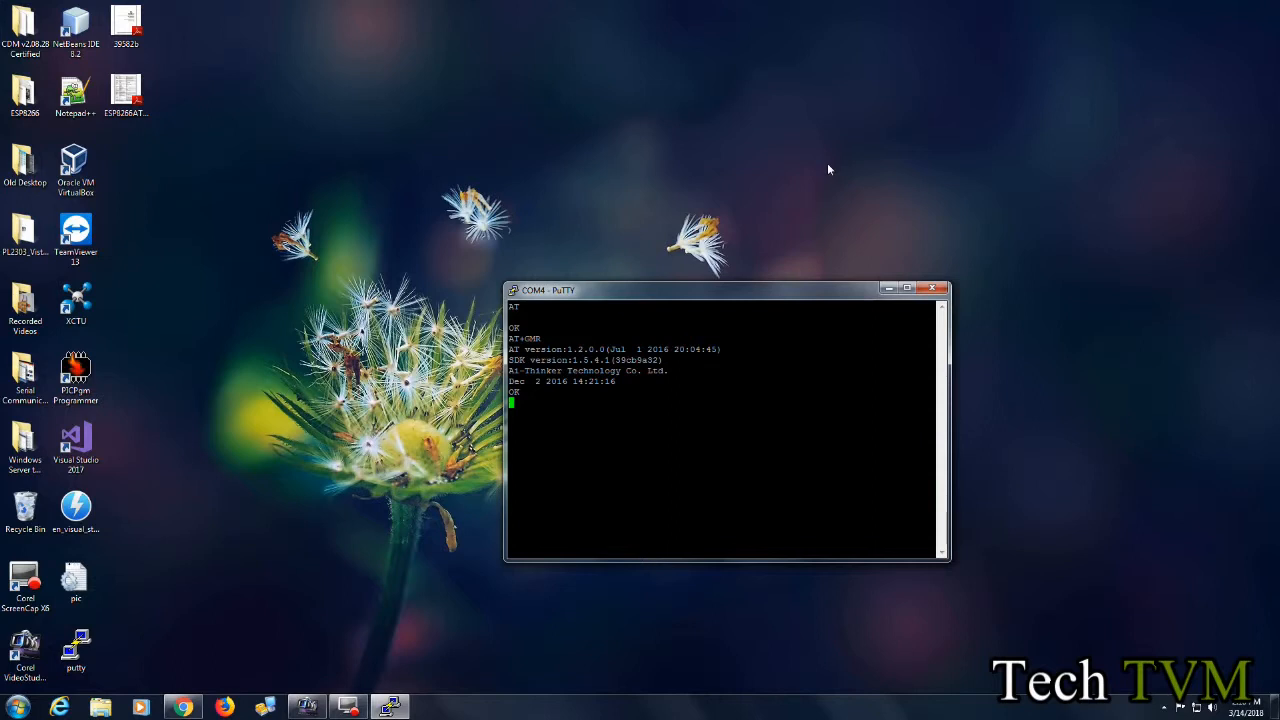
mouse_move(744, 108)
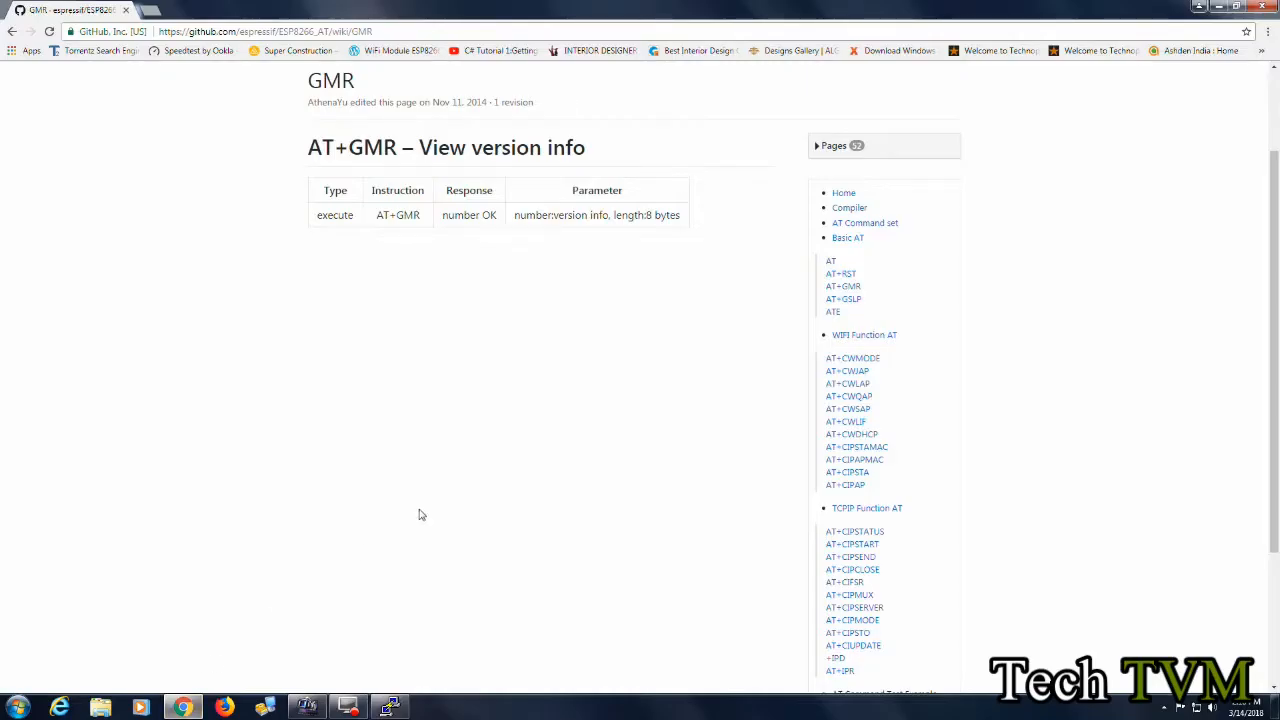
Step: Open the AT+CWMODE wiki page listing modes 1–3 (station, AP, both)
scroll("down", 3)
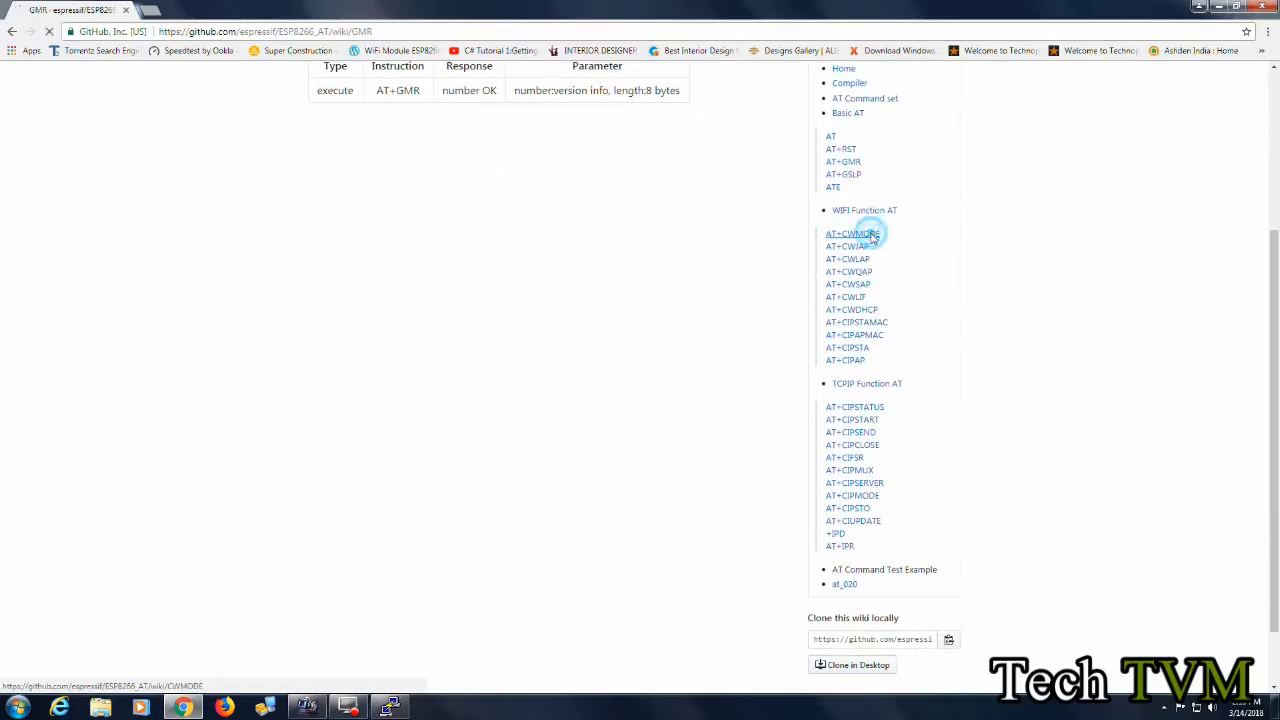
left_click(850, 233)
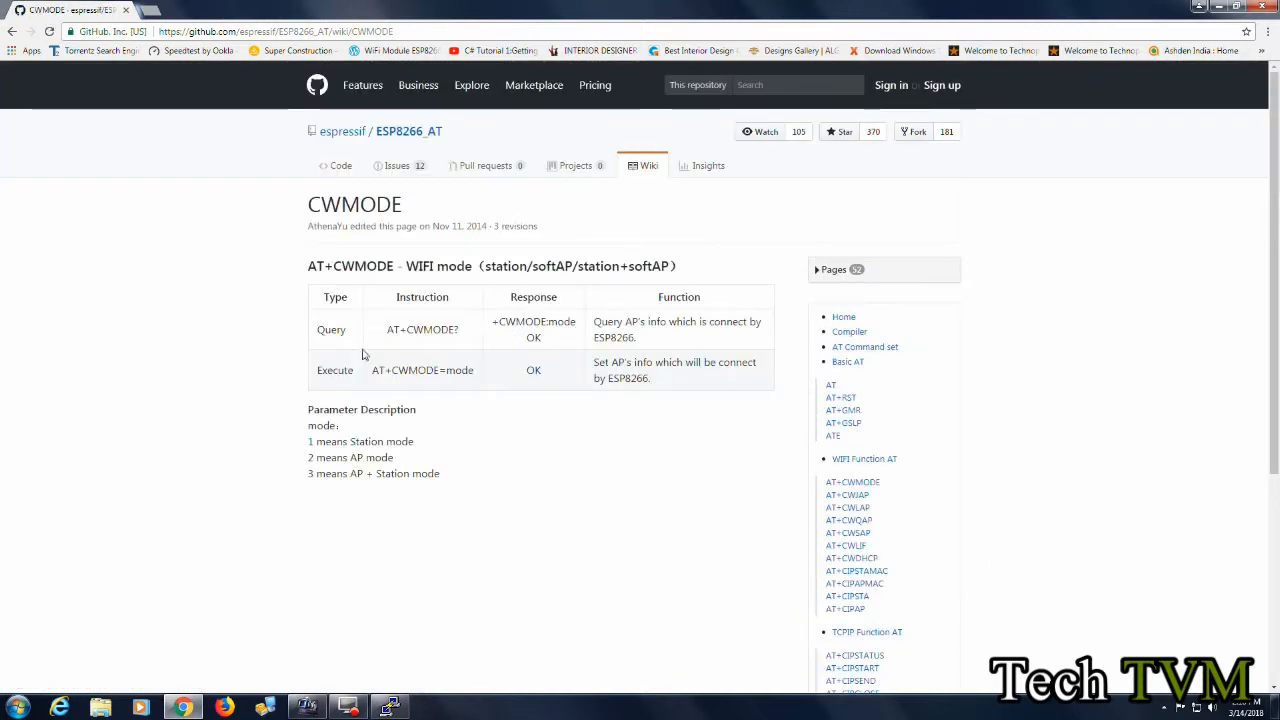
mouse_move(345, 455)
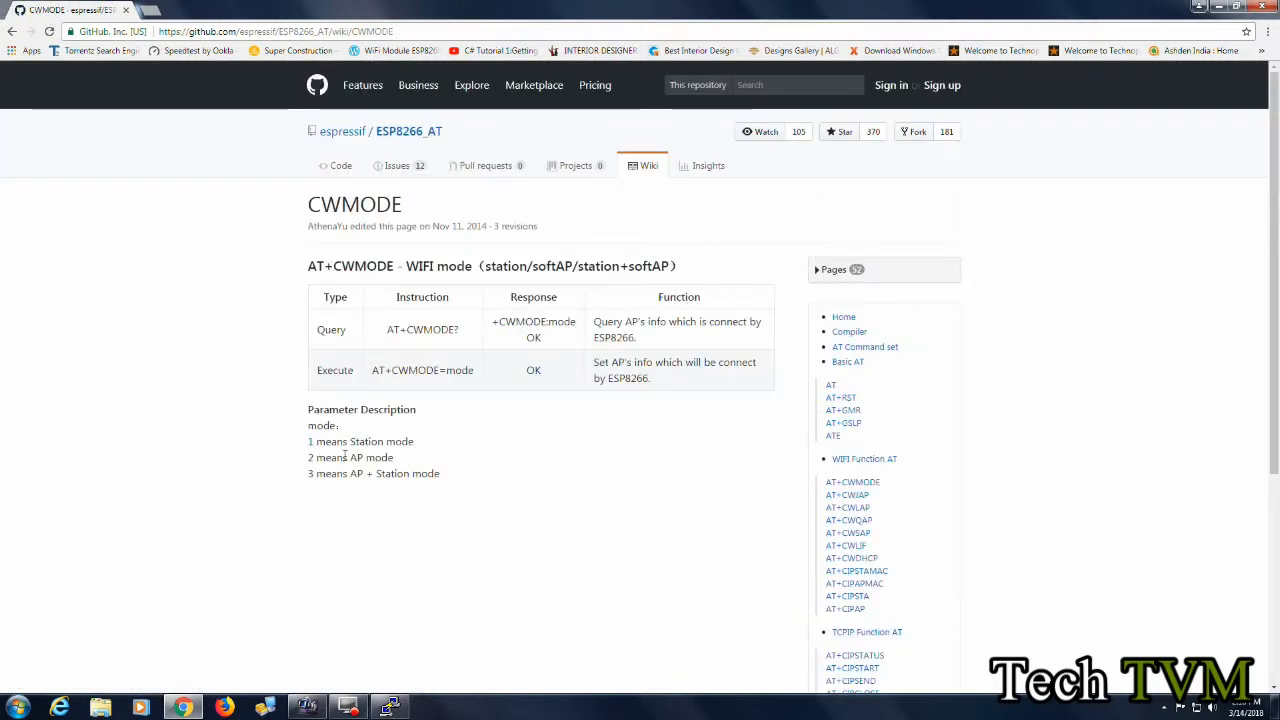
mouse_move(319, 485)
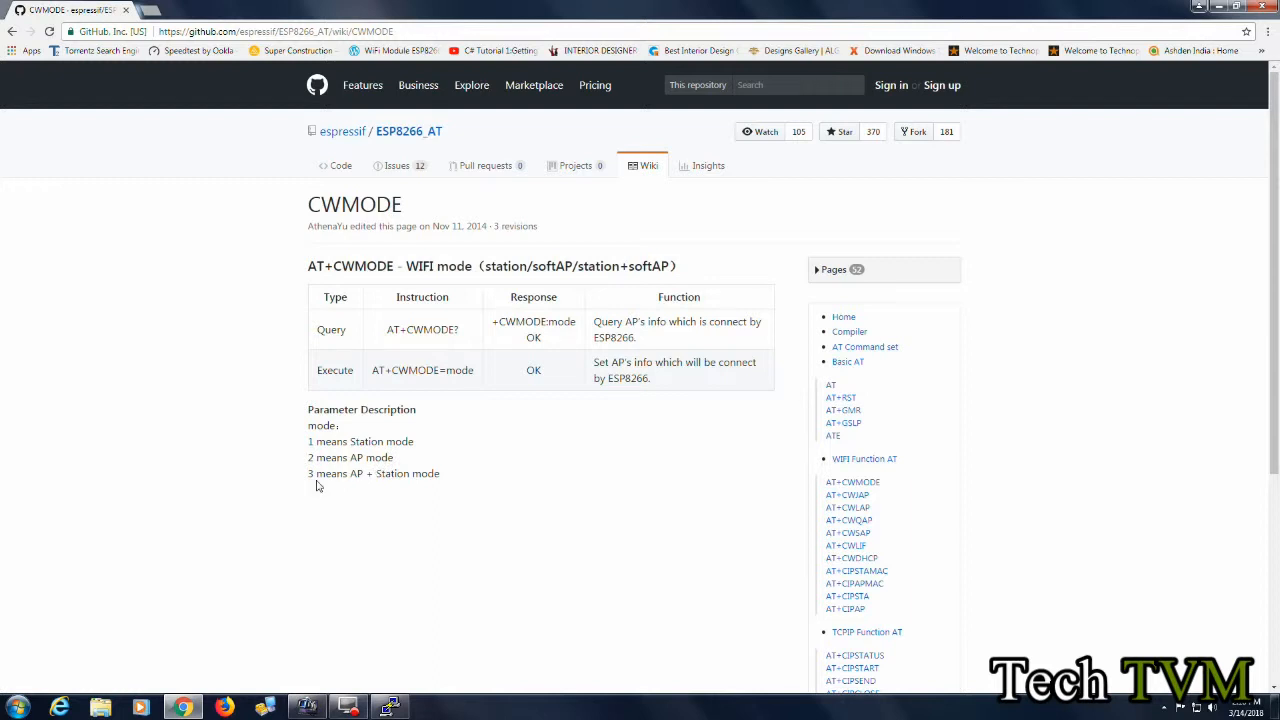
mouse_move(526, 482)
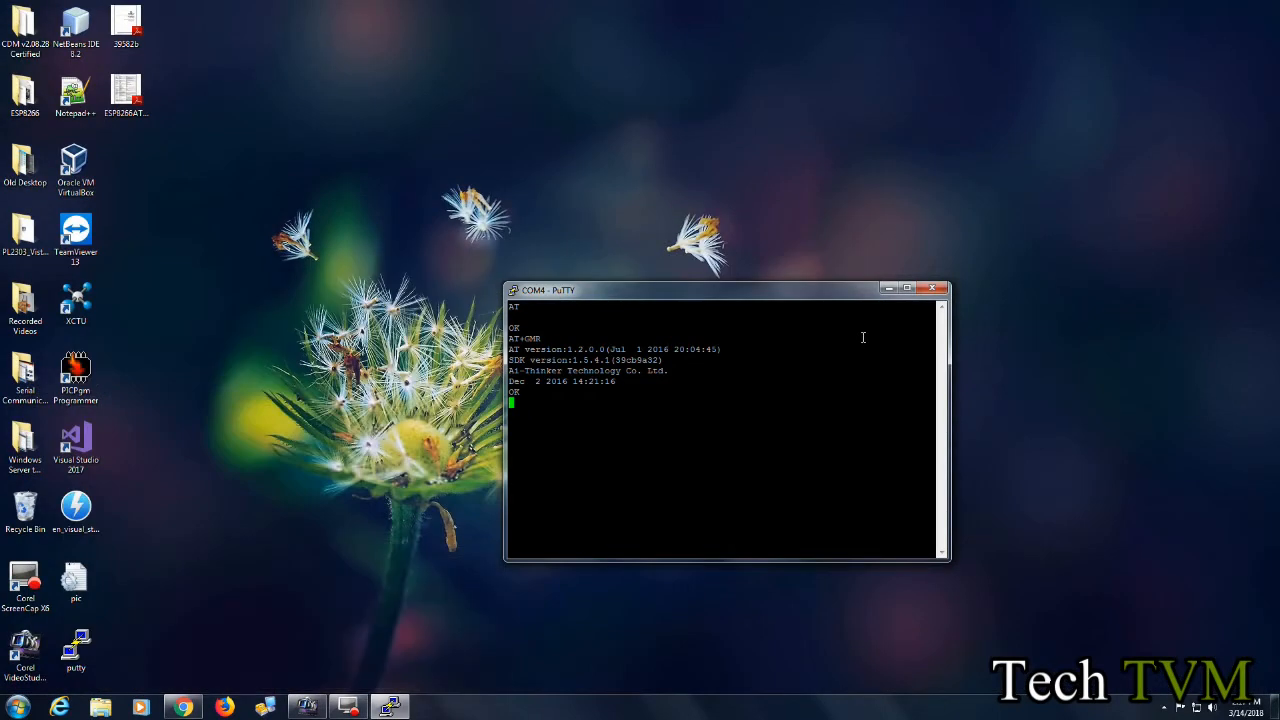
Step: Query AT+CWMODE? and highlight the returned mode 3, AP plus station
type("AT+CWMODE?")
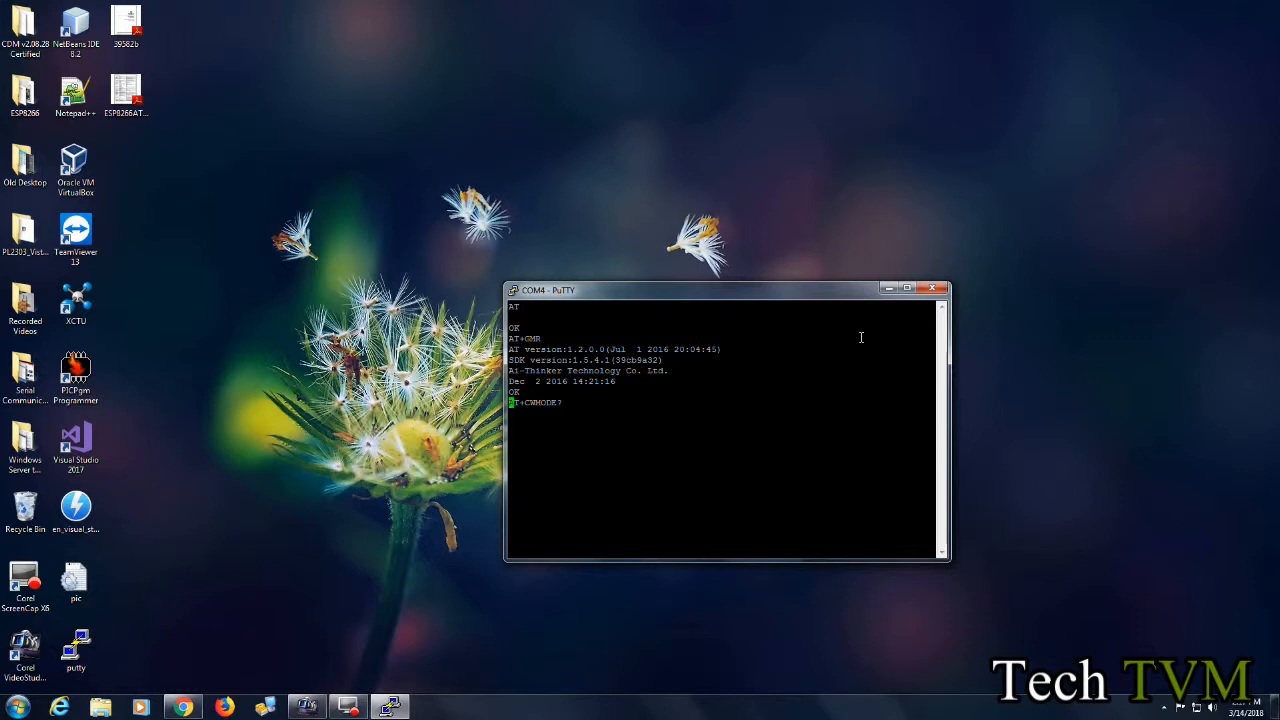
key("Return")
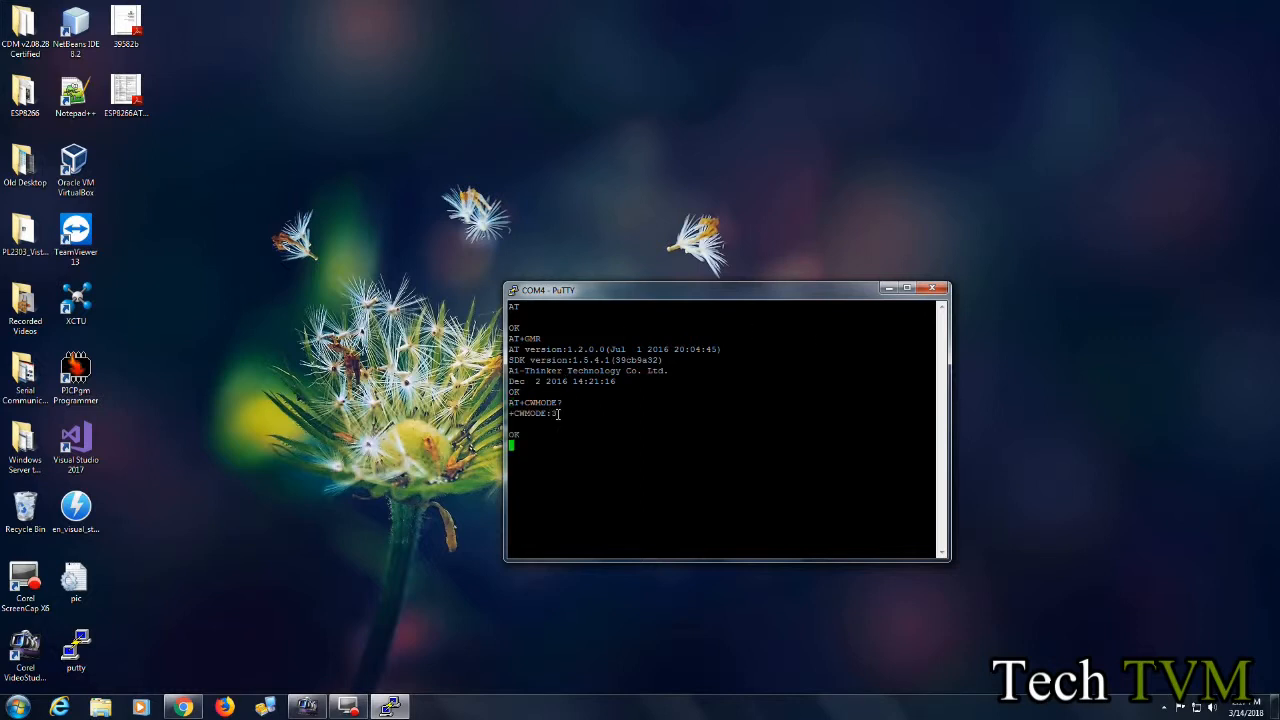
double_click(555, 413)
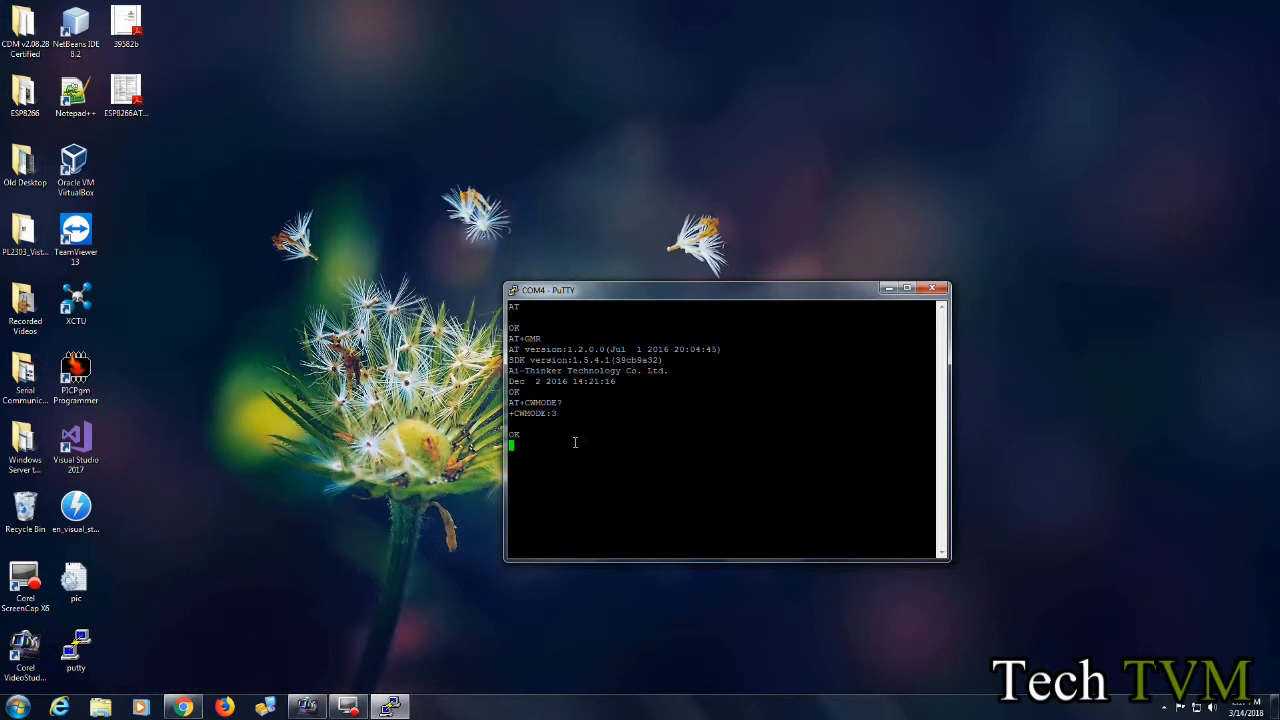
type("AT+CWMO")
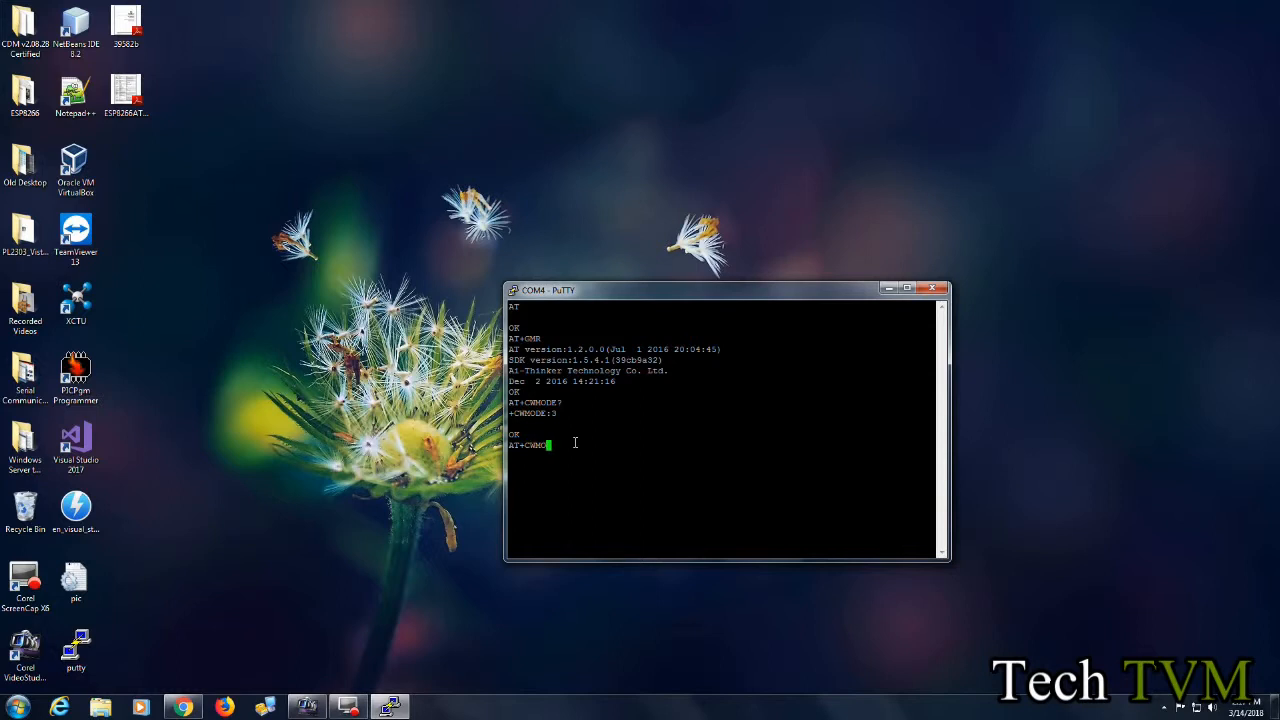
type("=")
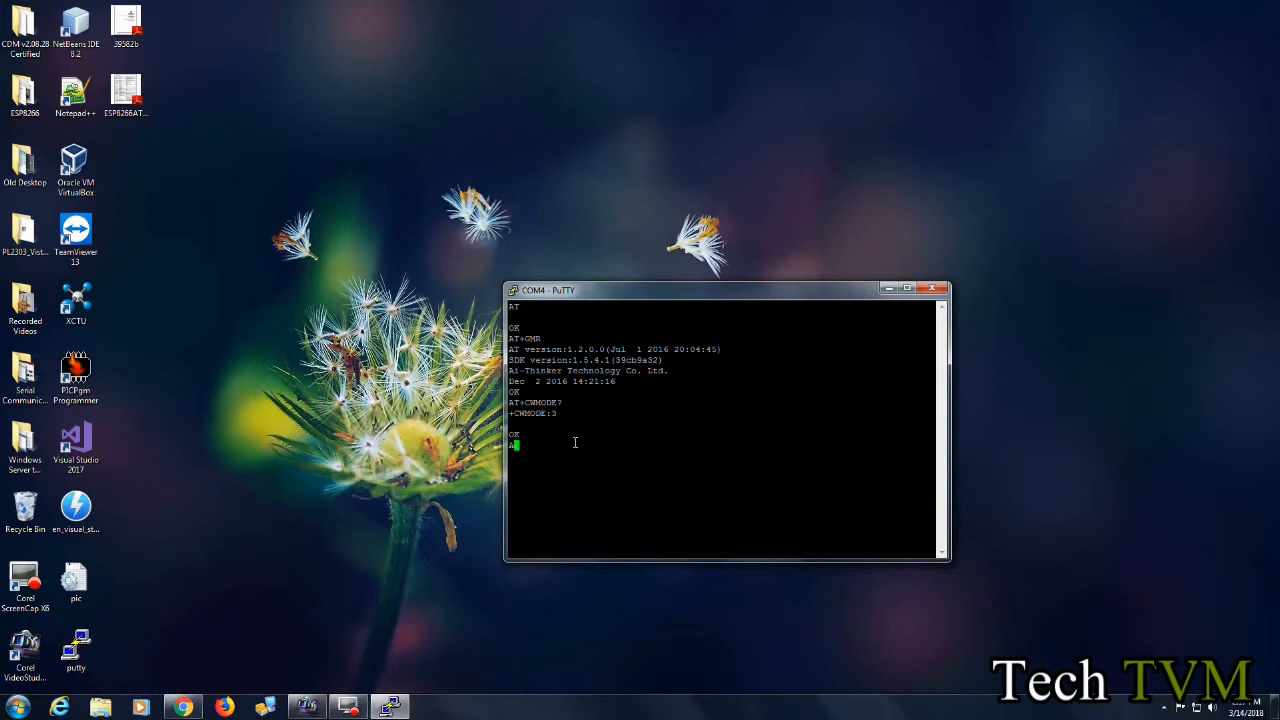
Step: Send AT+CWLAP, receive ERROR, and type AT+CWLAP again
type("AT+C")
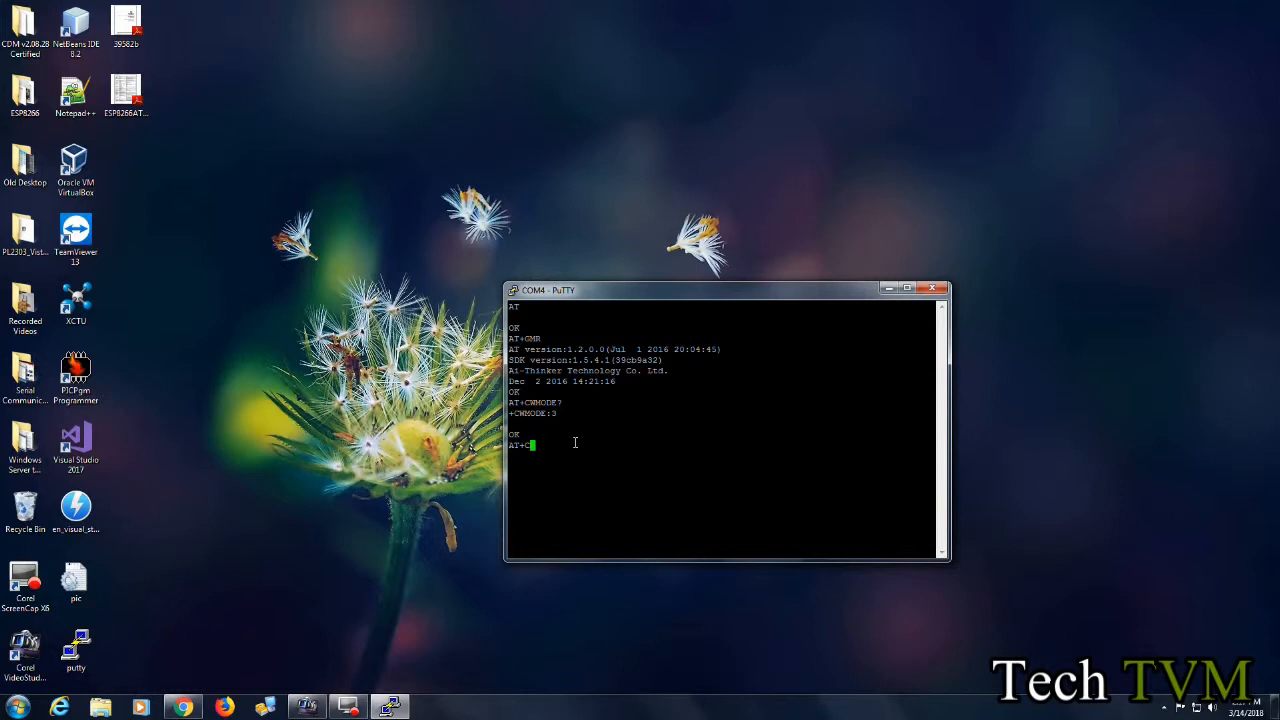
type("WLAP")
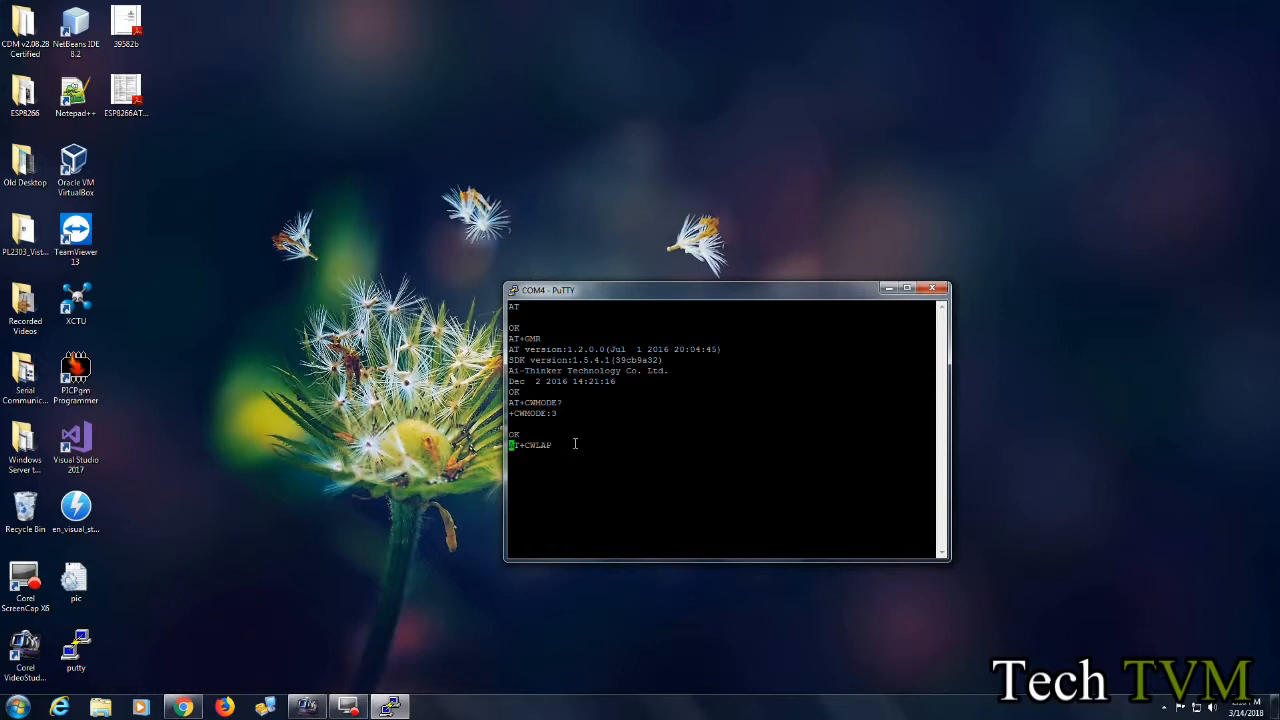
key("Return")
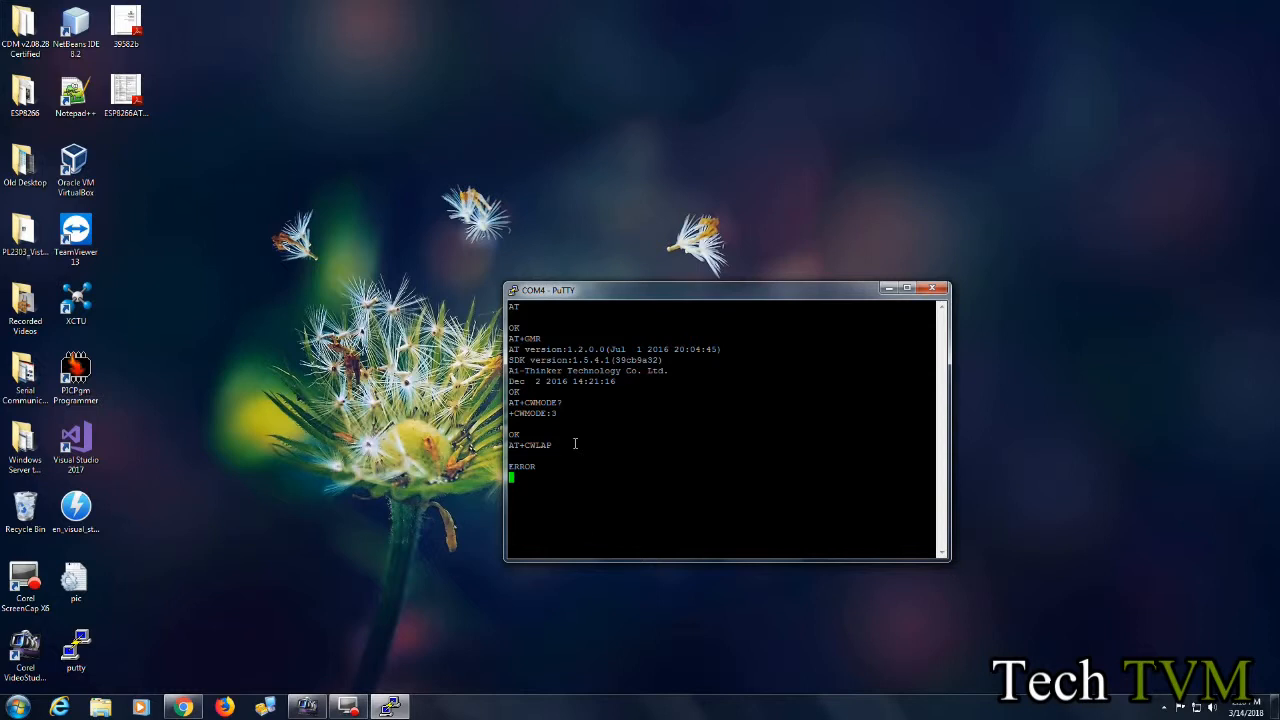
type("AT+")
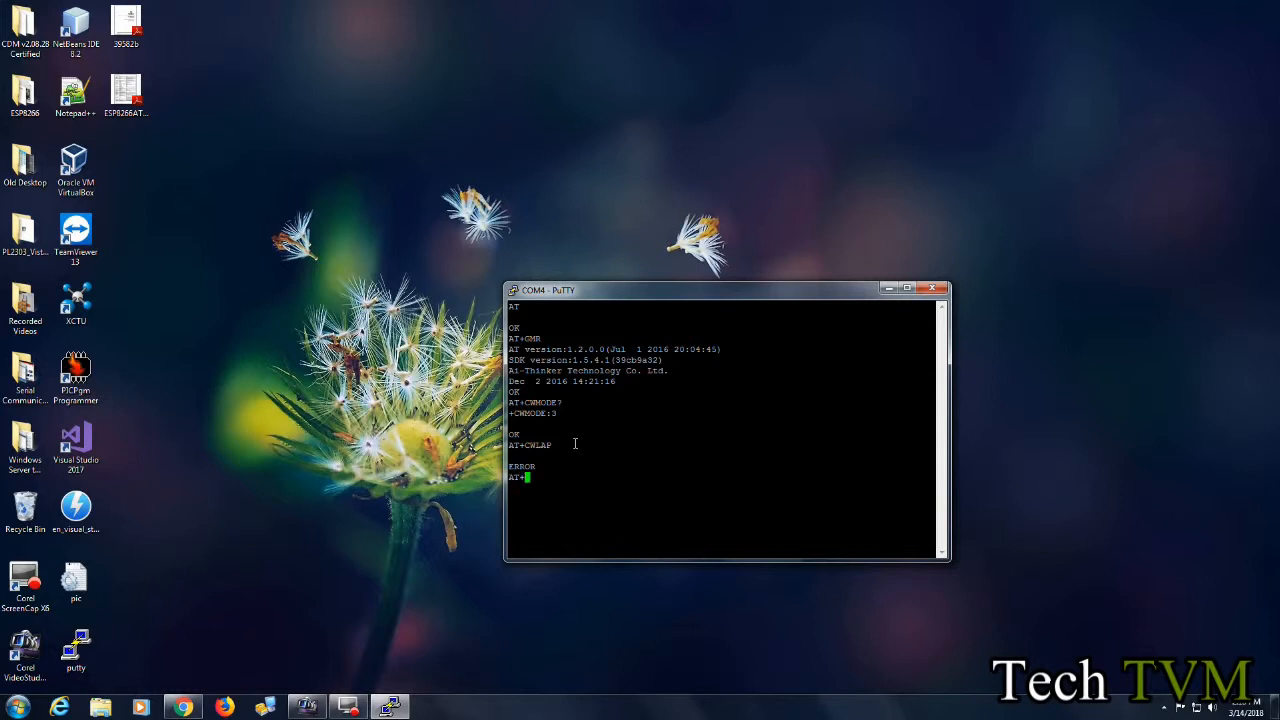
type("WLAP")
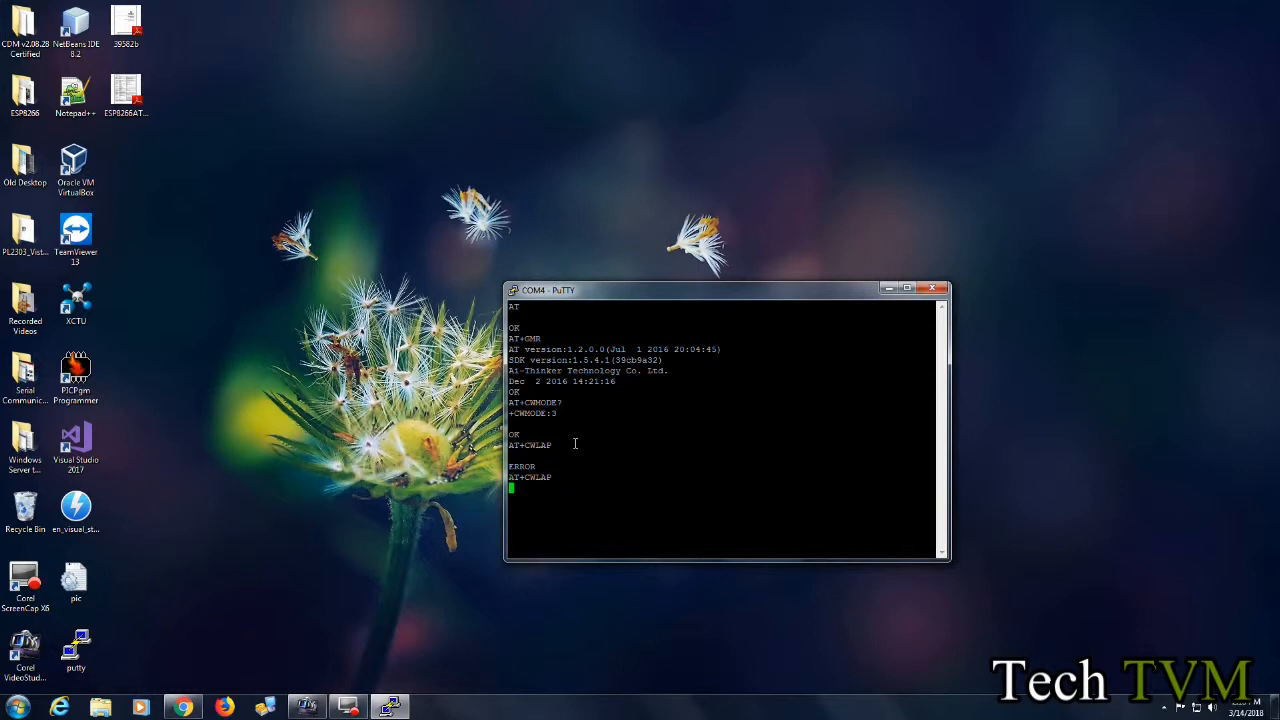
Step: Resend AT+CWLAP and highlight the listed networks CYBERNET and Honor5C
key("Return")
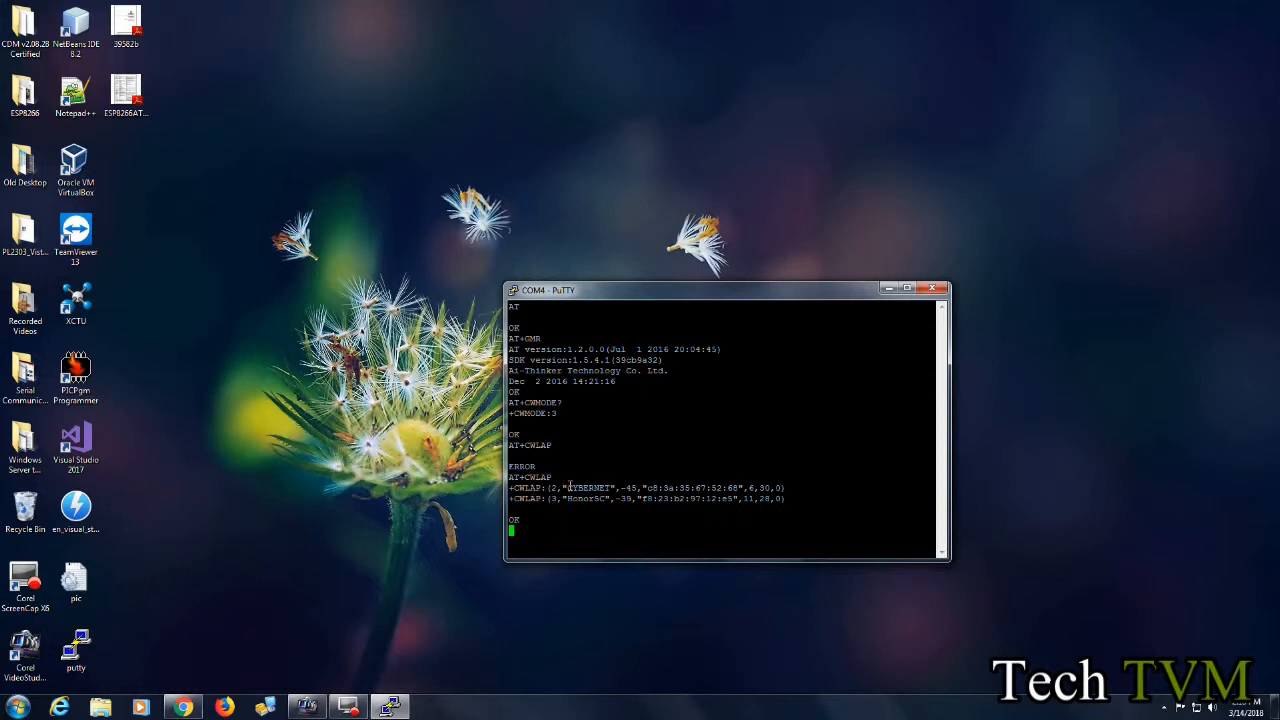
double_click(589, 488)
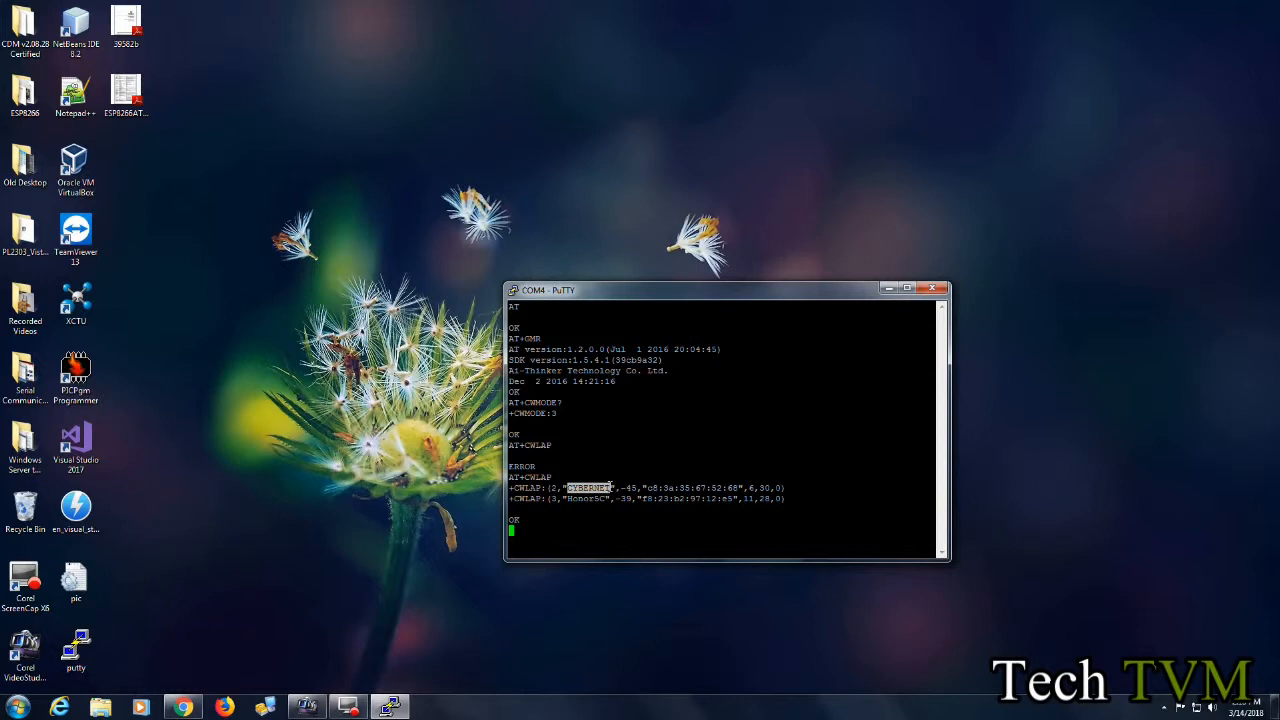
left_click(570, 497)
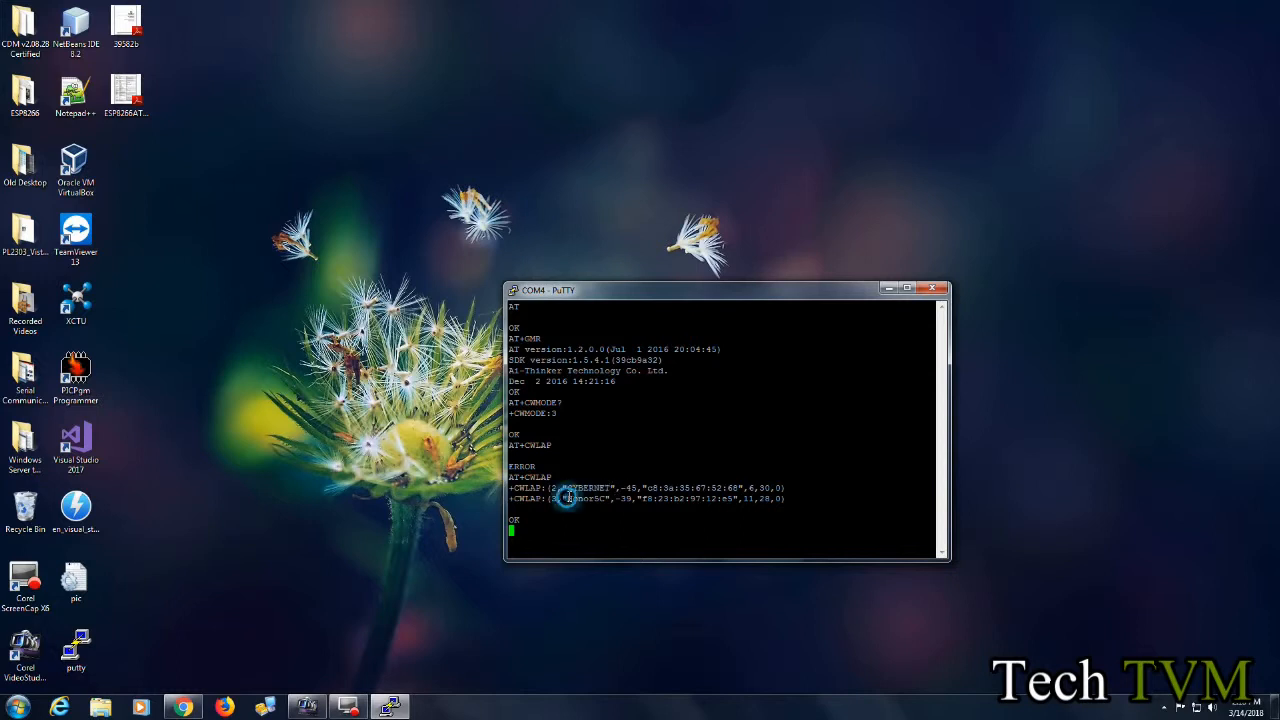
double_click(583, 499)
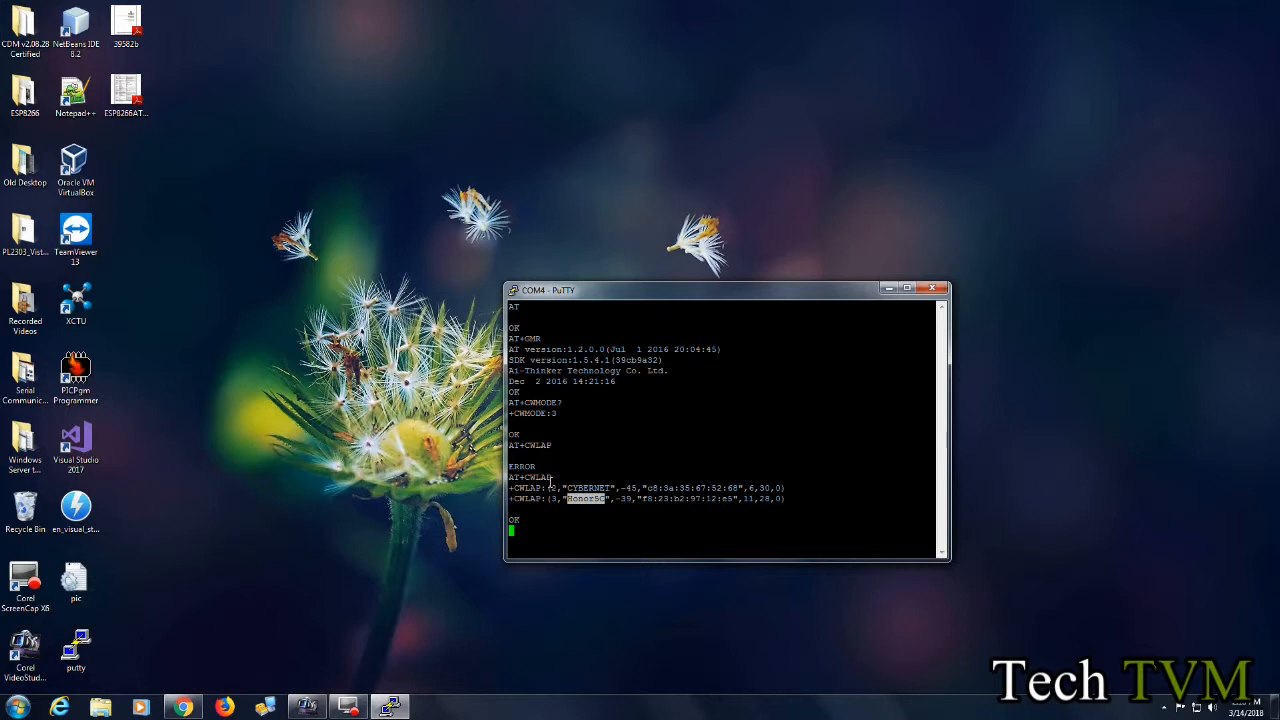
mouse_move(652, 450)
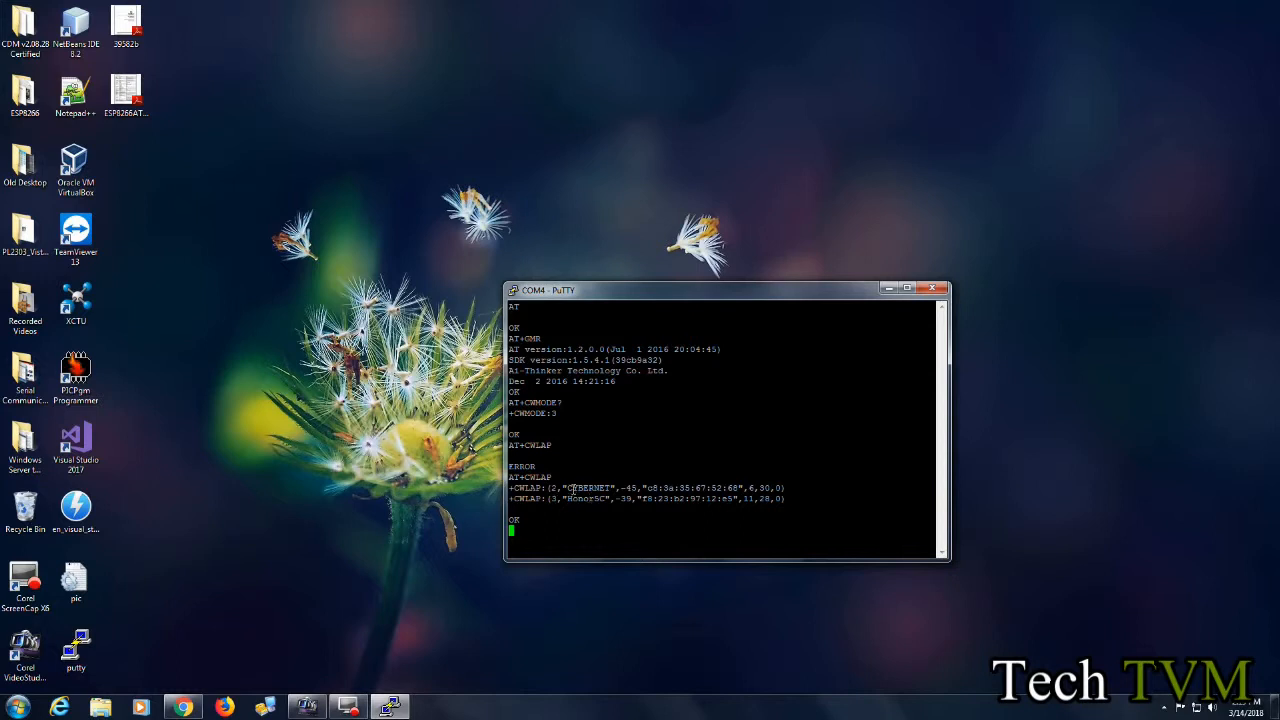
double_click(588, 488)
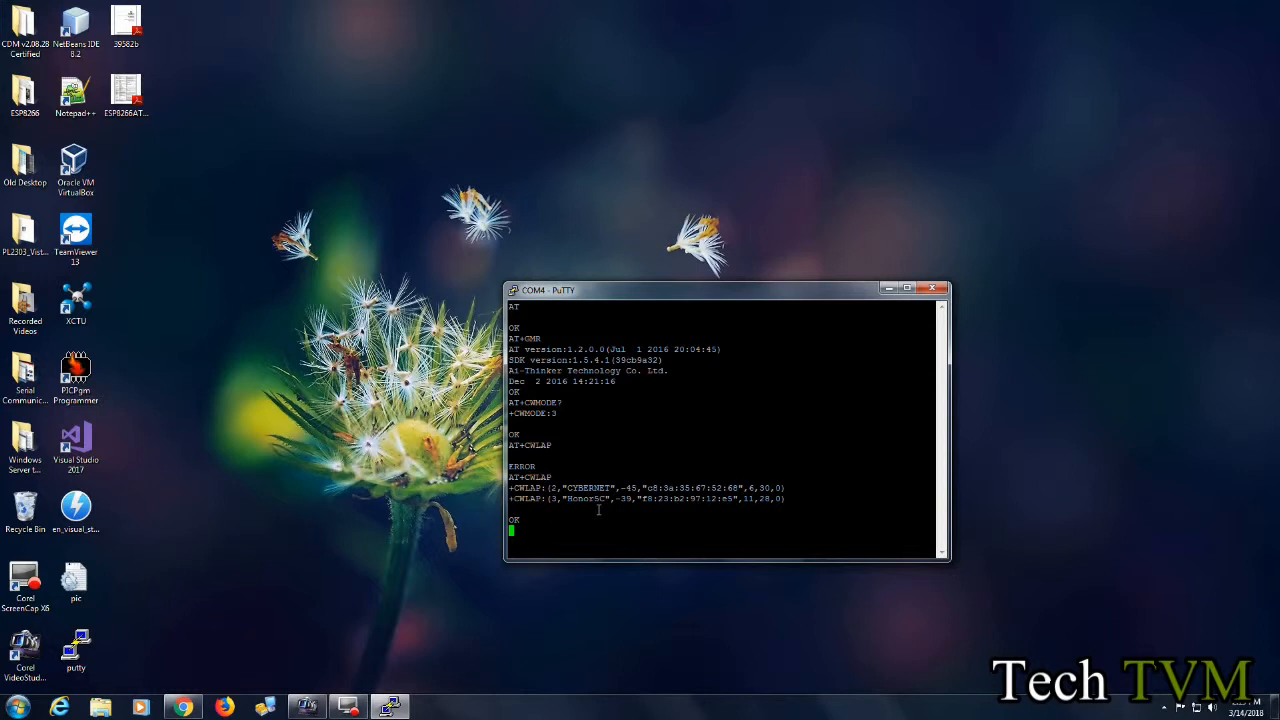
Step: Send AT+CIFSR, showing AP IP 192.168.4.1, station IP 0.0.0.0 and both MACs
type("AT+CW")
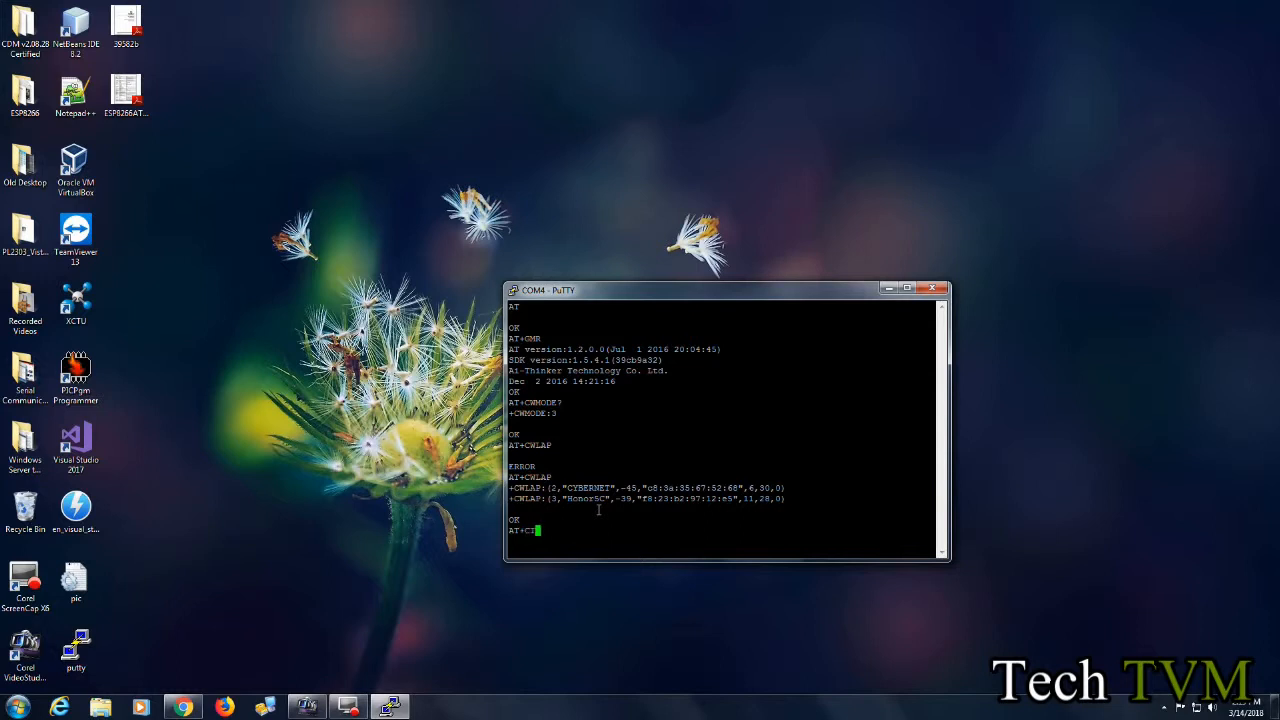
type("IFSR")
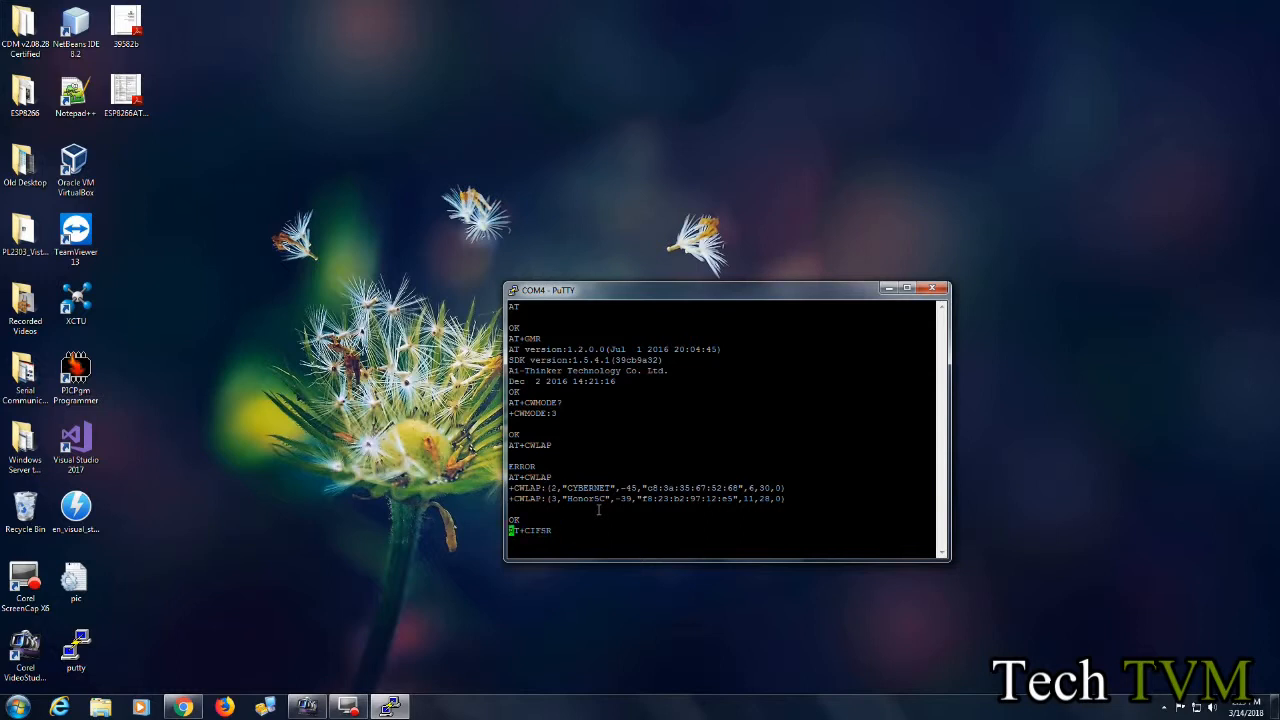
key("Return")
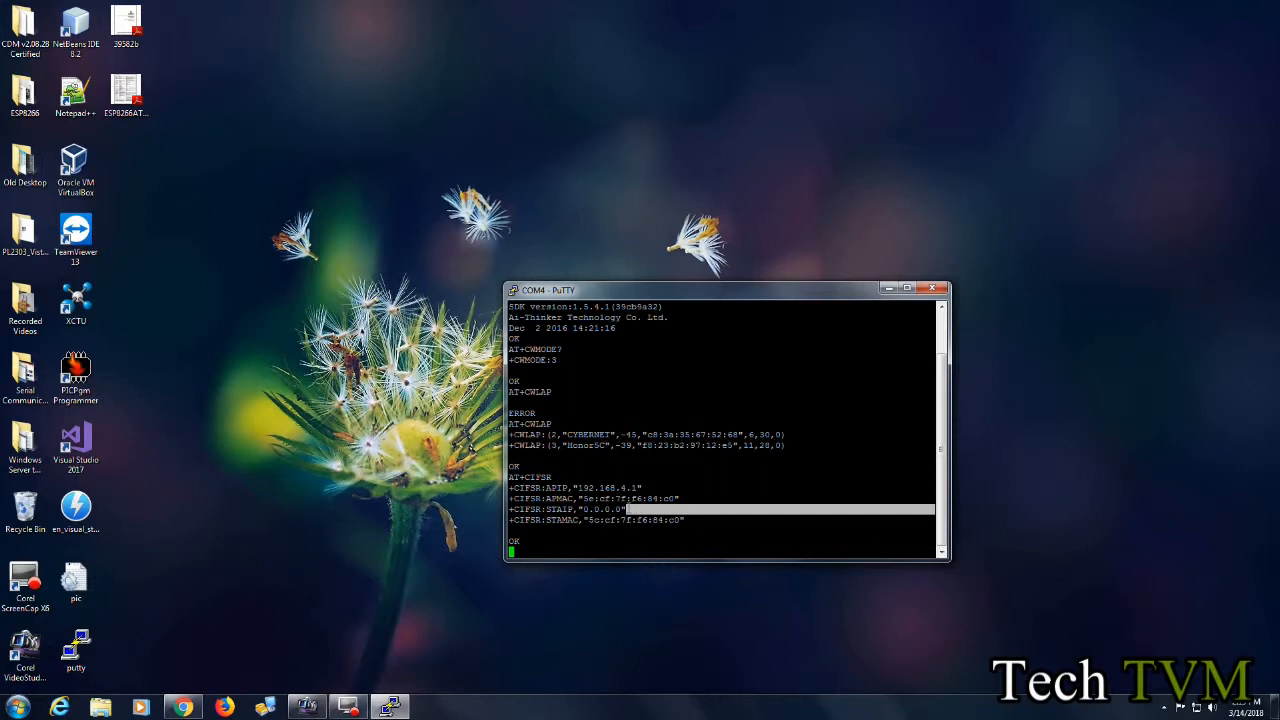
left_click(630, 508)
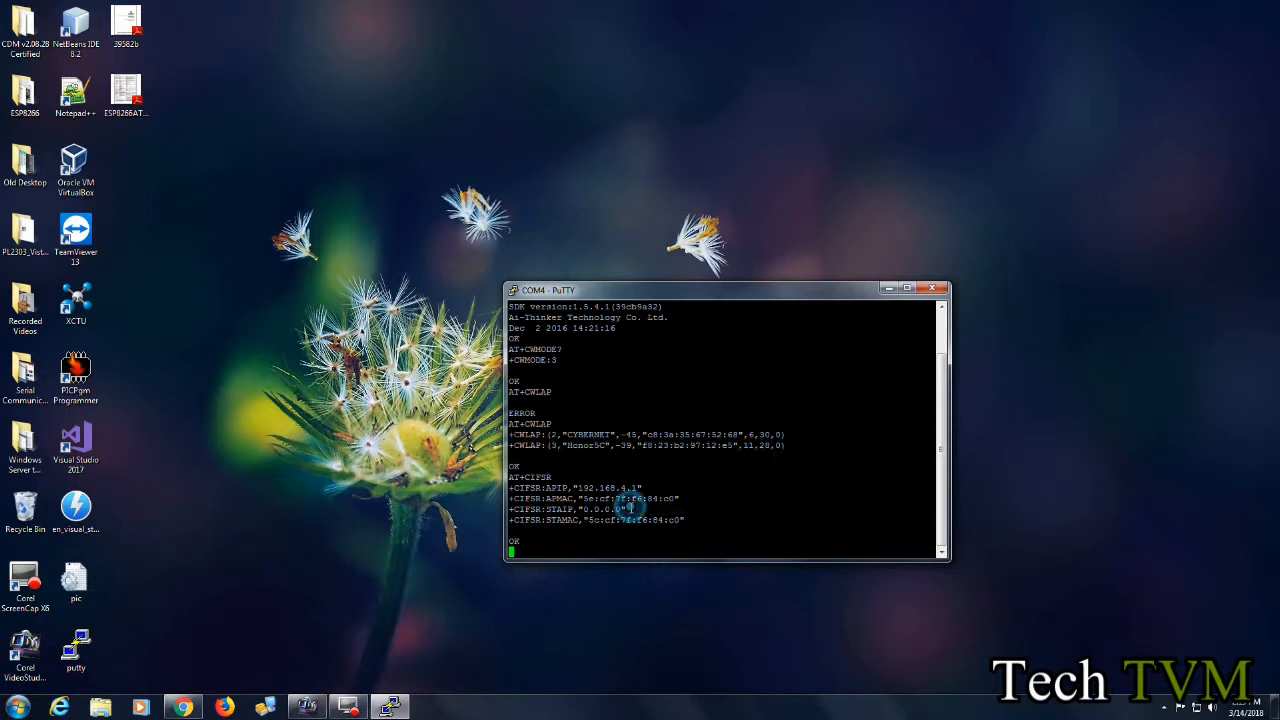
mouse_move(558, 555)
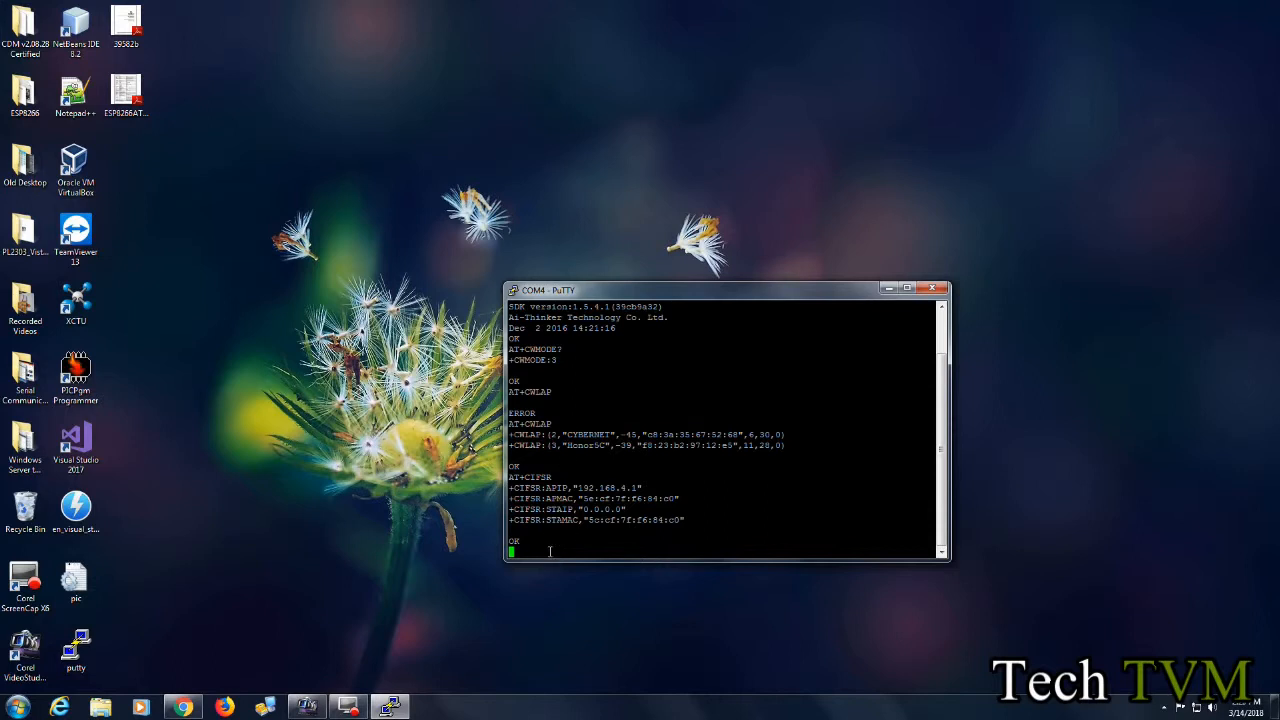
mouse_move(670, 449)
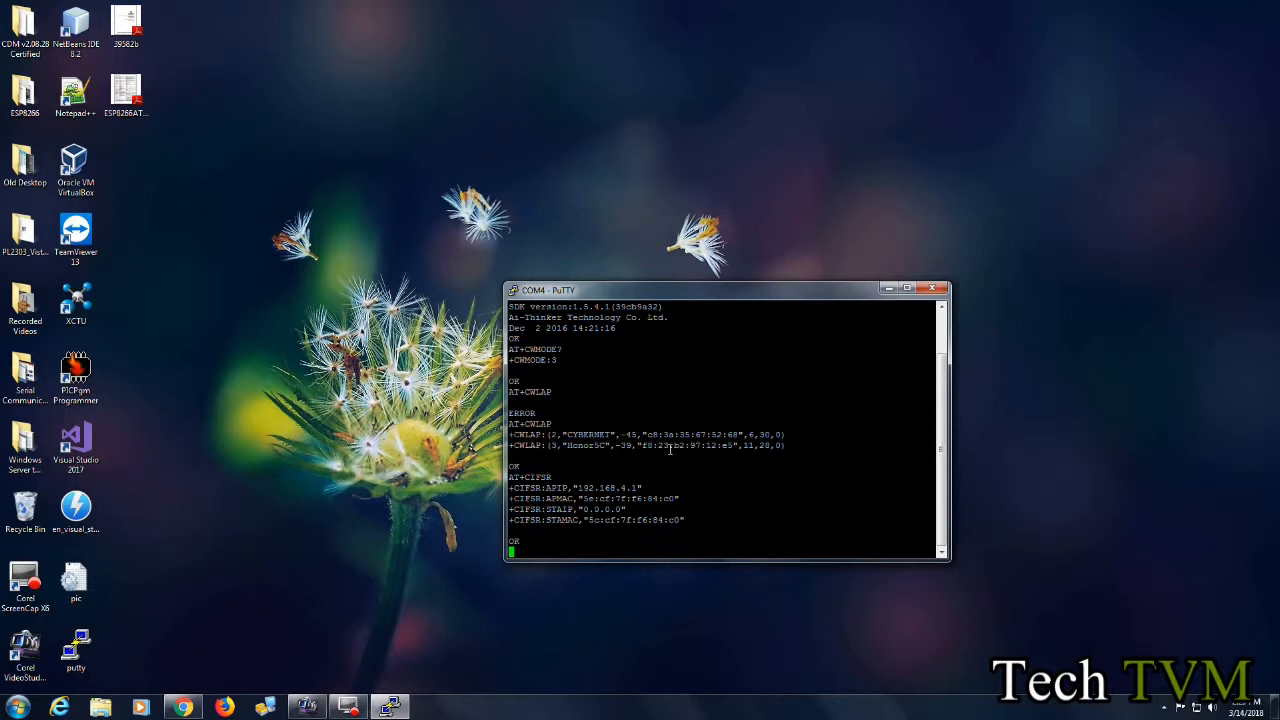
type("AT+C")
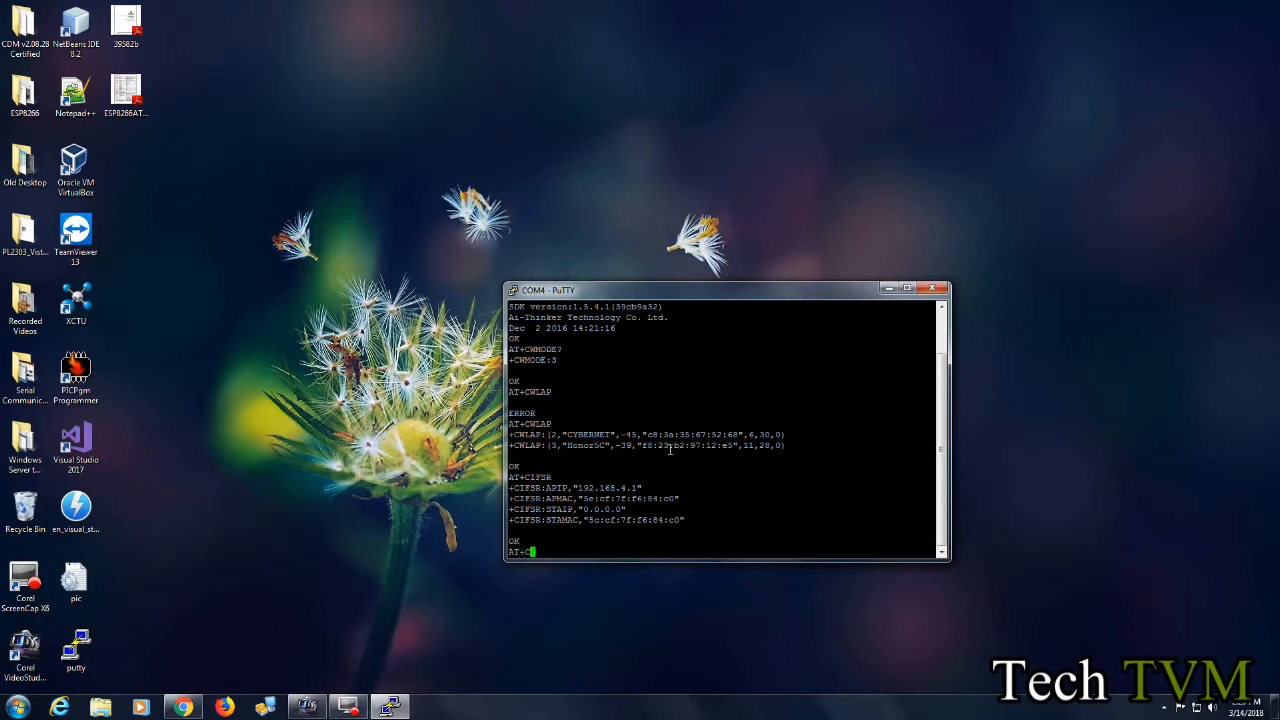
type("WJAP")
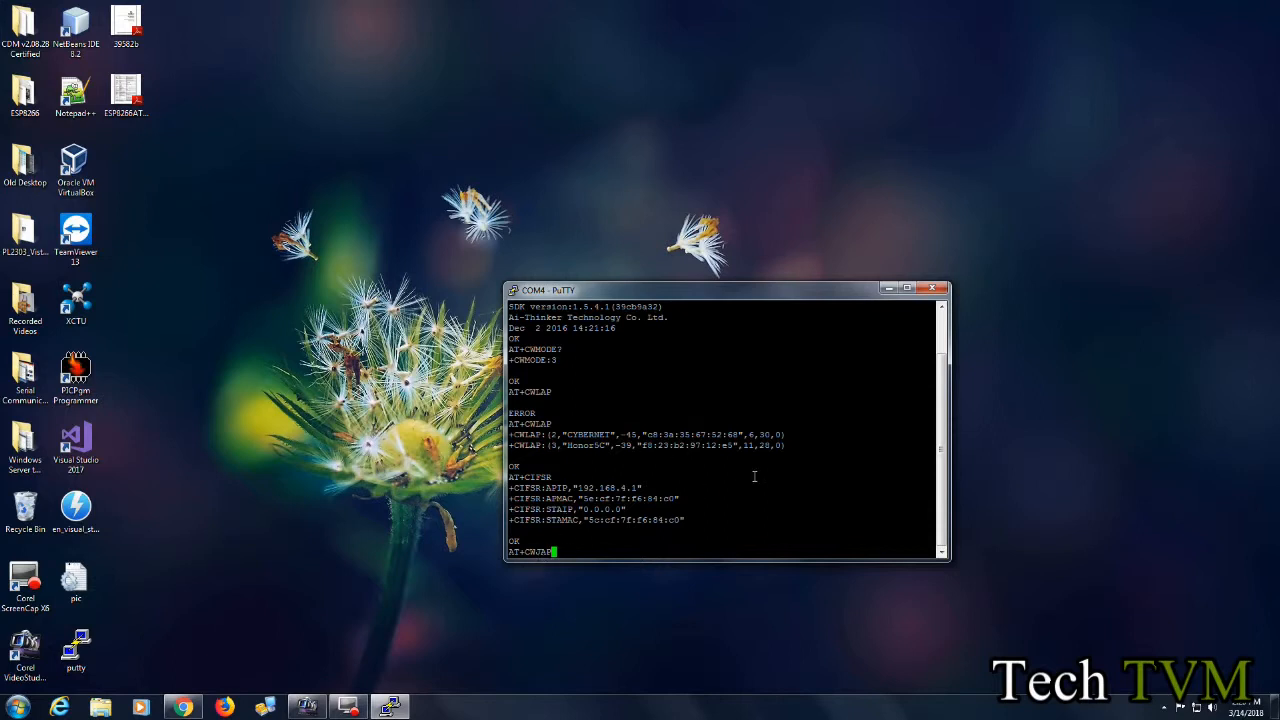
type("=")
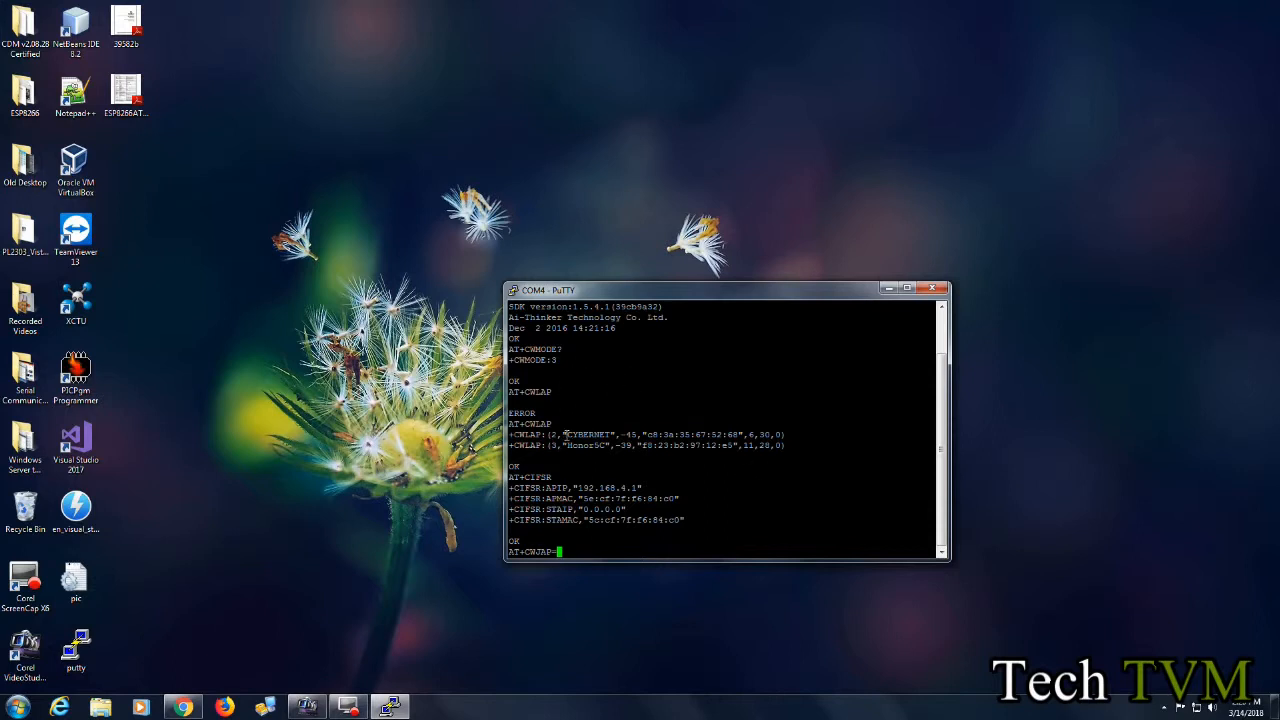
double_click(570, 434)
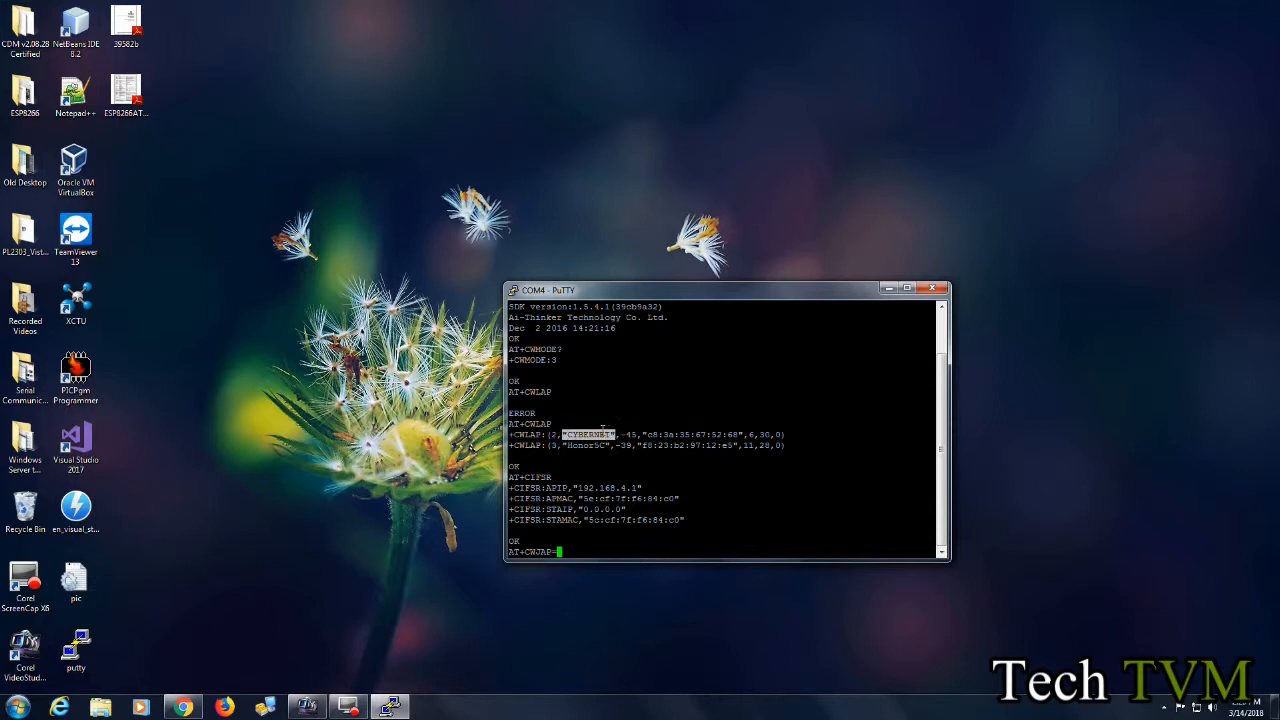
type("\"CYBERNET\"")
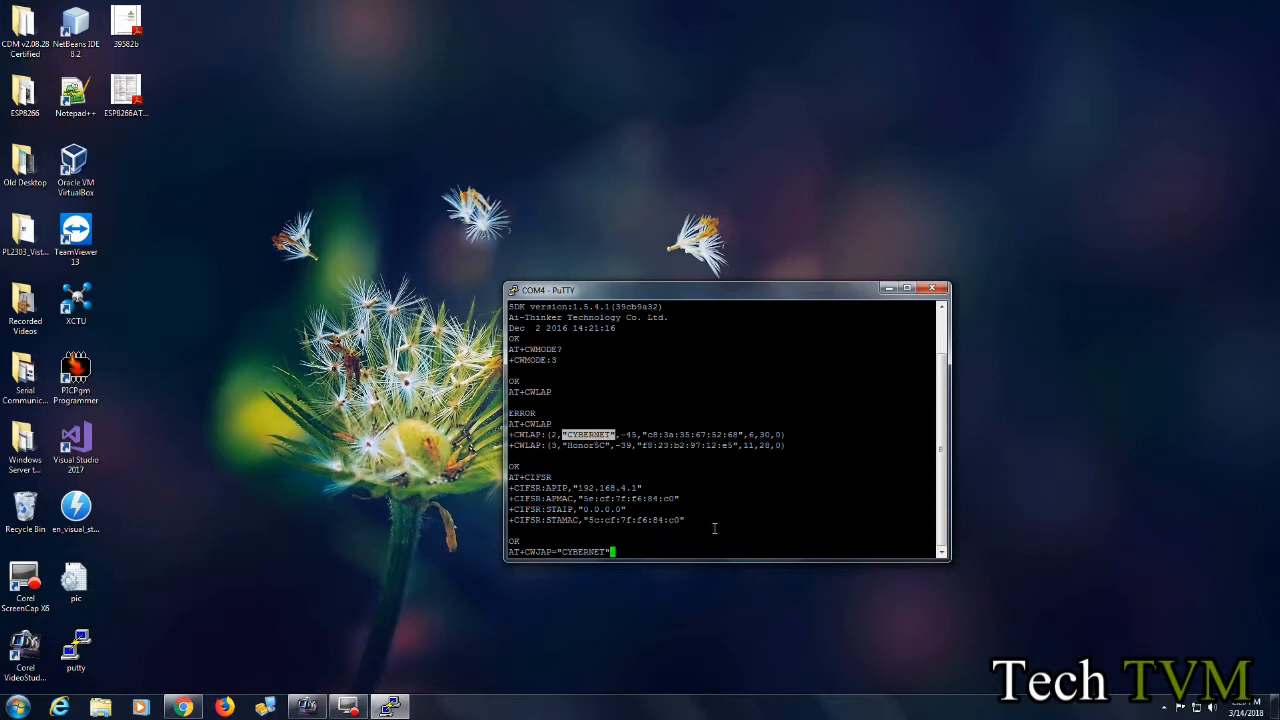
type(",")
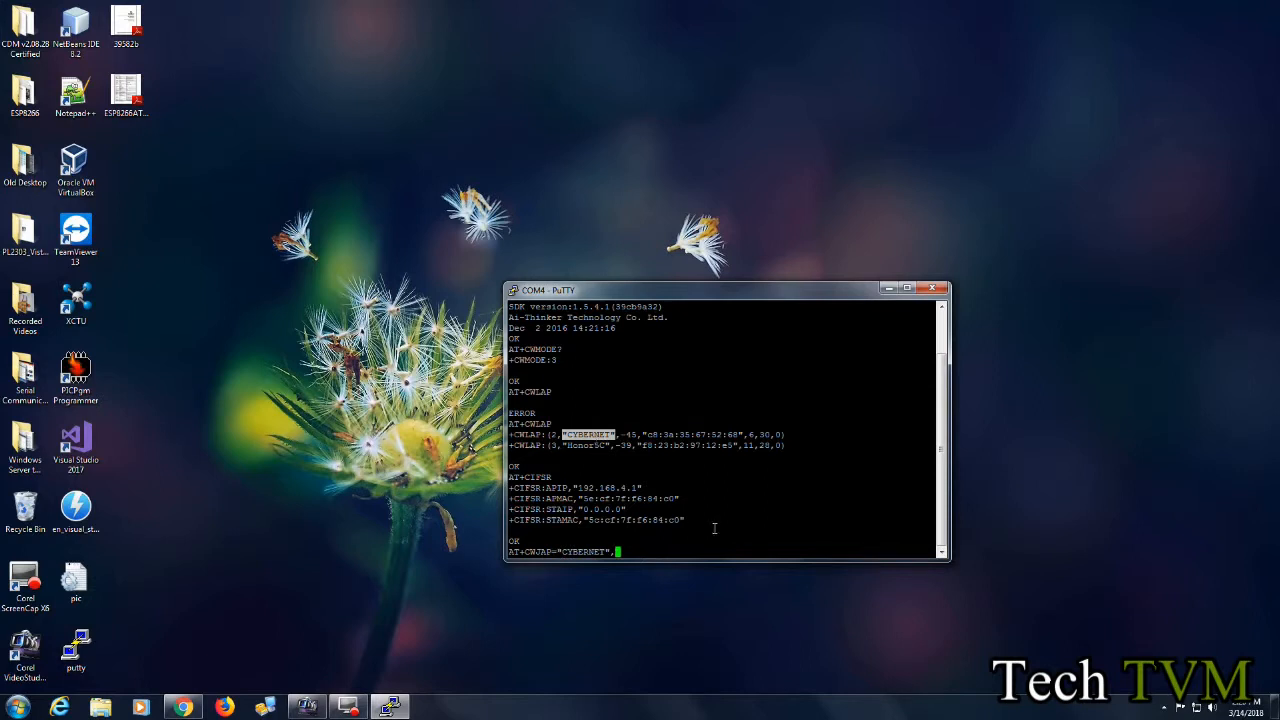
type("\"")
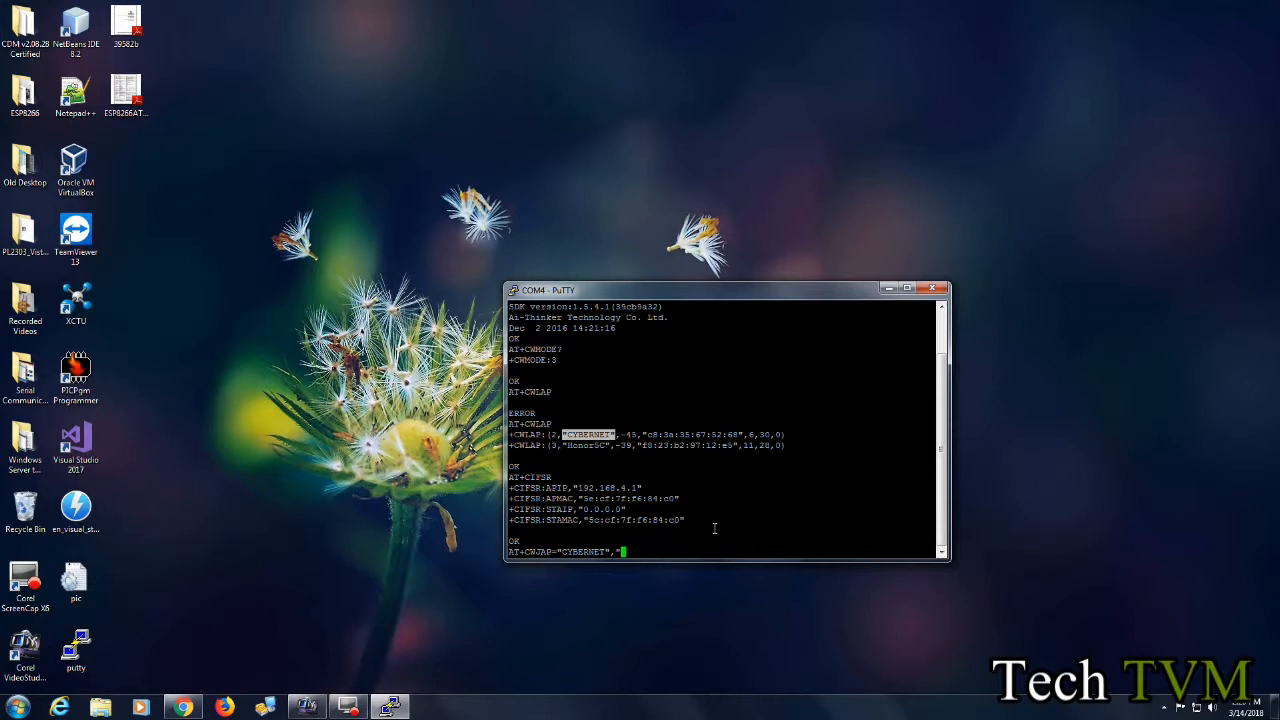
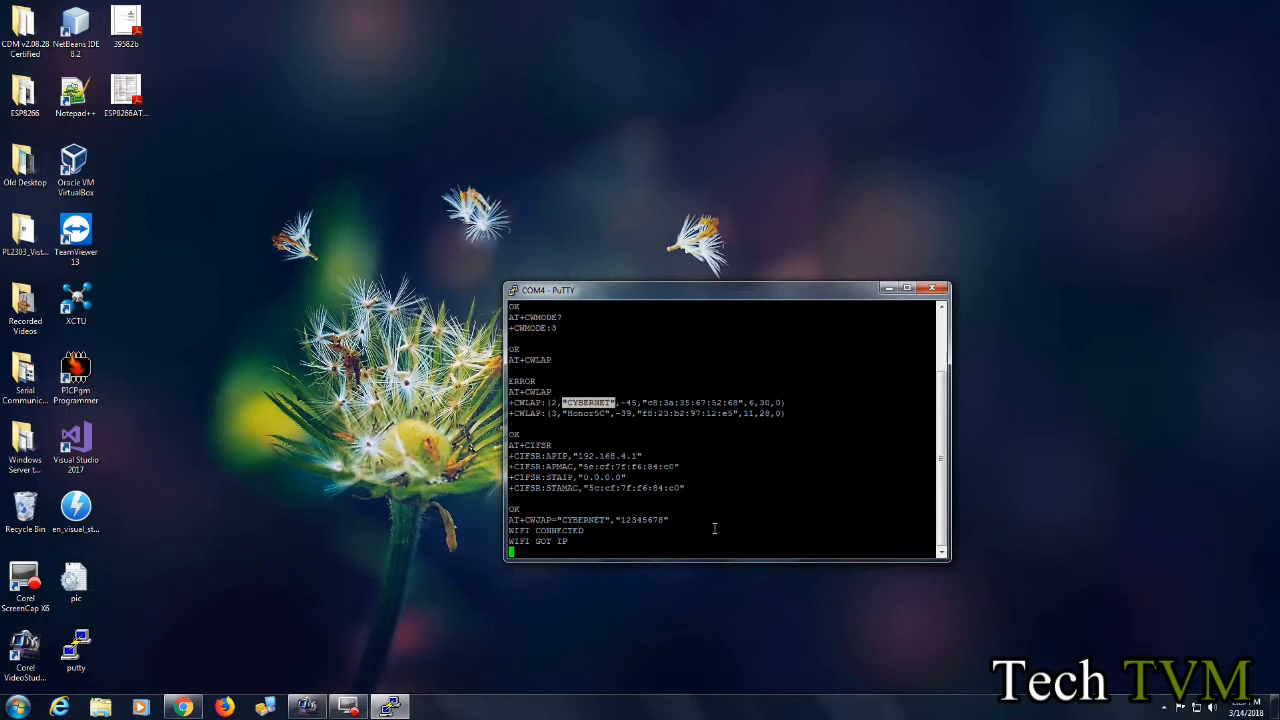
Step: Send AT+CIFSR again to show station IP 192.168.101.200
scroll("down", 3)
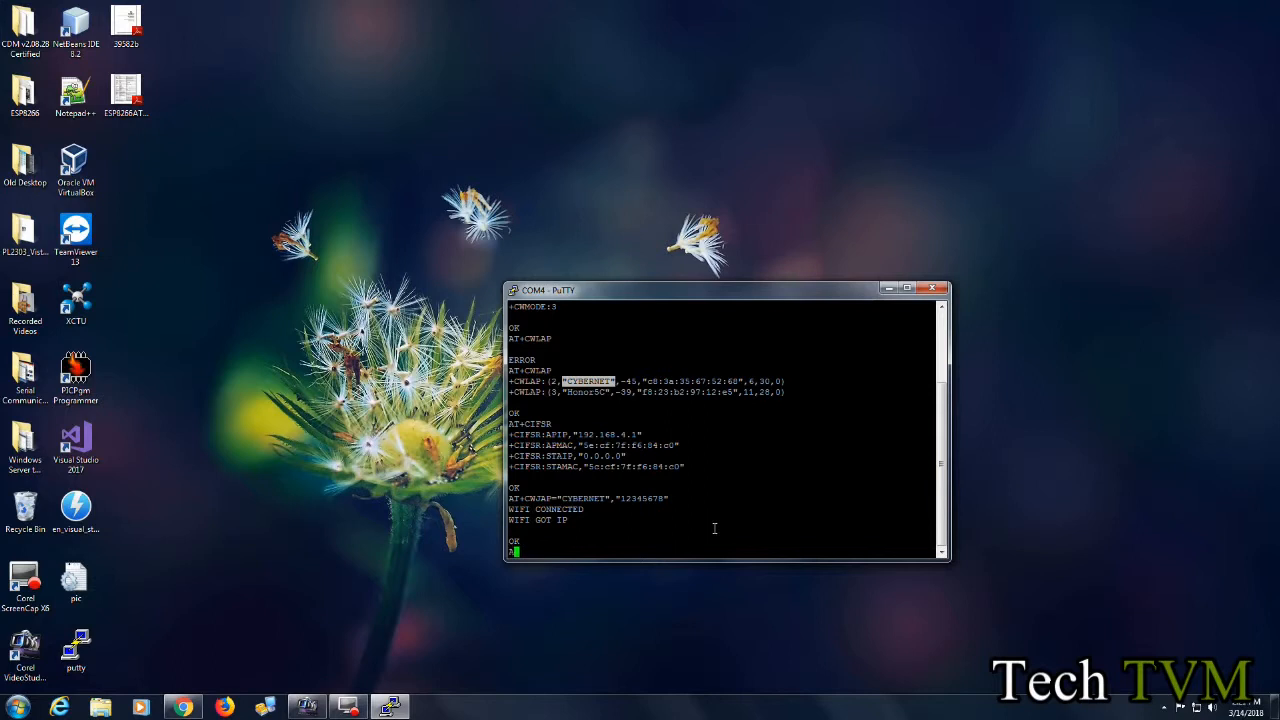
type("AT+CIFSR")
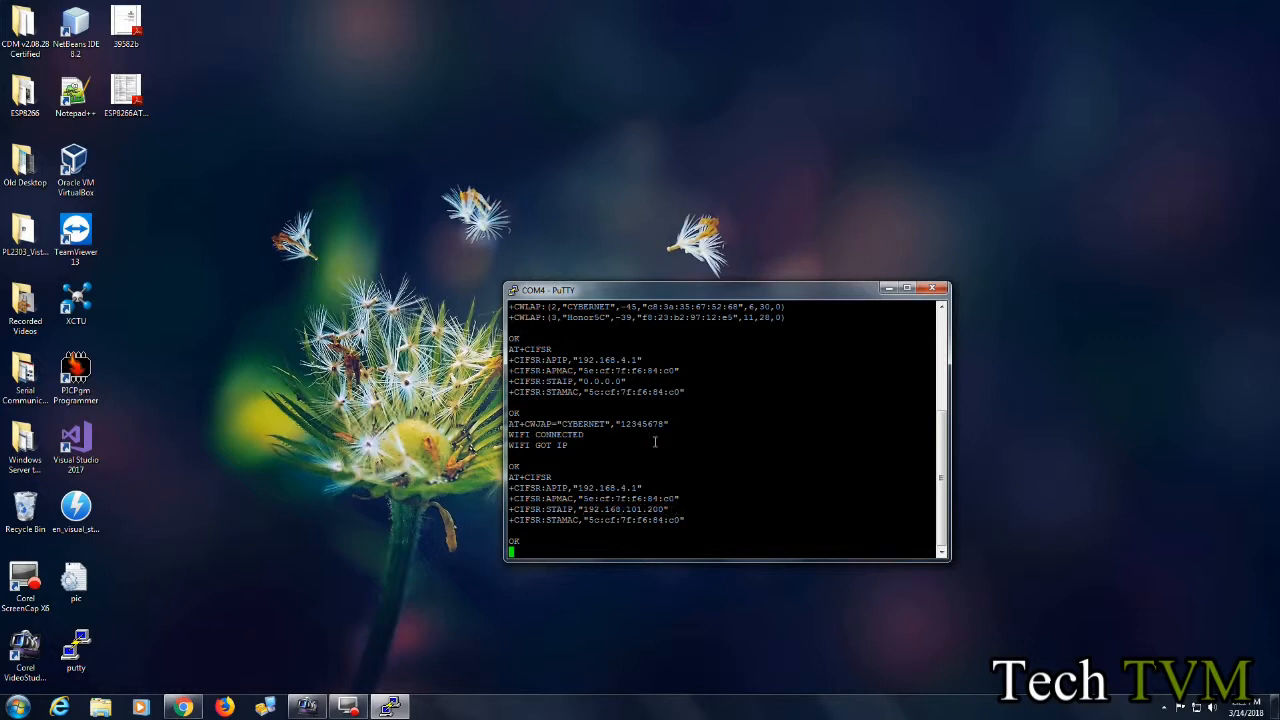
scroll("up", 3)
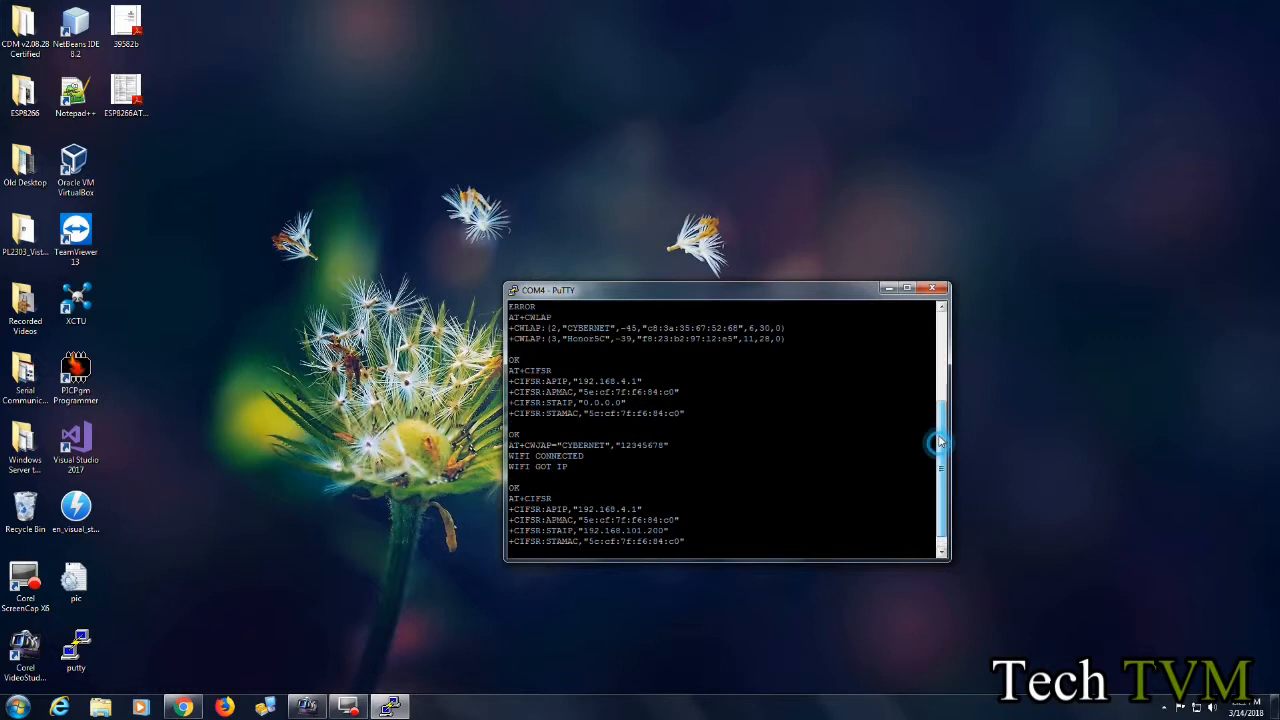
double_click(587, 328)
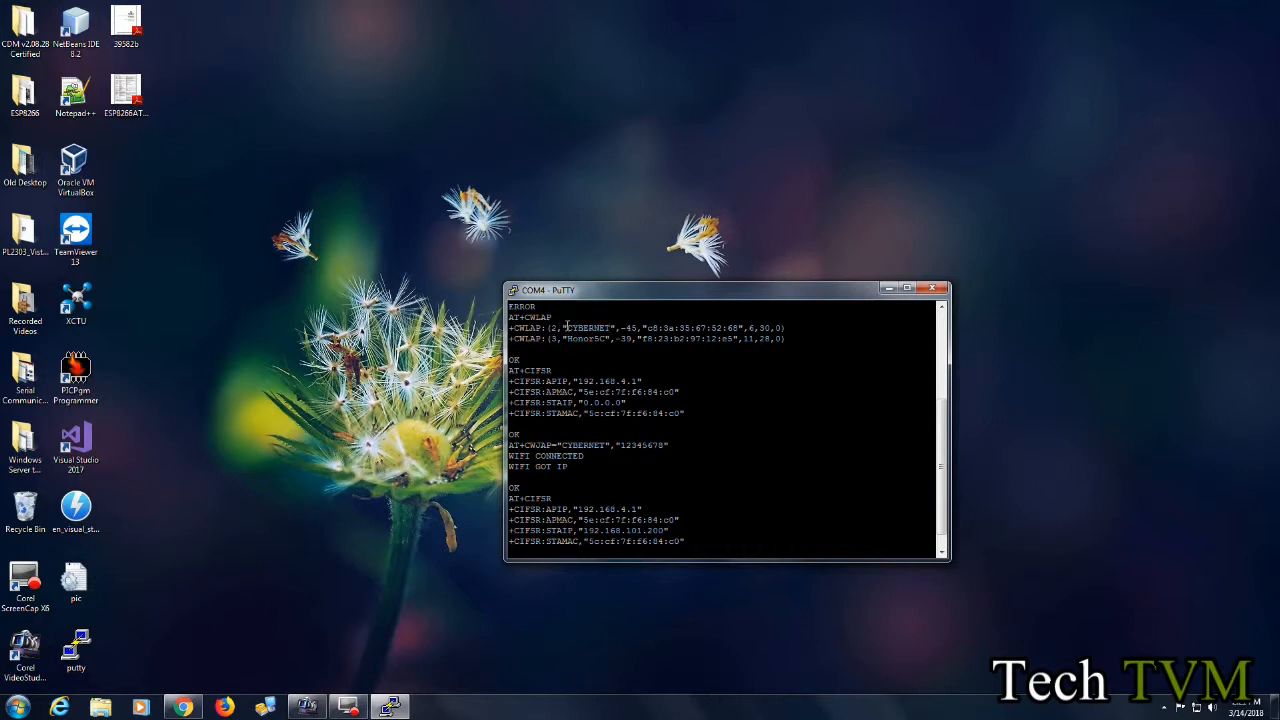
double_click(585, 328)
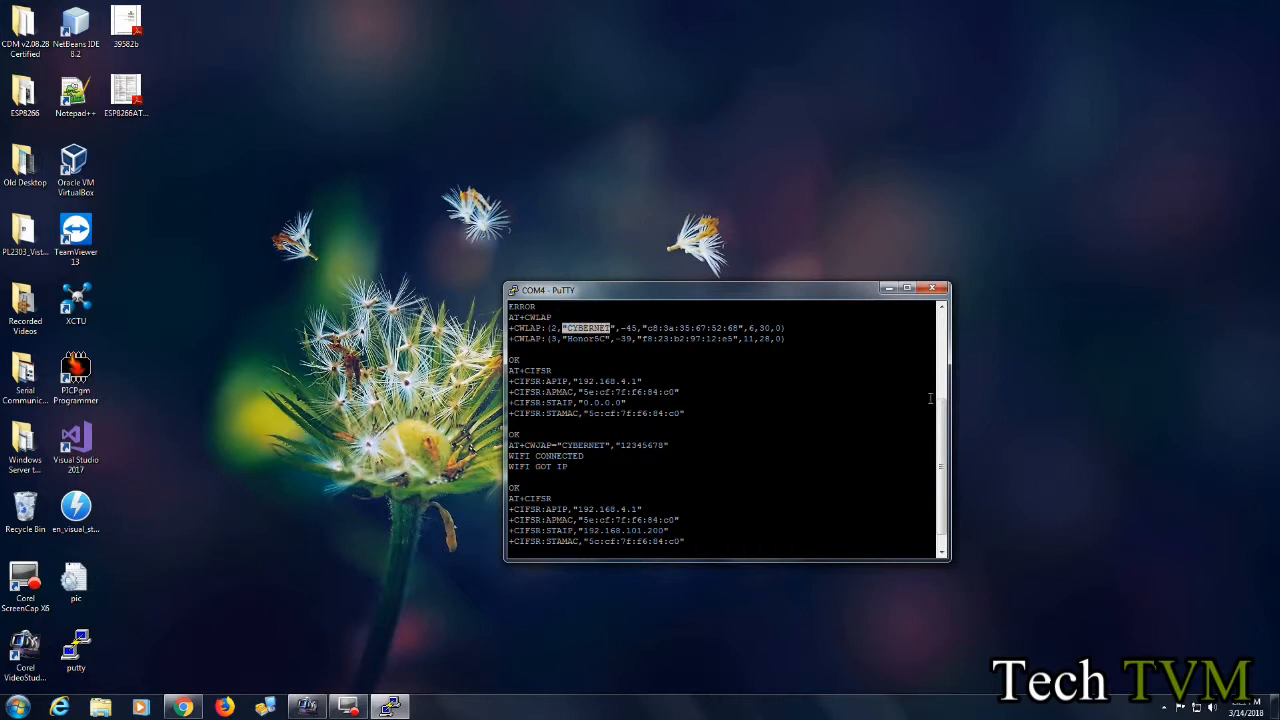
scroll("down", 3)
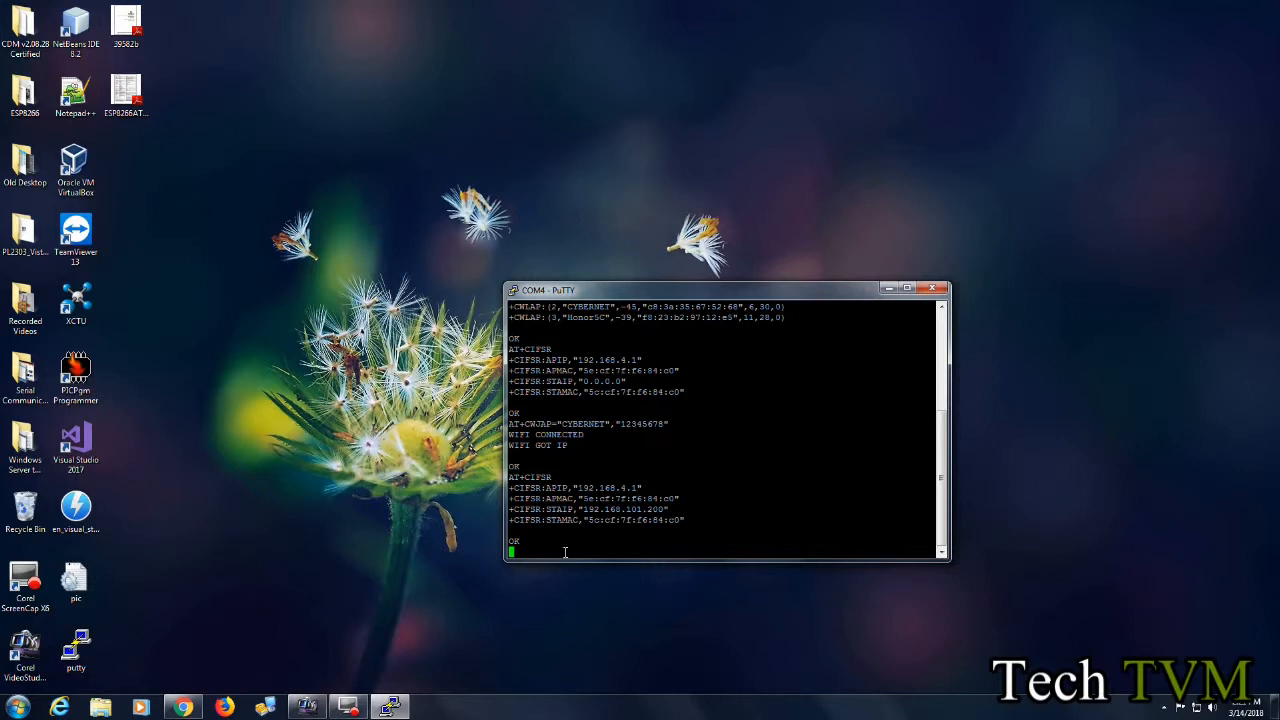
mouse_move(582, 455)
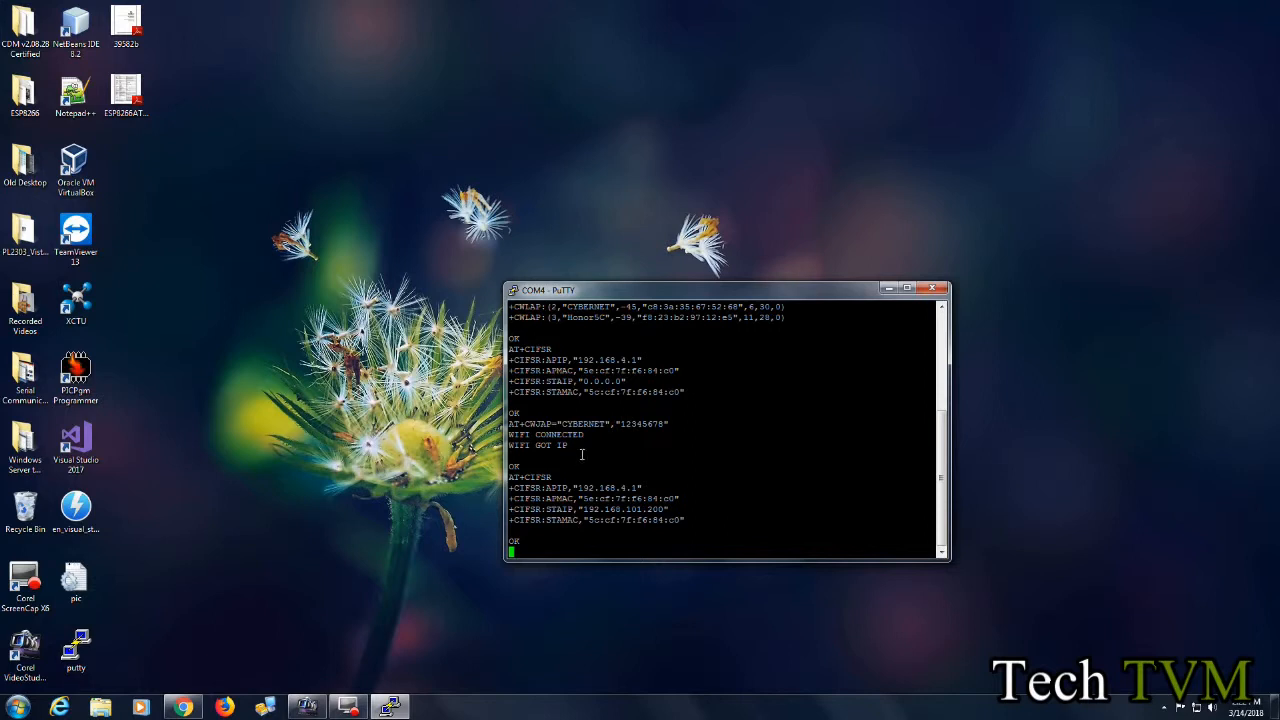
mouse_move(663, 458)
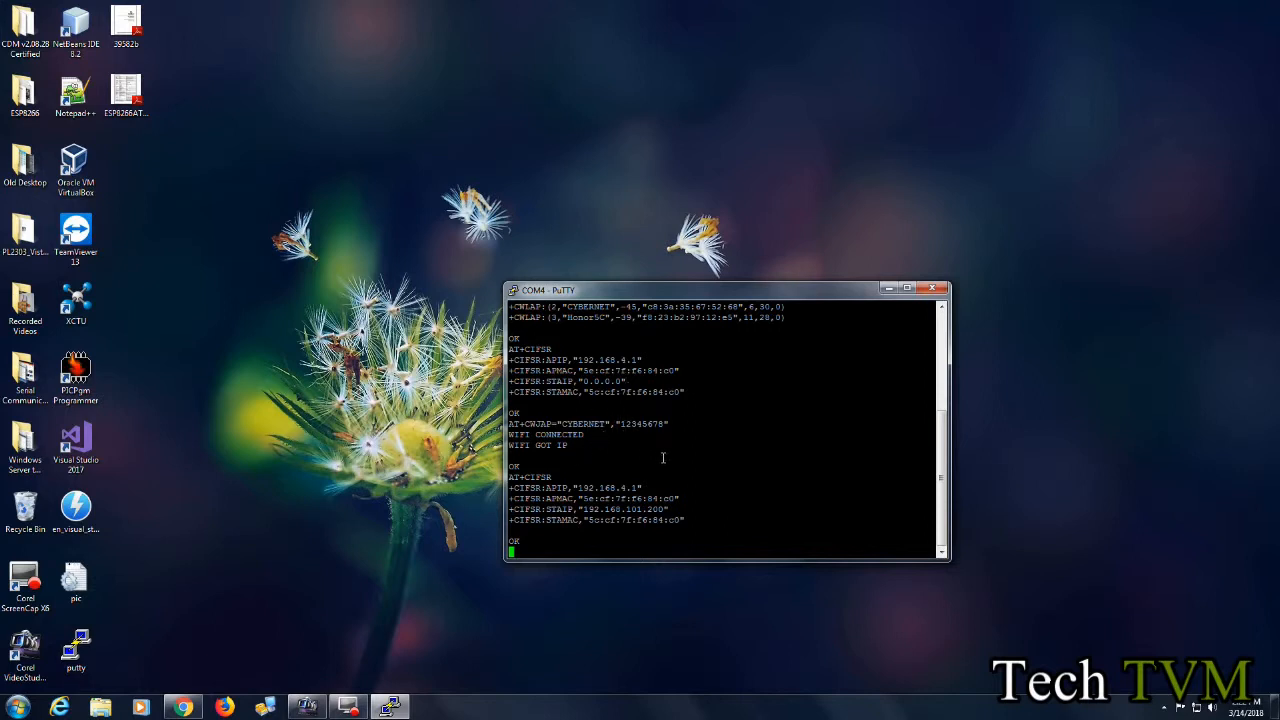
mouse_move(587, 547)
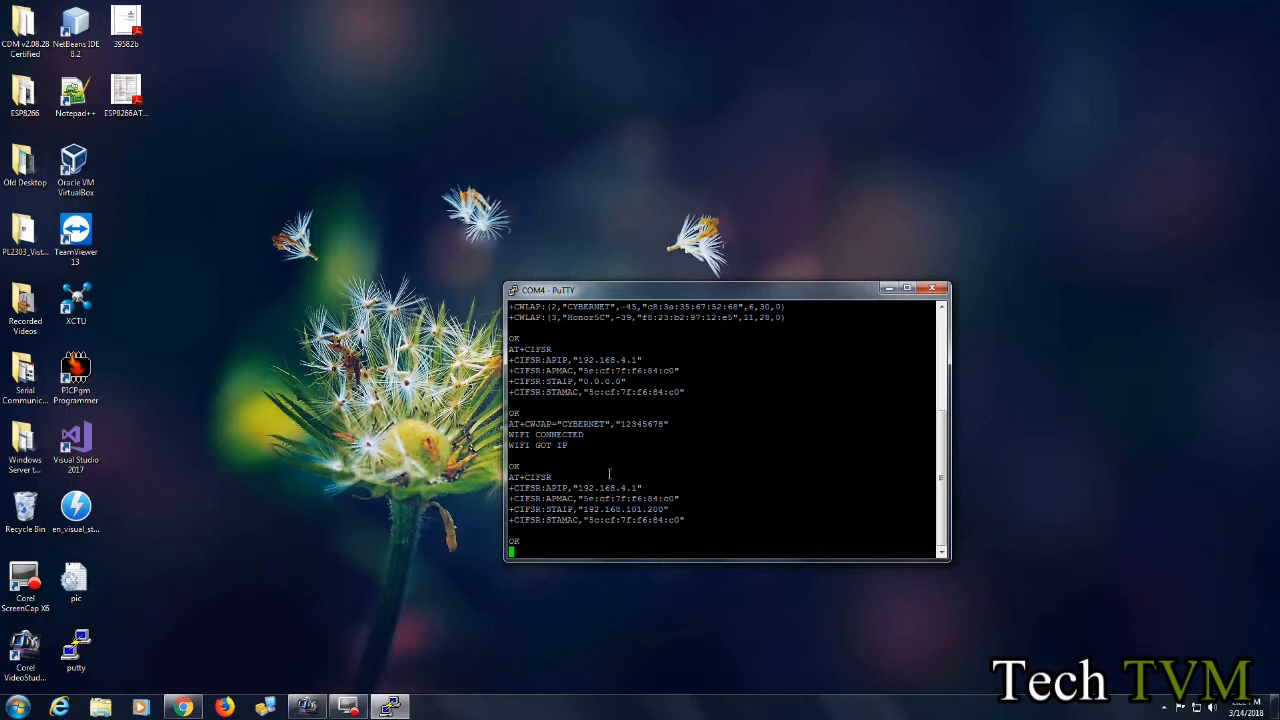
mouse_move(619, 458)
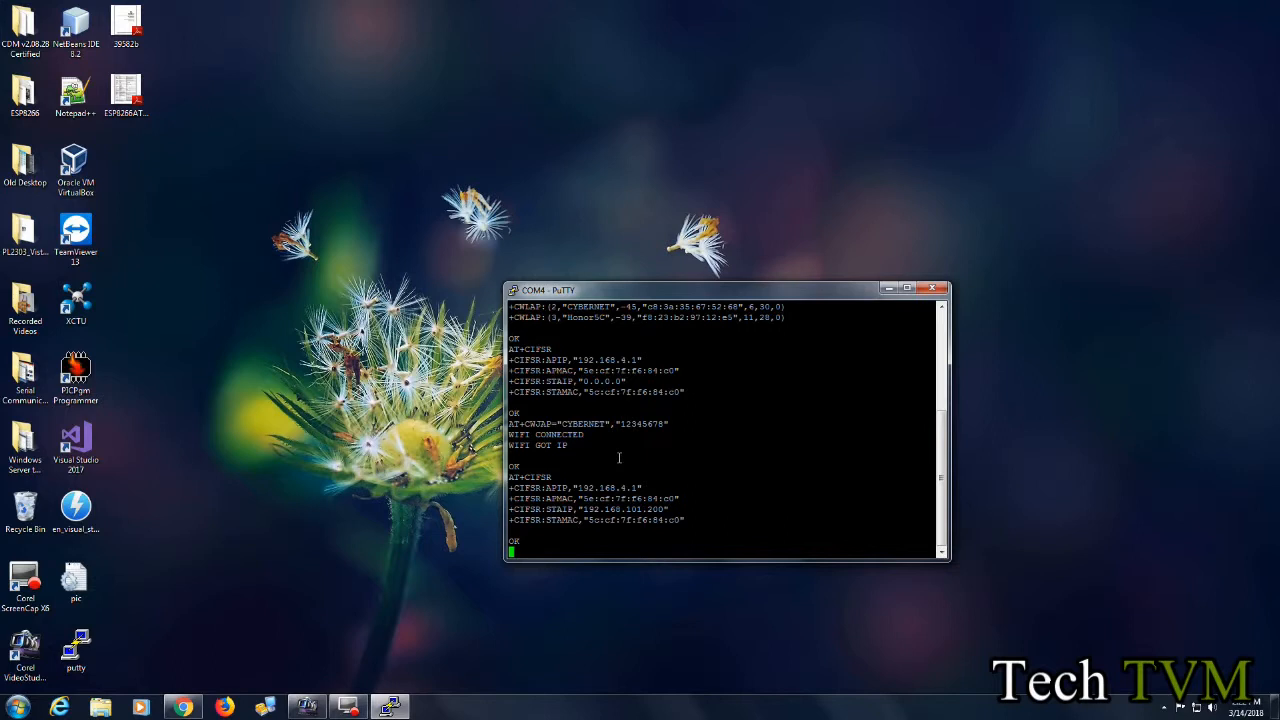
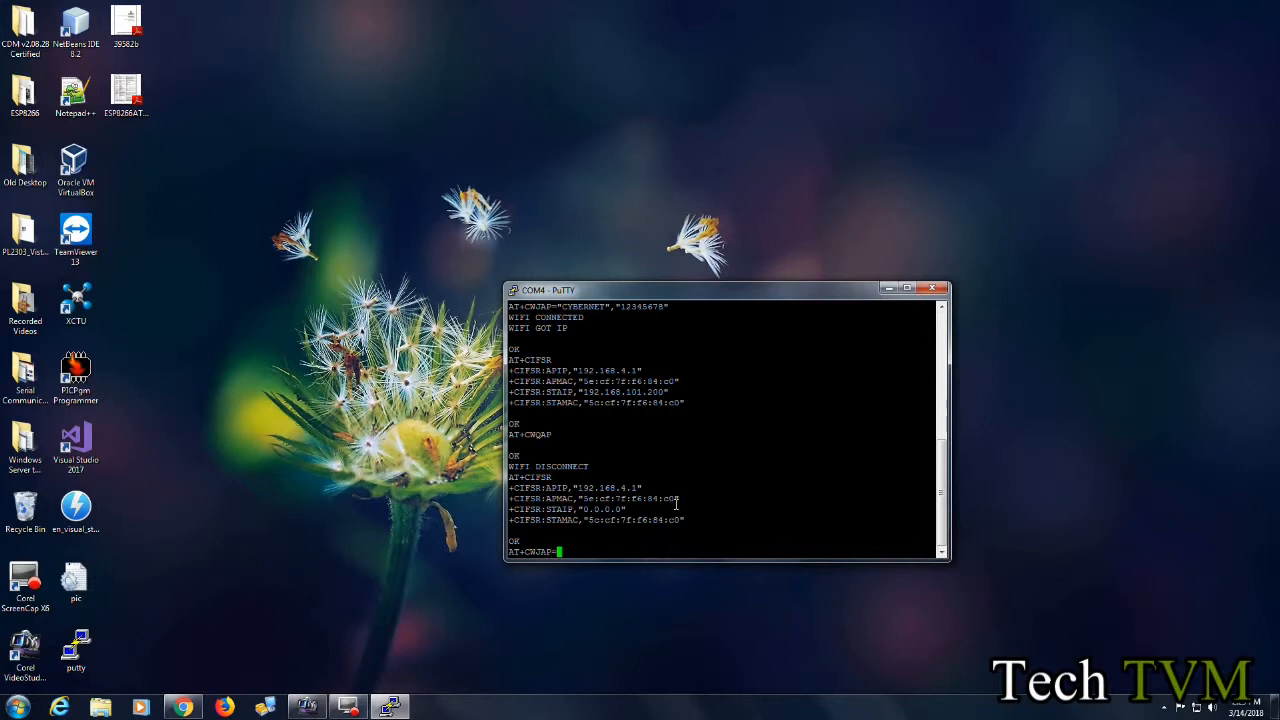
Step: Disconnect the module from Wi-Fi with AT+CWQAP and check its address with AT+CIFSR
key("Return")
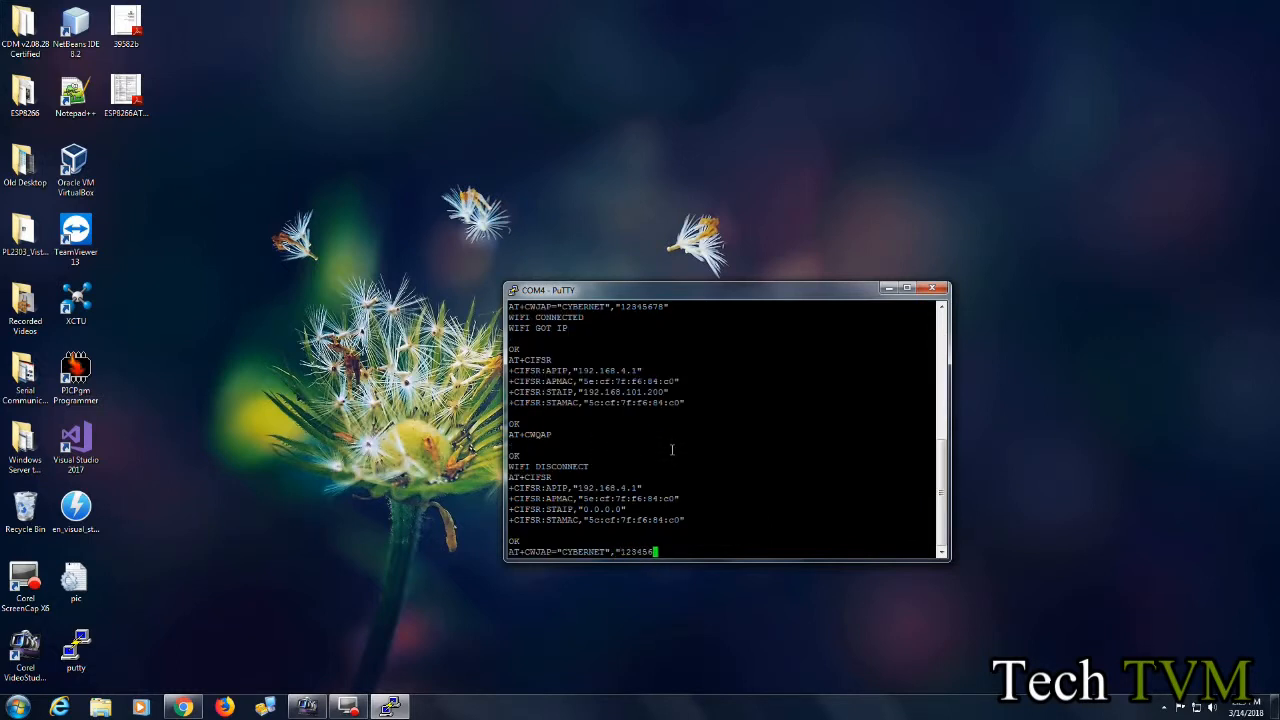
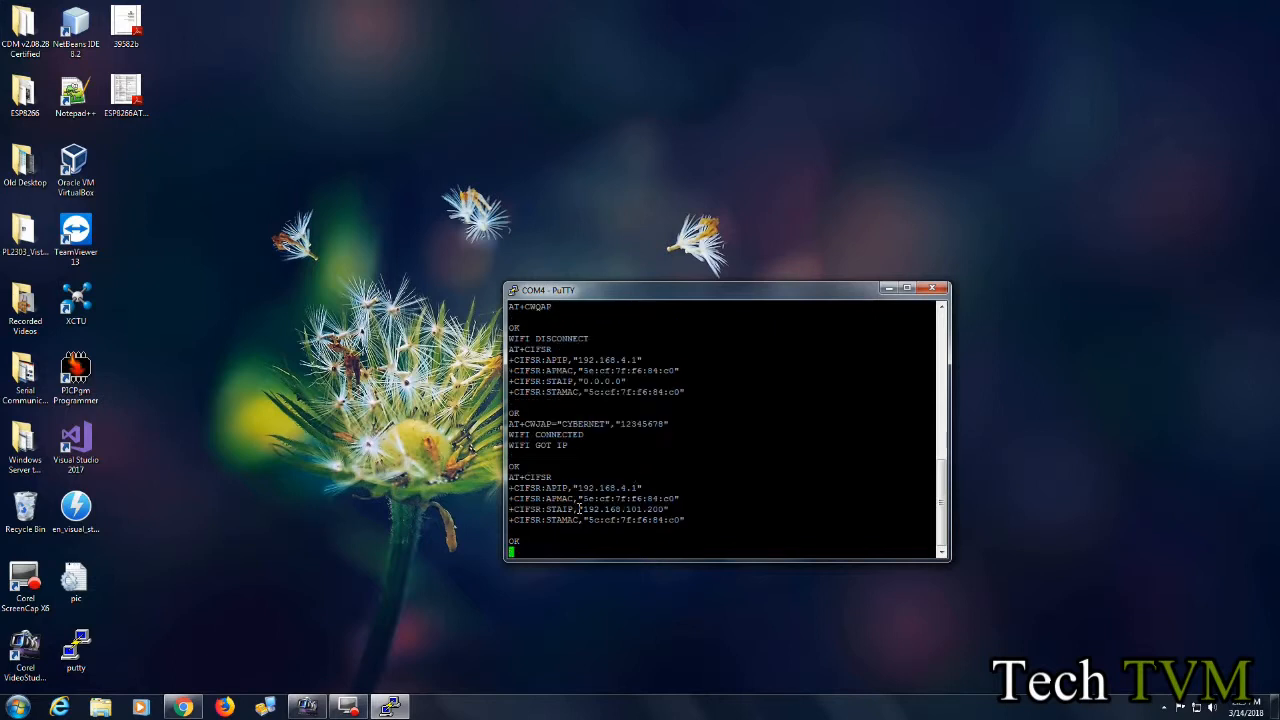
double_click(620, 509)
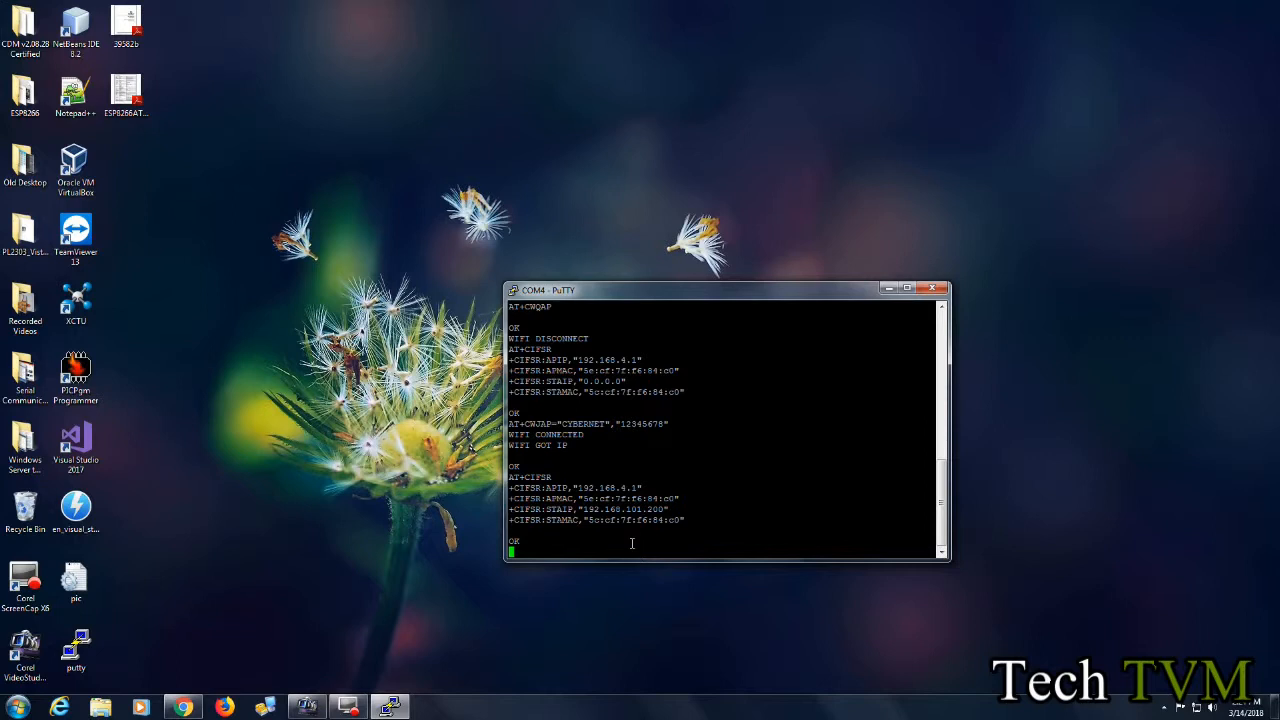
Step: Type AT+CIPMUX=1 in the terminal and bring the ESP8266 AT wiki forward
type("AT")
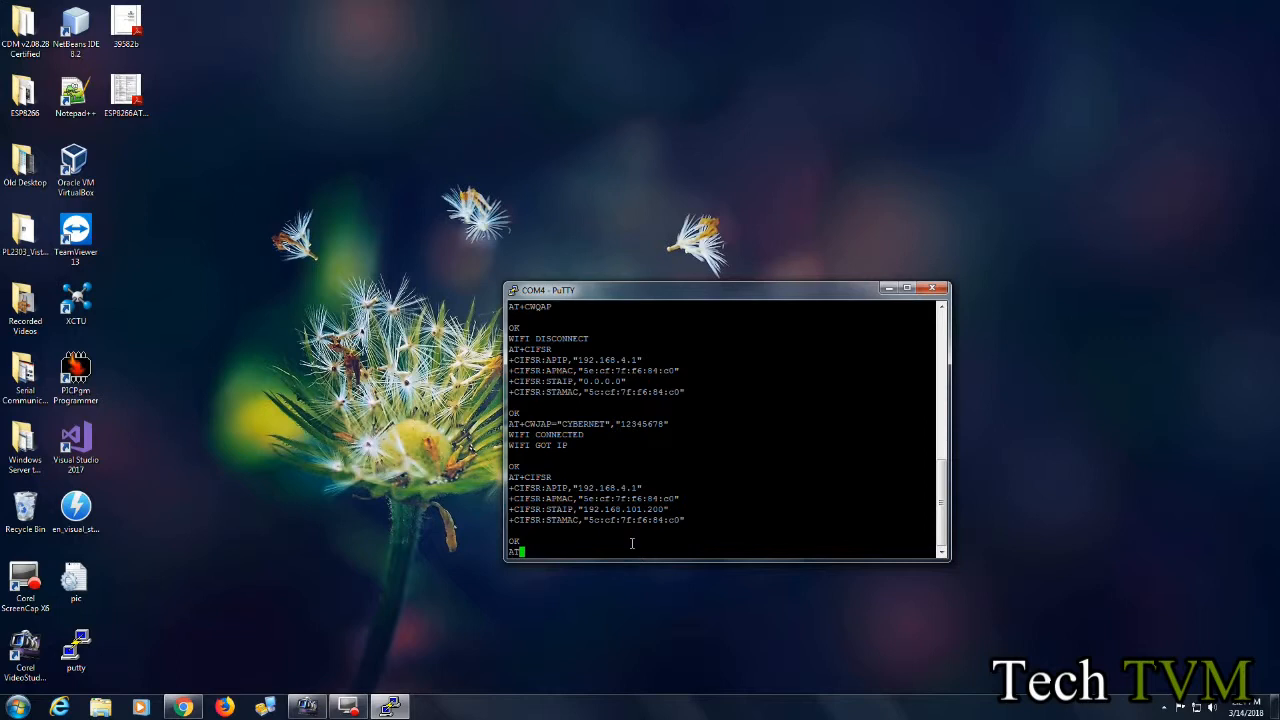
type("CI")
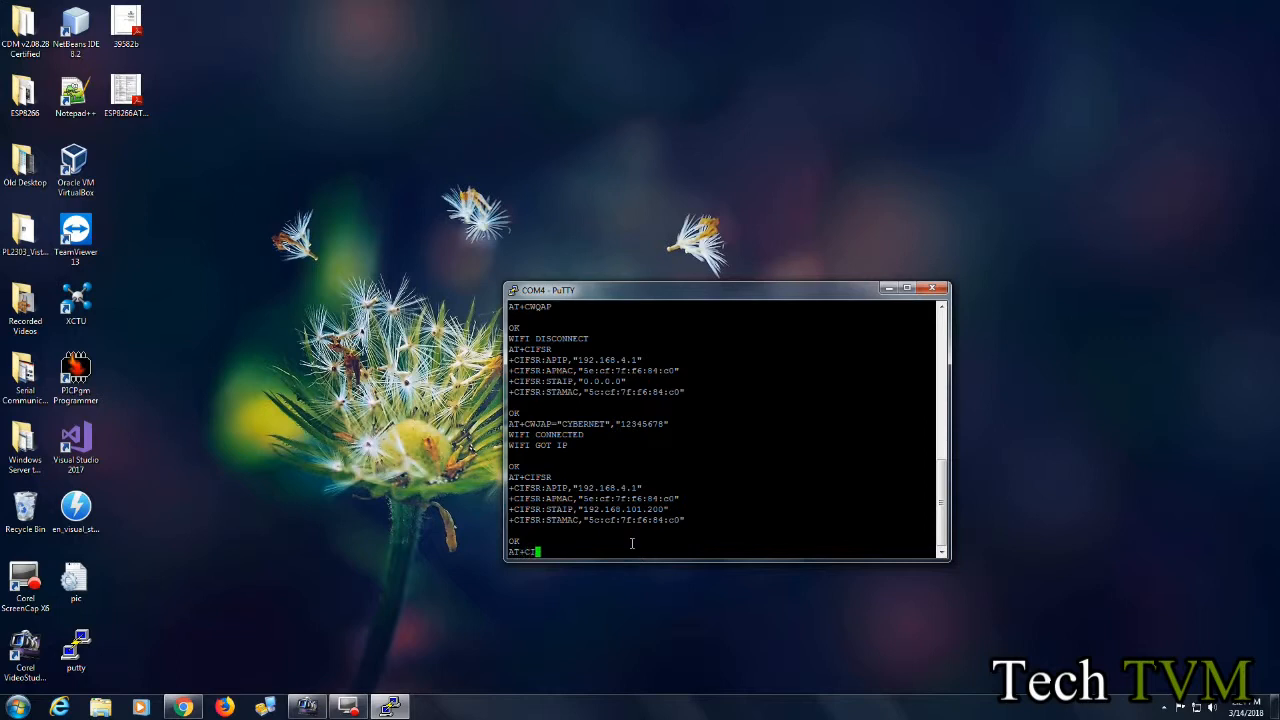
type("PMUX")
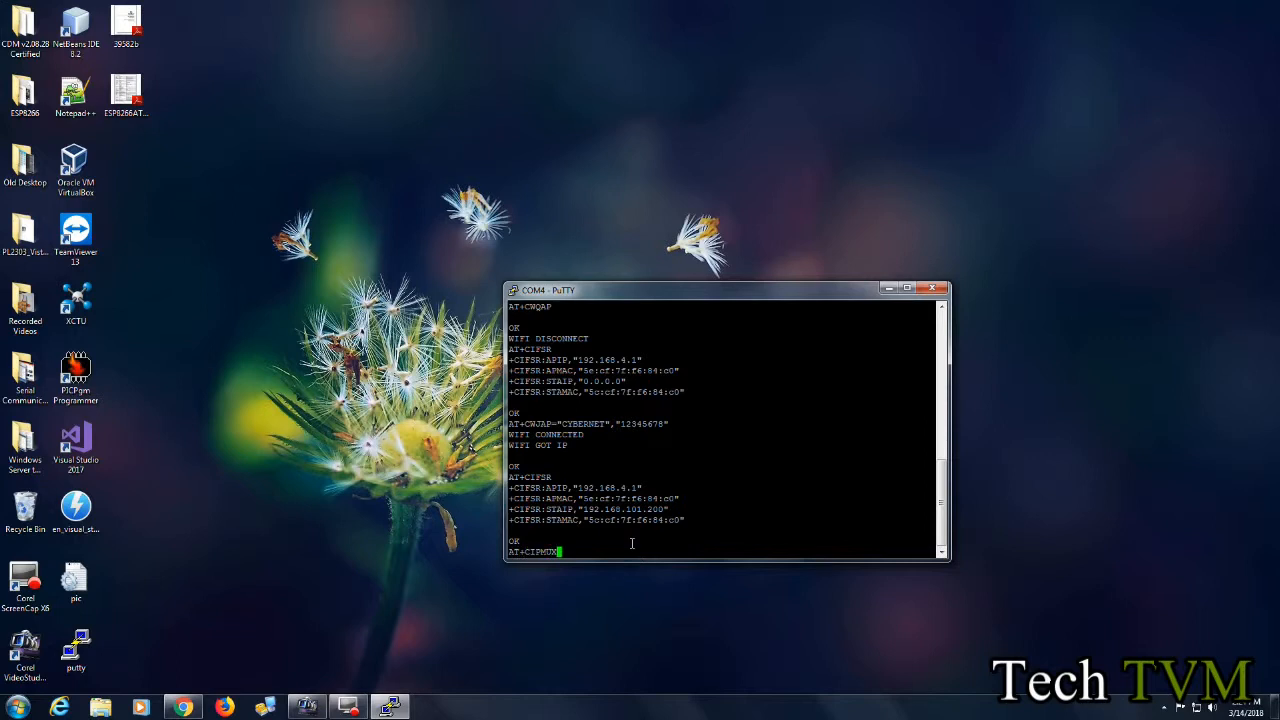
type("=1")
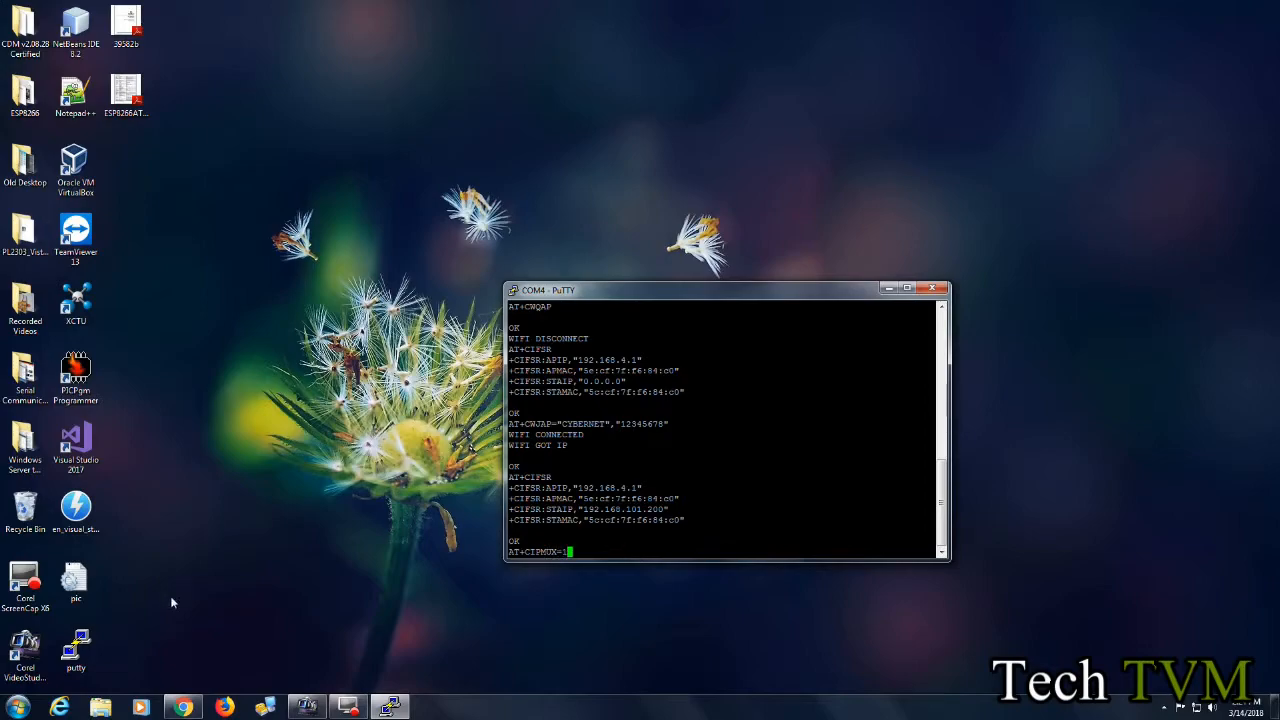
left_click(181, 707)
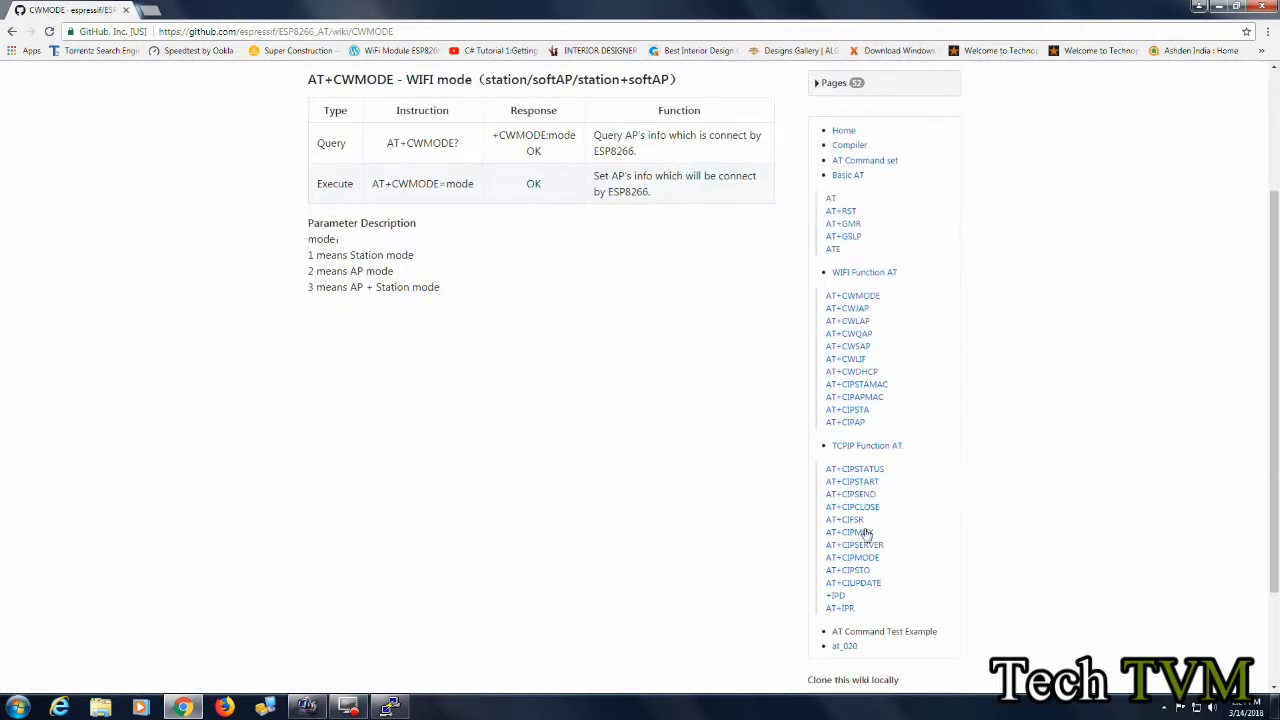
Step: View the AT+CIPMUX wiki page defining mode 0 as single and 1 as multiple connections
left_click(849, 532)
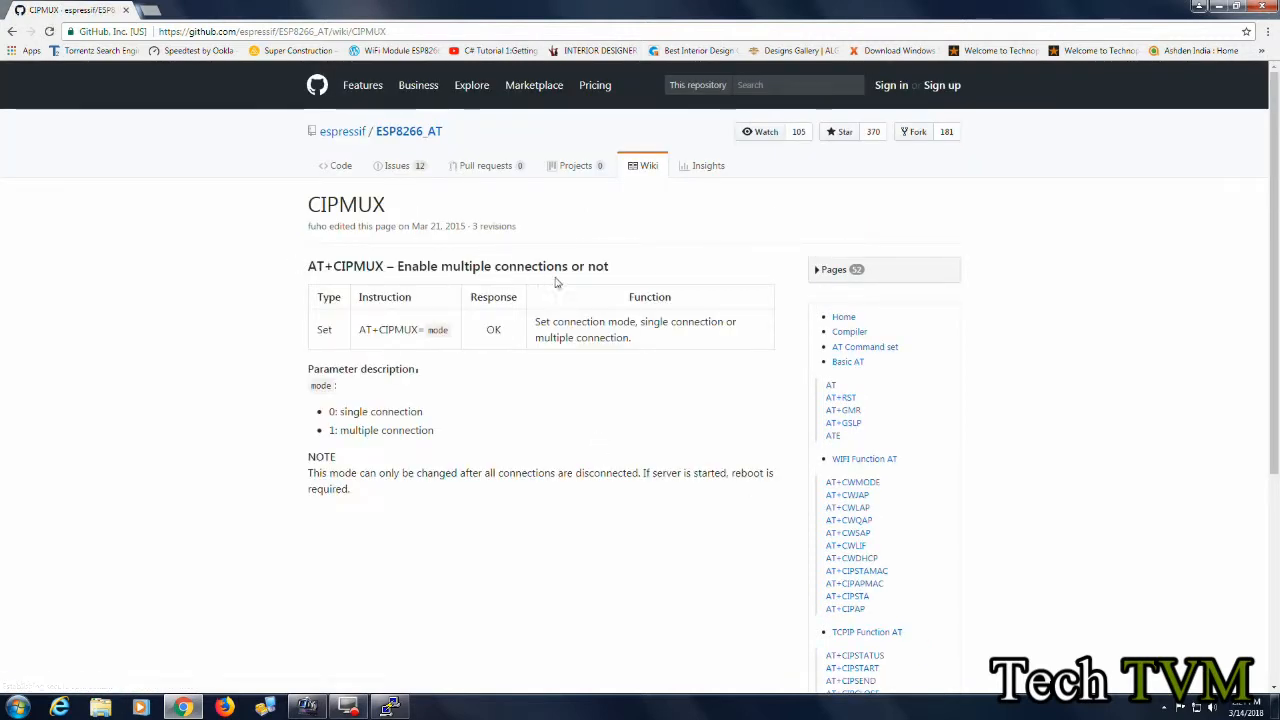
double_click(340, 430)
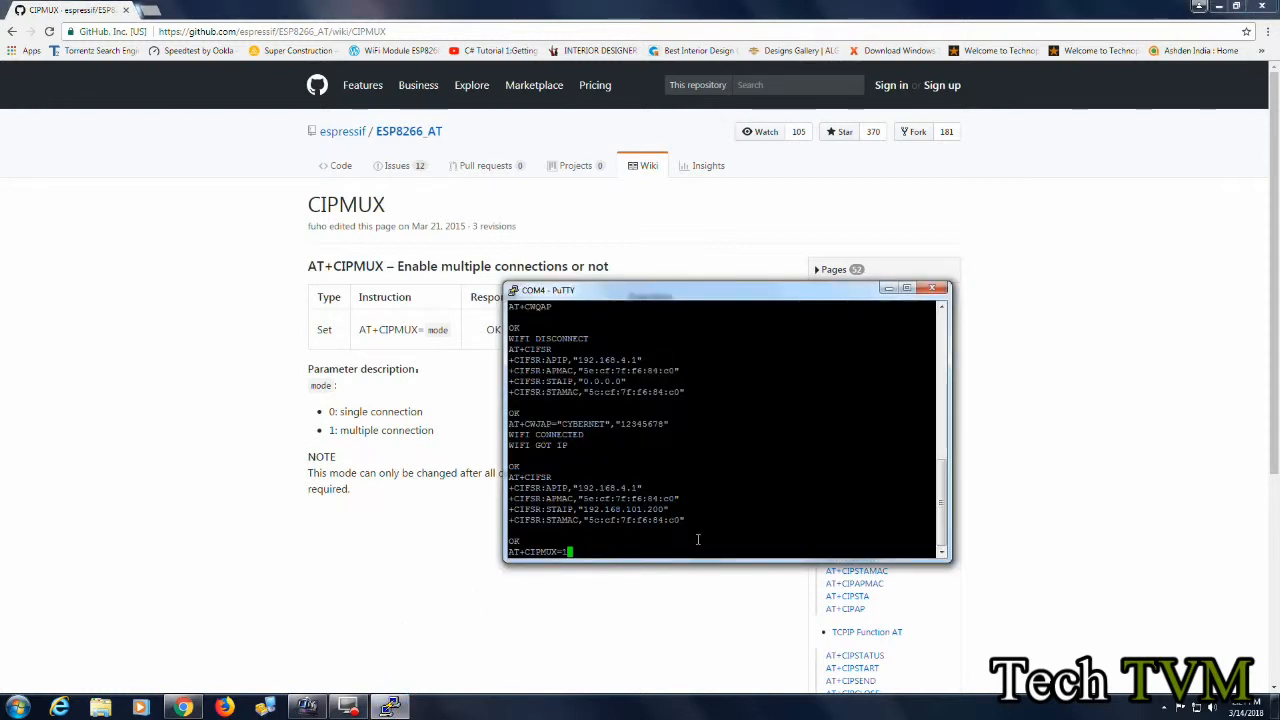
Step: Send AT+CIPMUX=1 to the module and type AT+CIPSERVER=1,80 without sending it
key("Return")
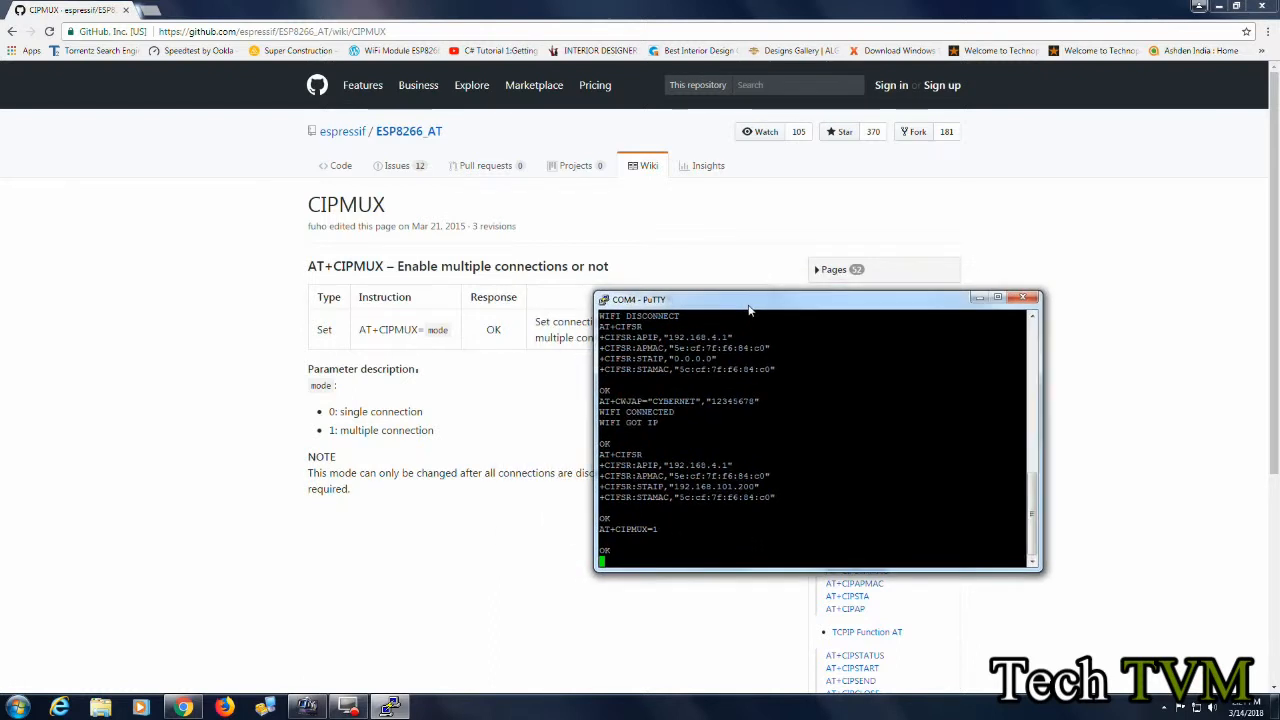
mouse_move(757, 323)
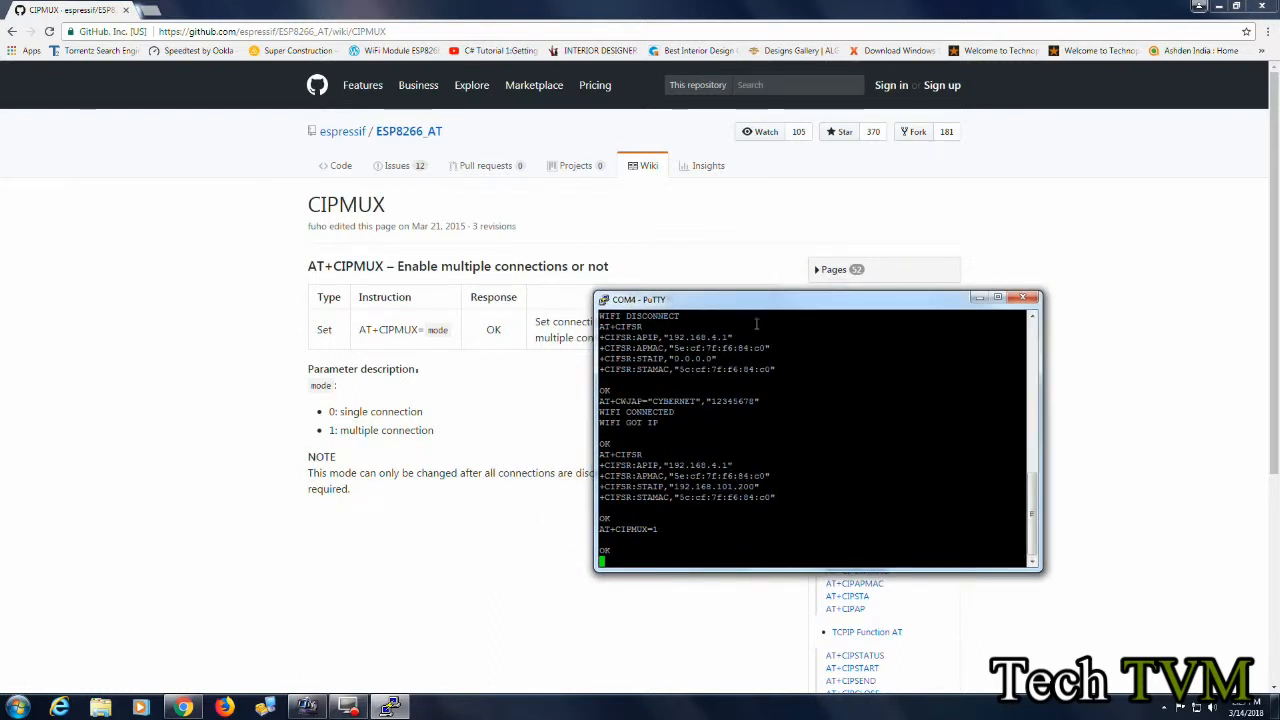
type("AT+CIPSERVER=1")
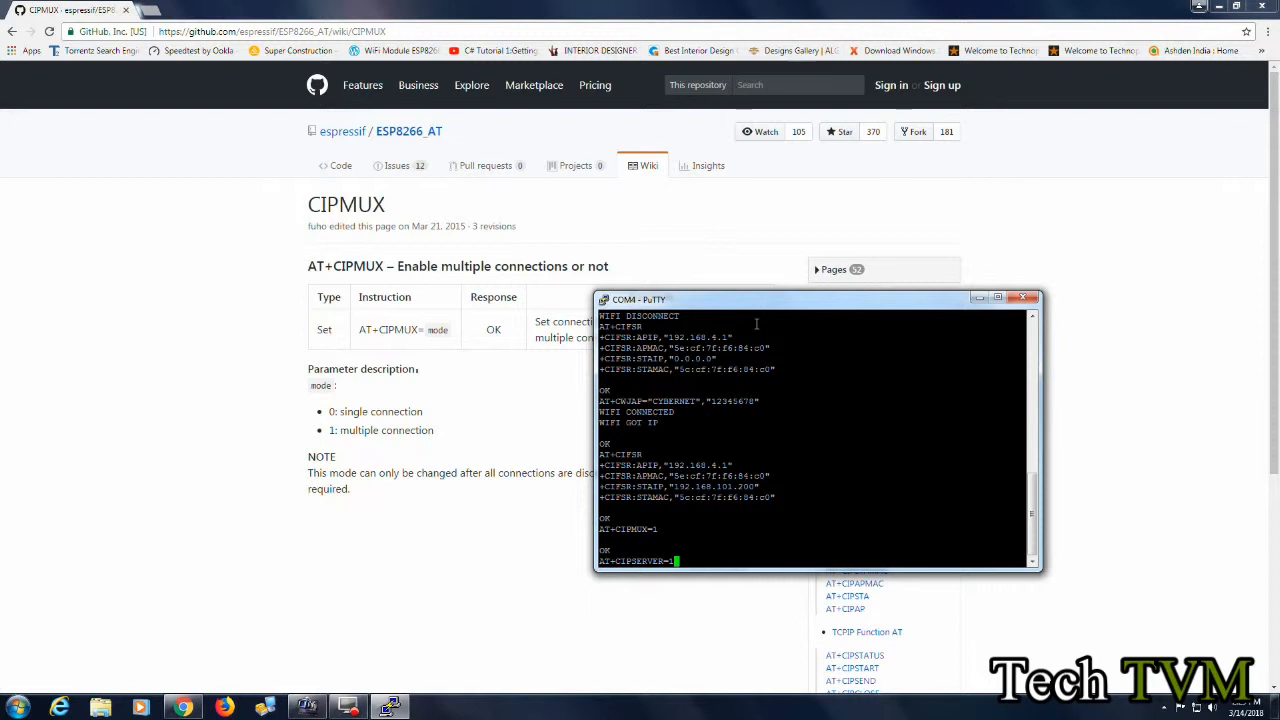
type(",80")
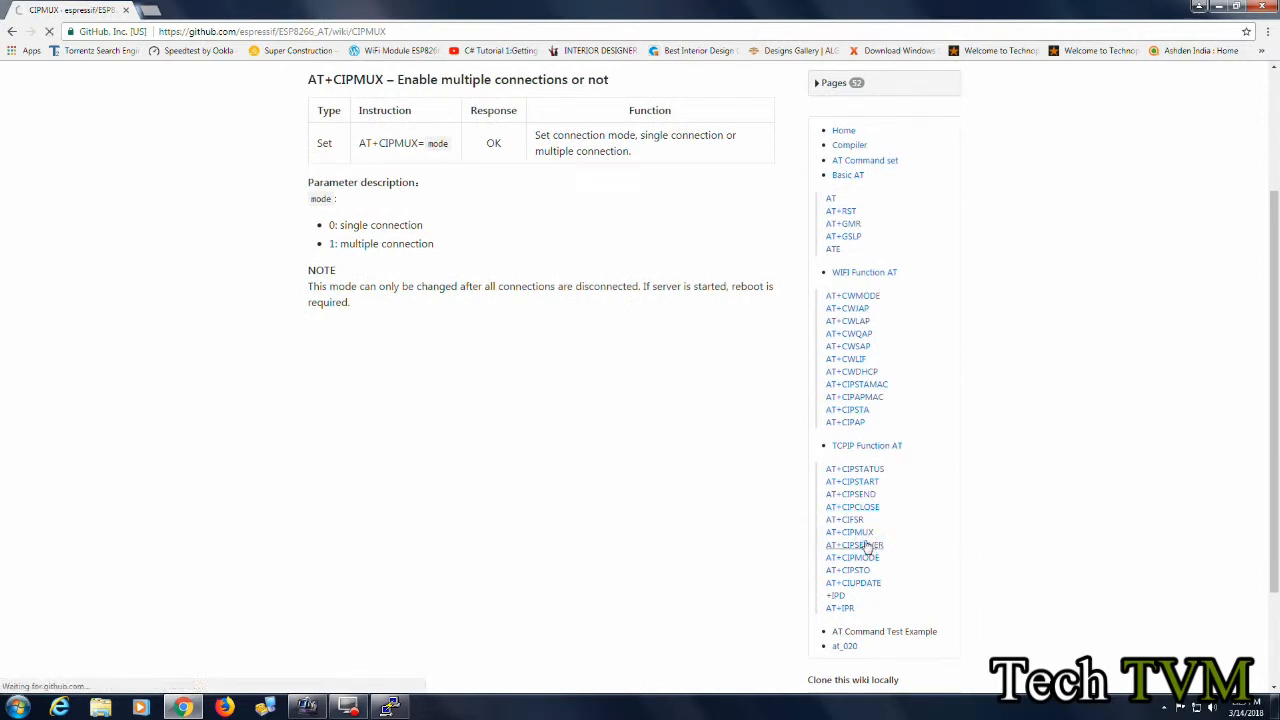
Step: Study the AT+CIPSERVER wiki page, highlighting its syntax and the mode values
left_click(853, 545)
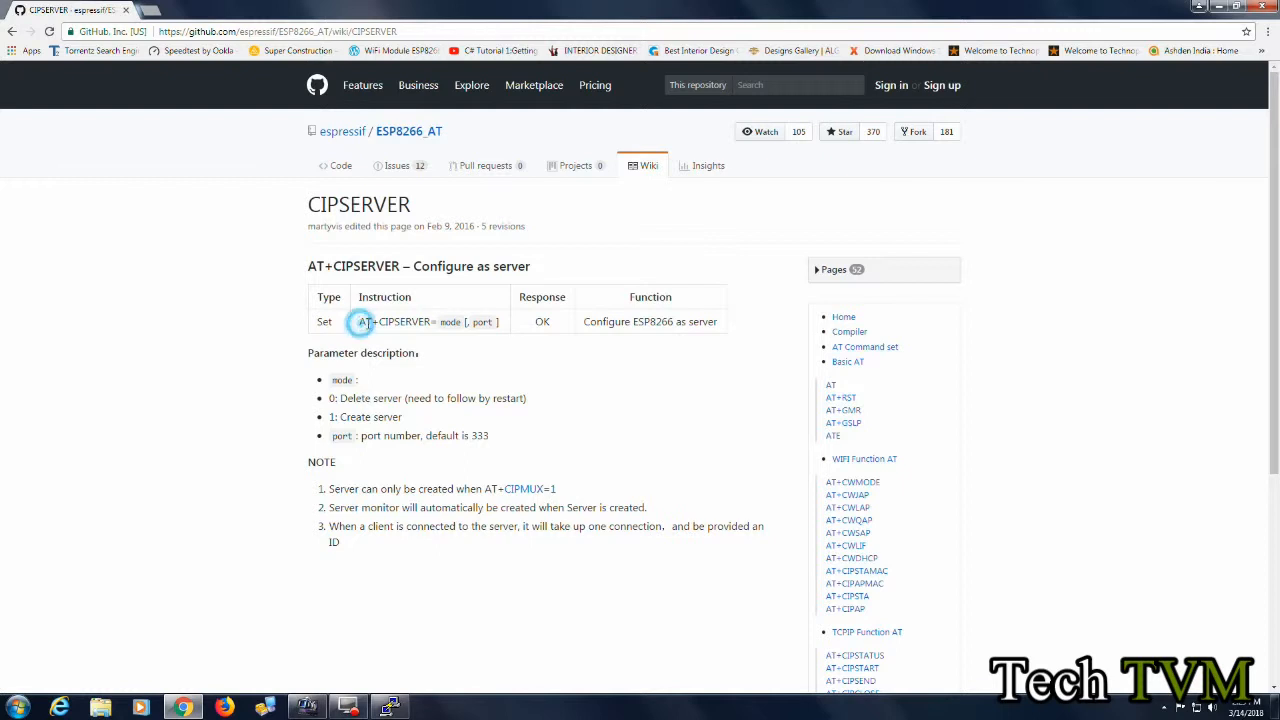
double_click(395, 321)
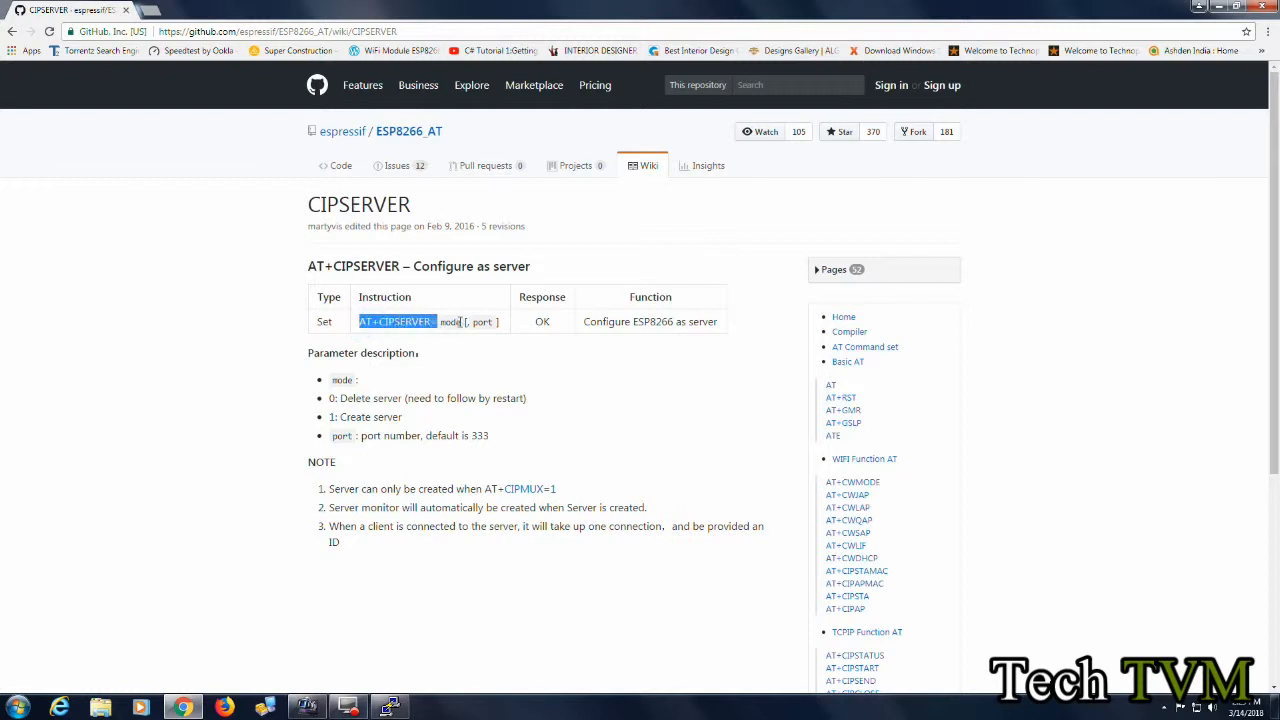
double_click(365, 417)
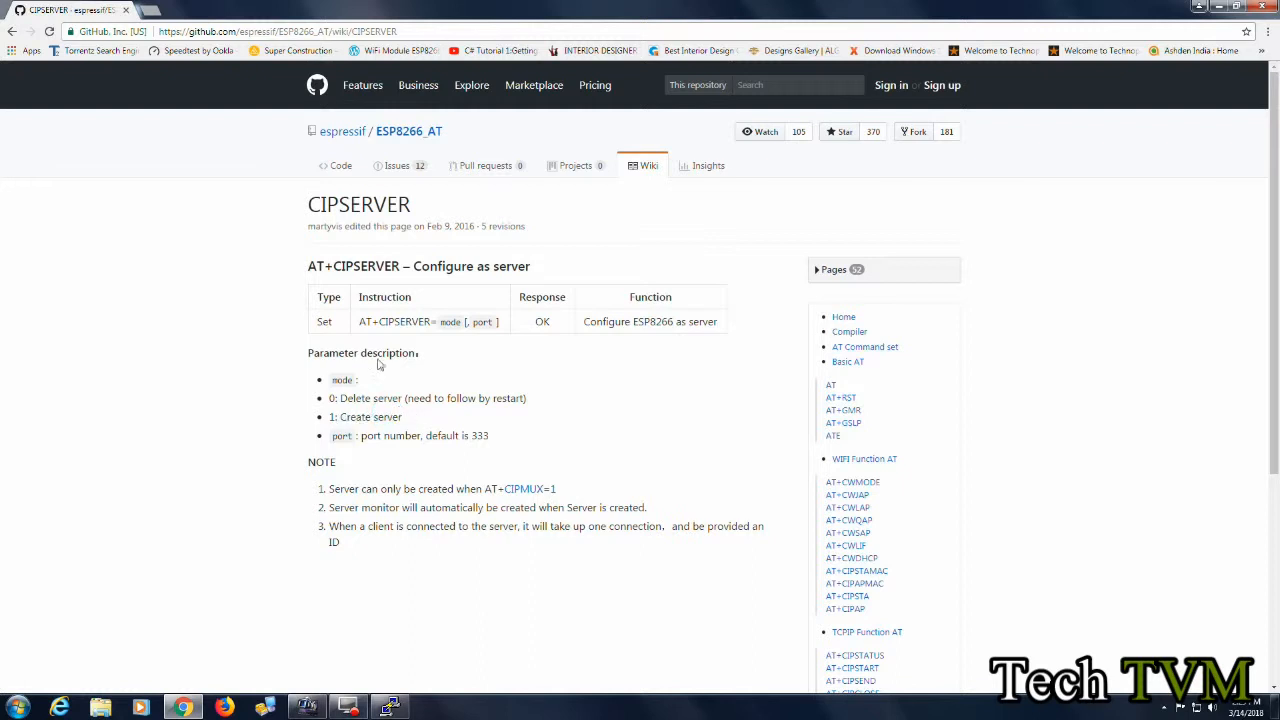
mouse_move(378, 370)
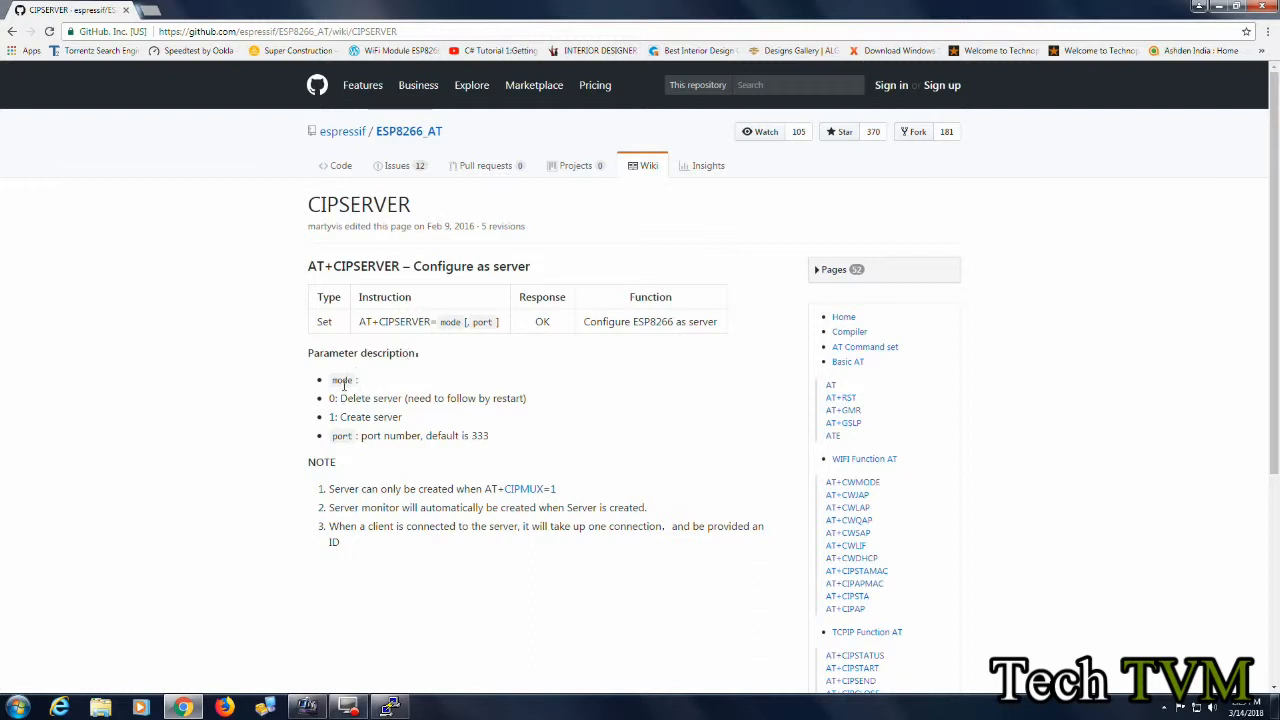
double_click(331, 398)
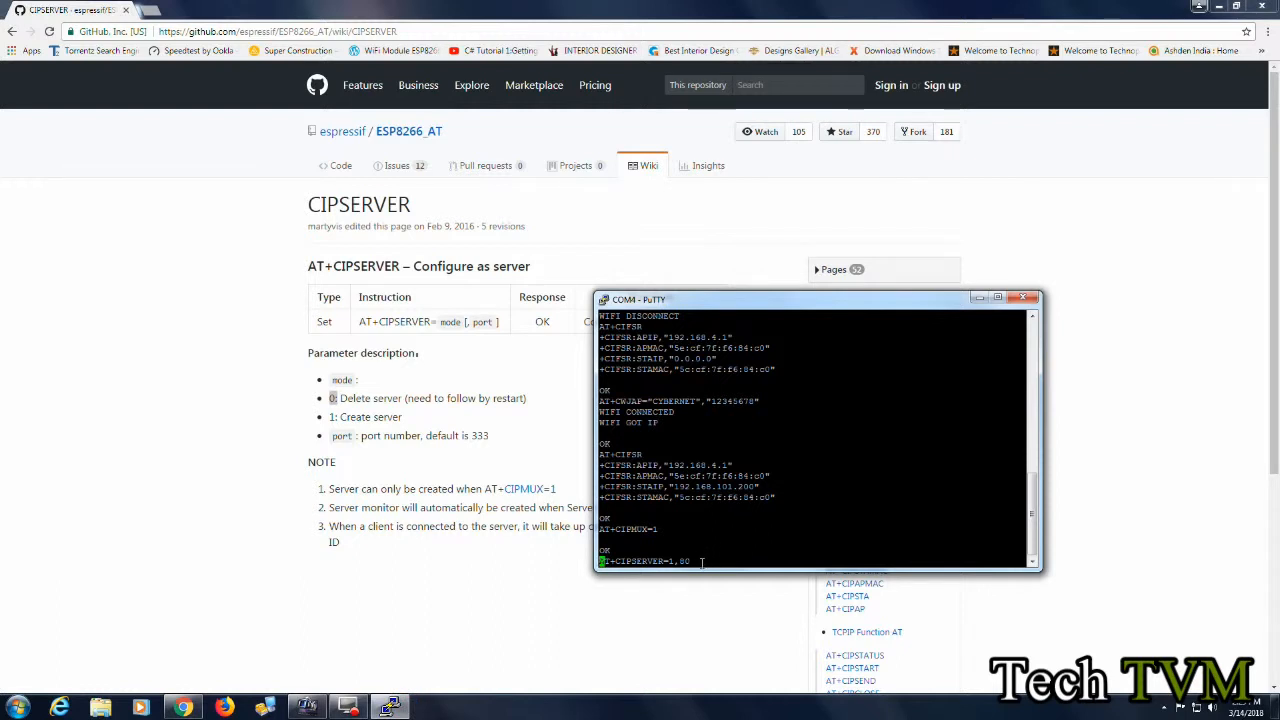
Step: Send AT+CIPSERVER=1,80 so the module starts a server on port 80
key("Return")
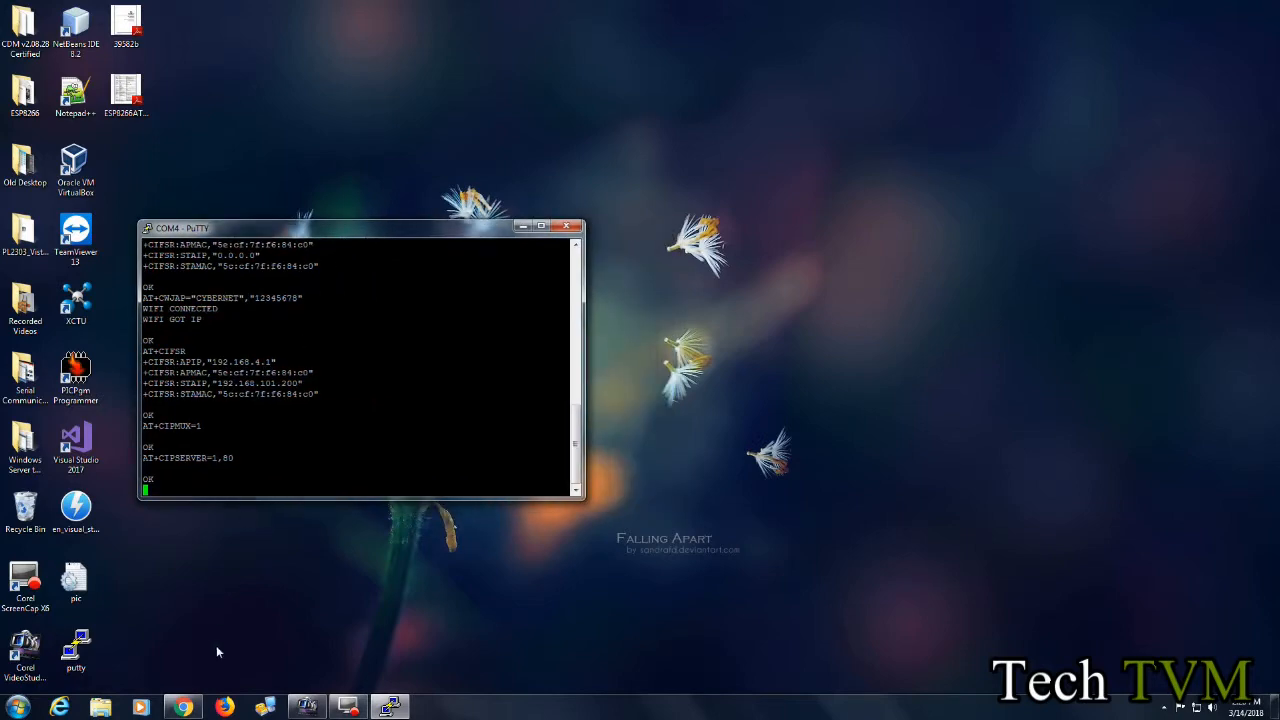
Step: Bring Chrome forward and open a new blank tab
left_click(181, 707)
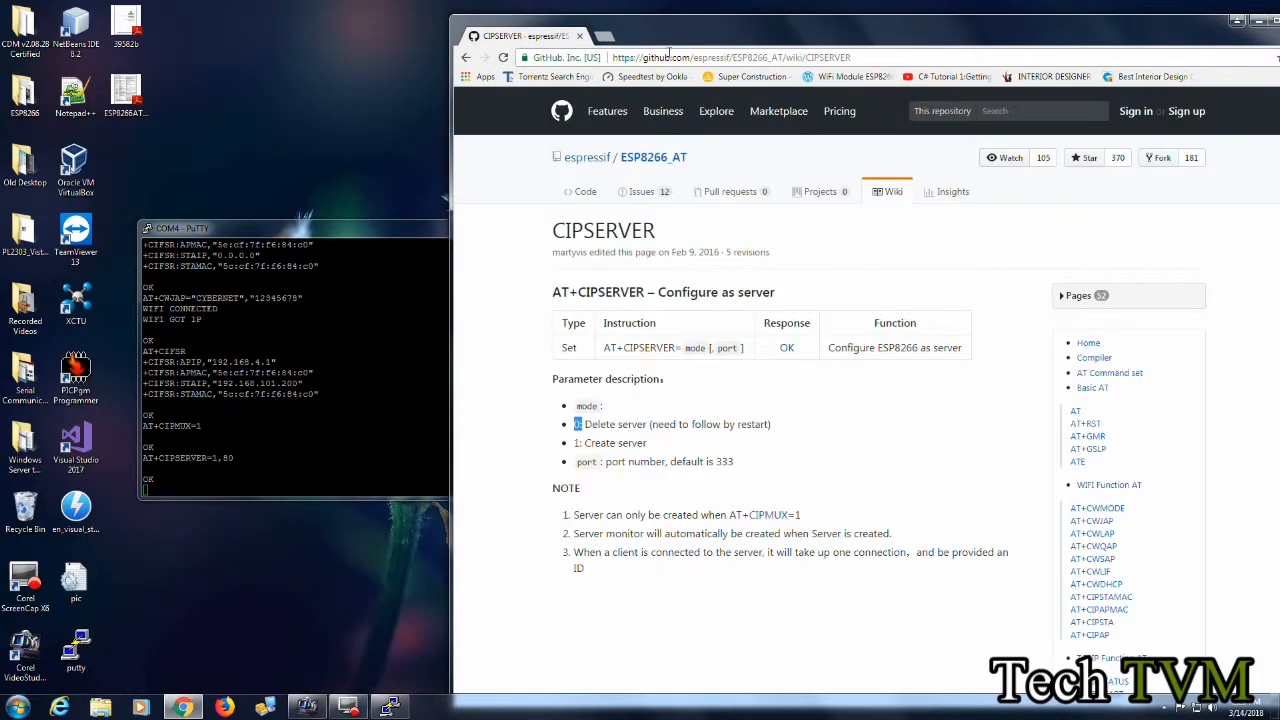
left_click(602, 37)
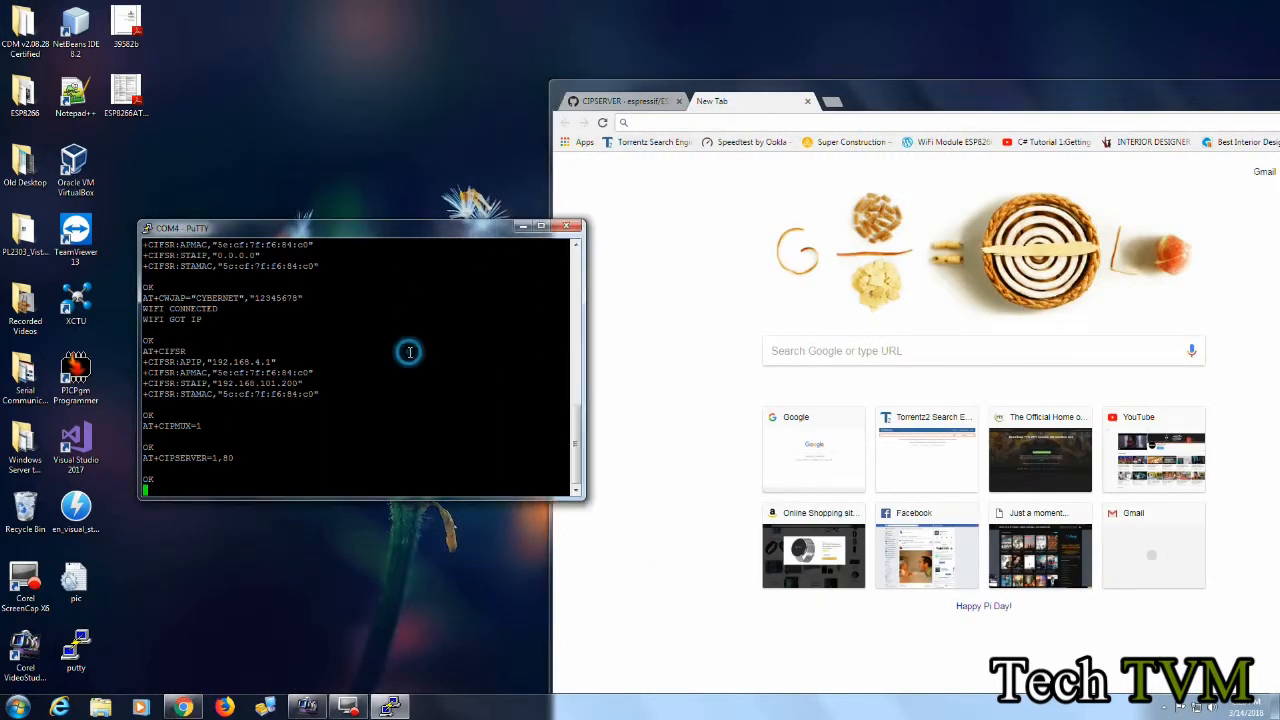
mouse_move(218, 385)
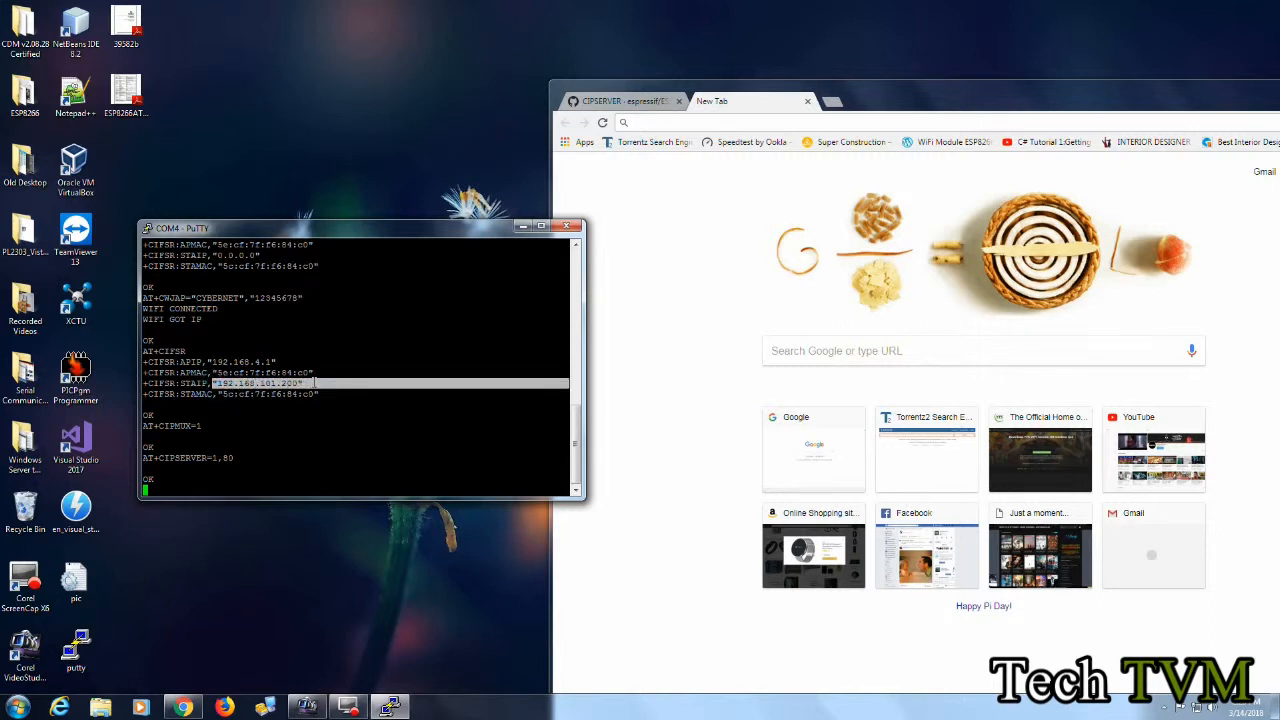
mouse_move(740, 152)
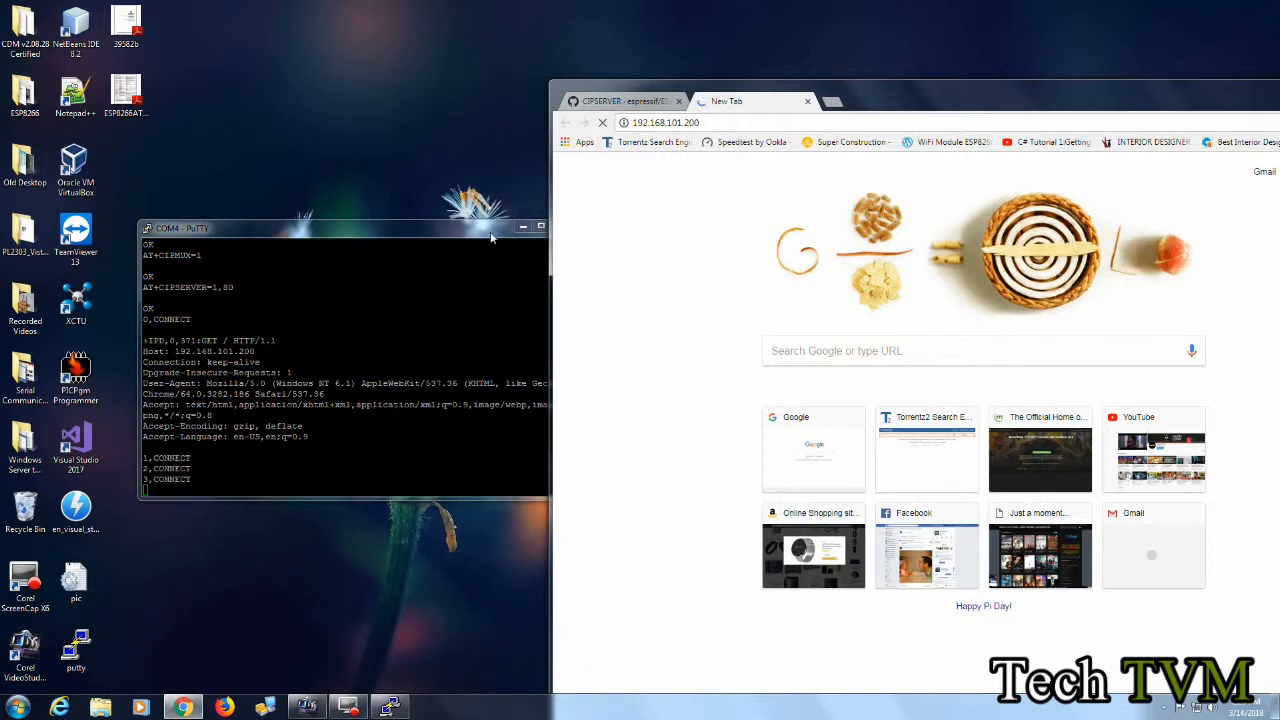
mouse_move(390, 243)
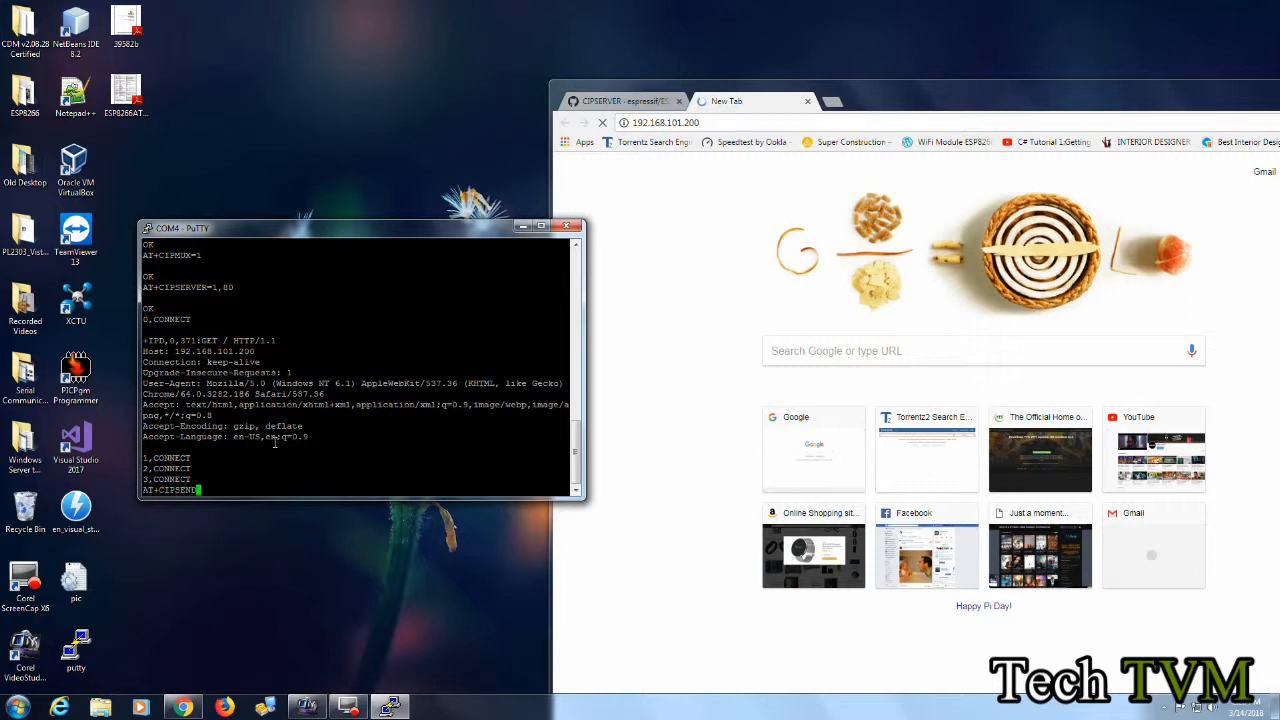
Step: Enter AT+CIPSEND=0,5, which the module rejects with ERROR
type("=0")
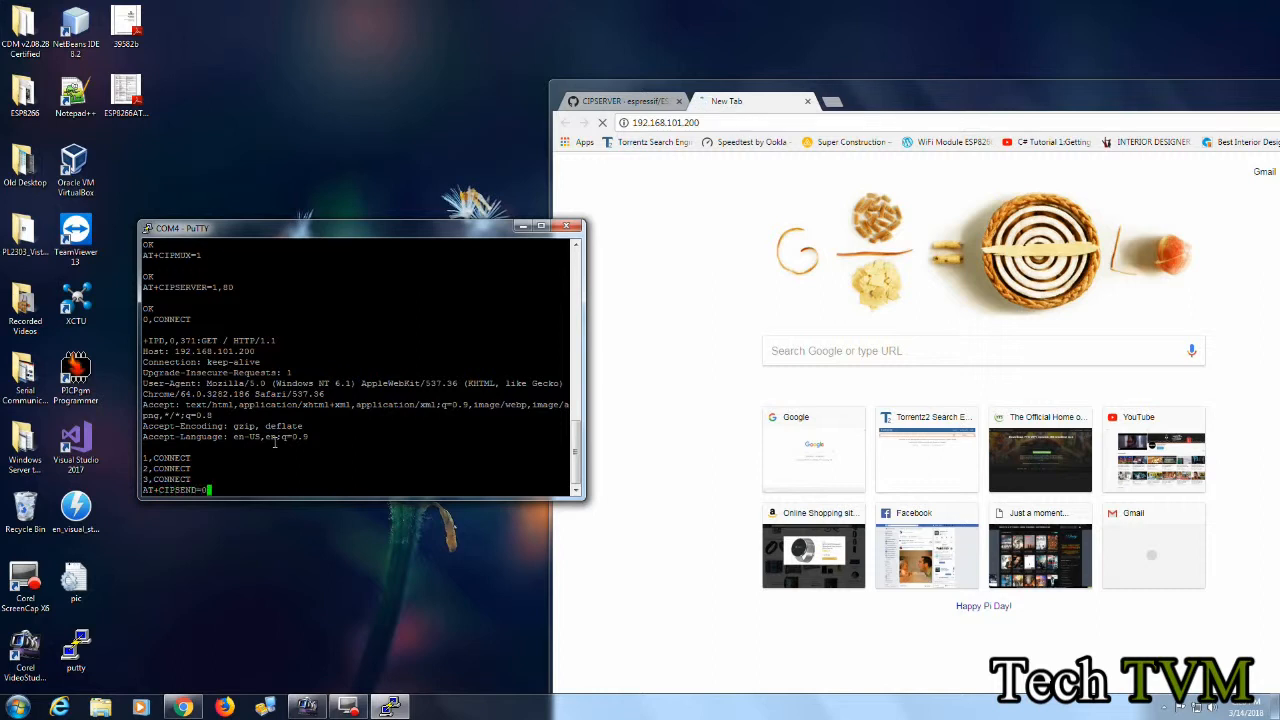
type(",")
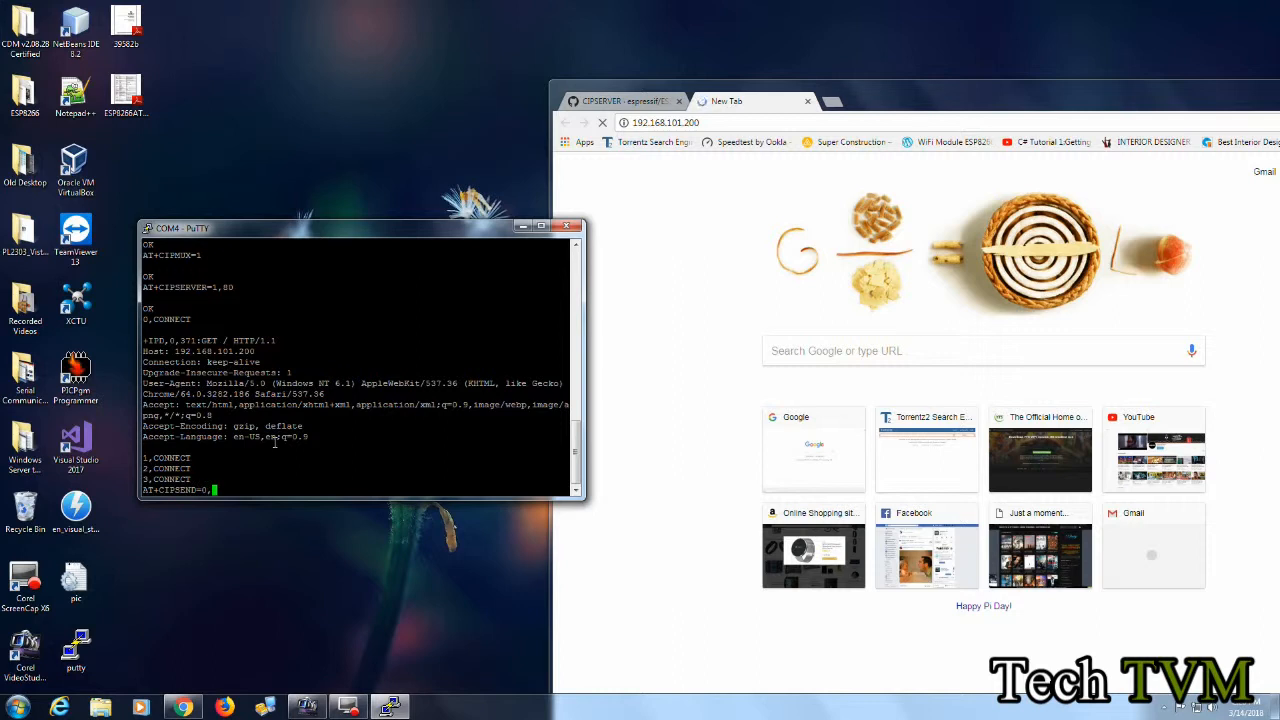
type("5")
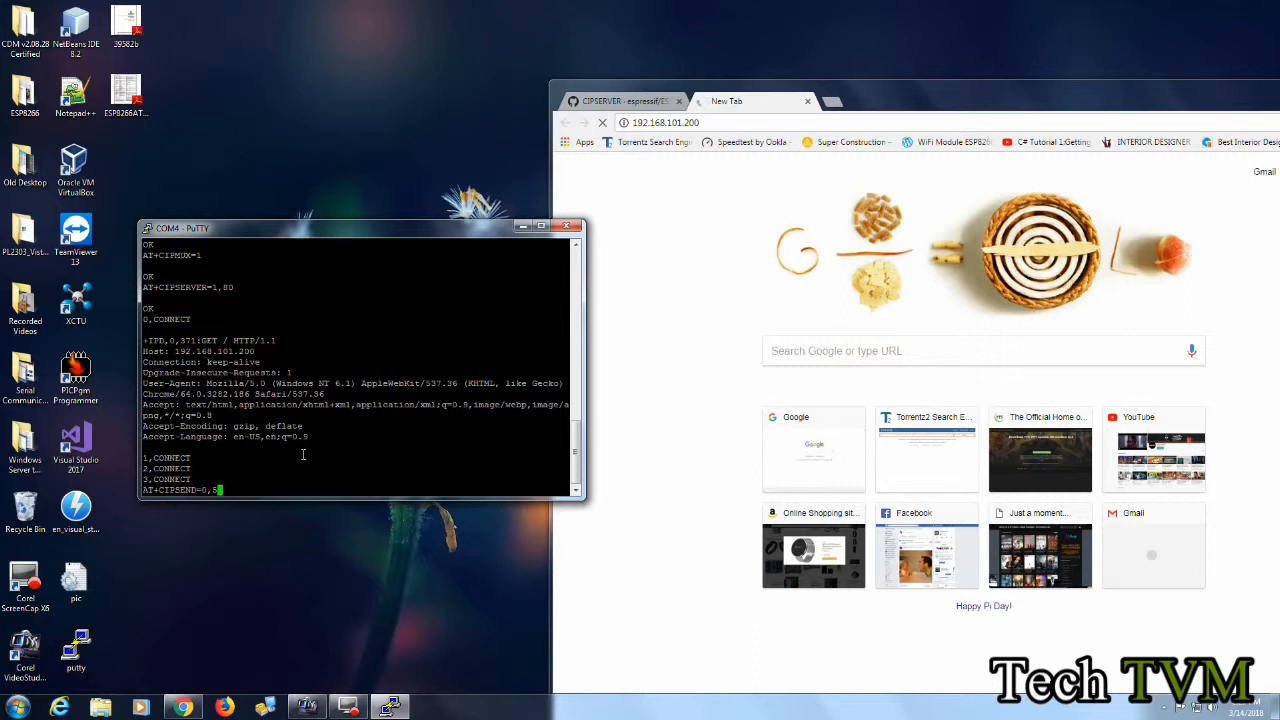
type("10")
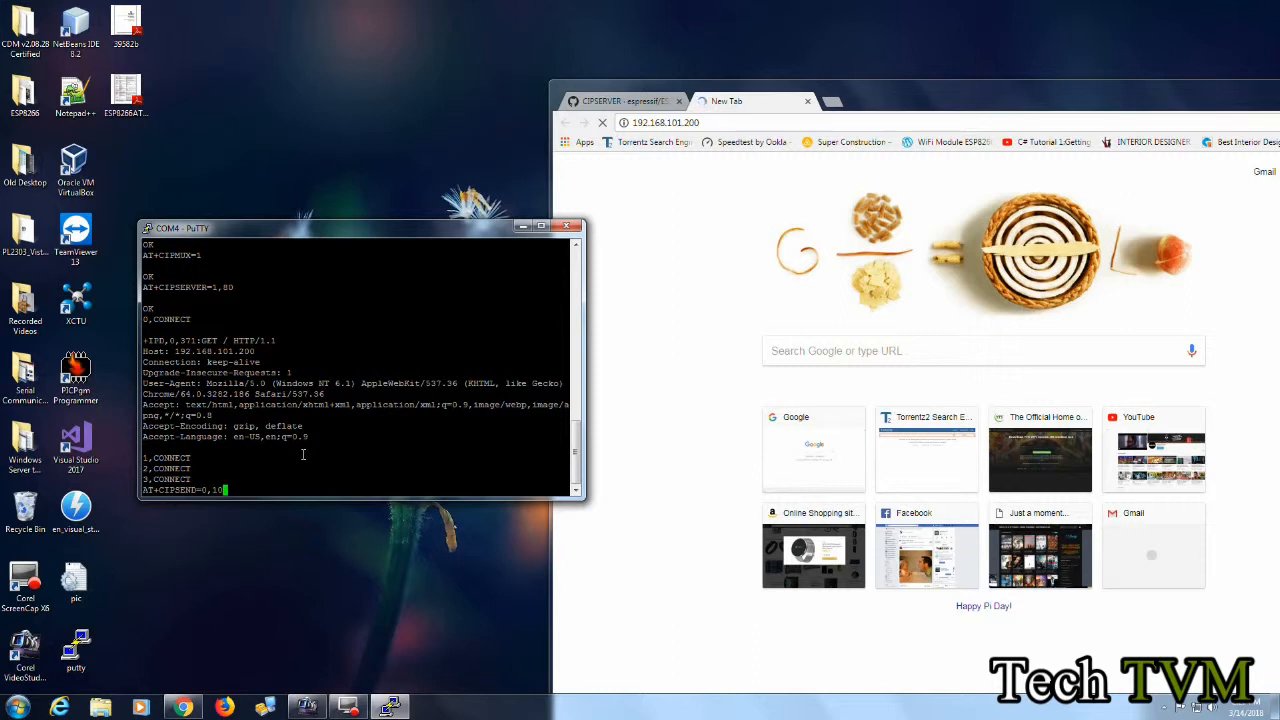
type("5")
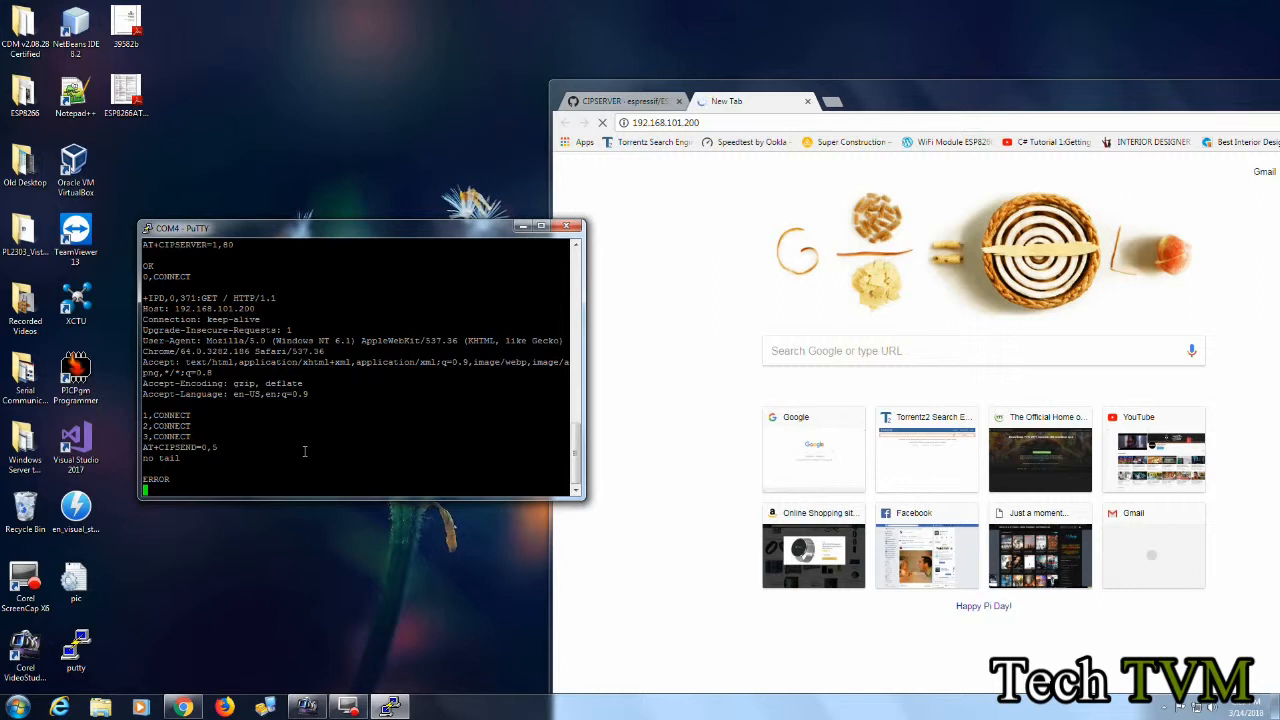
Step: Send the five bytes HELLO on connection 0, then close it with AT+CIPCLOSE=0
type("AT+CIPSEND=0,5")
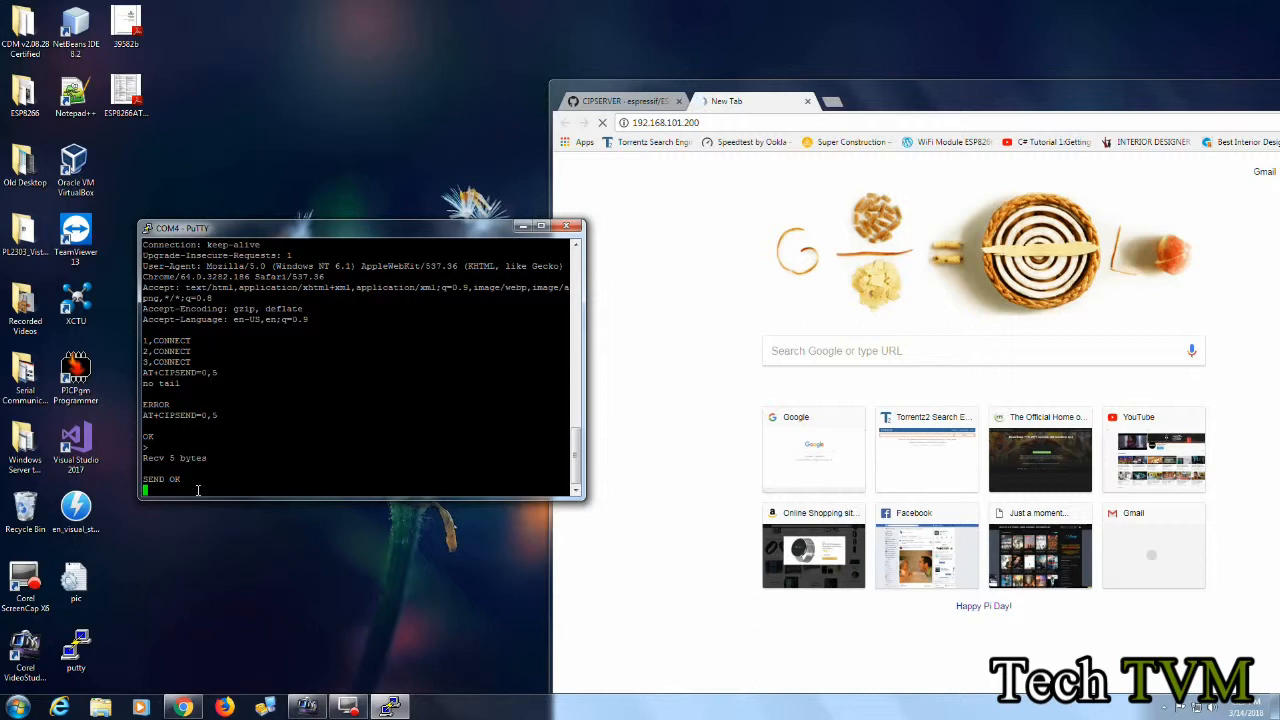
type("AT+CIPCLOSE=0")
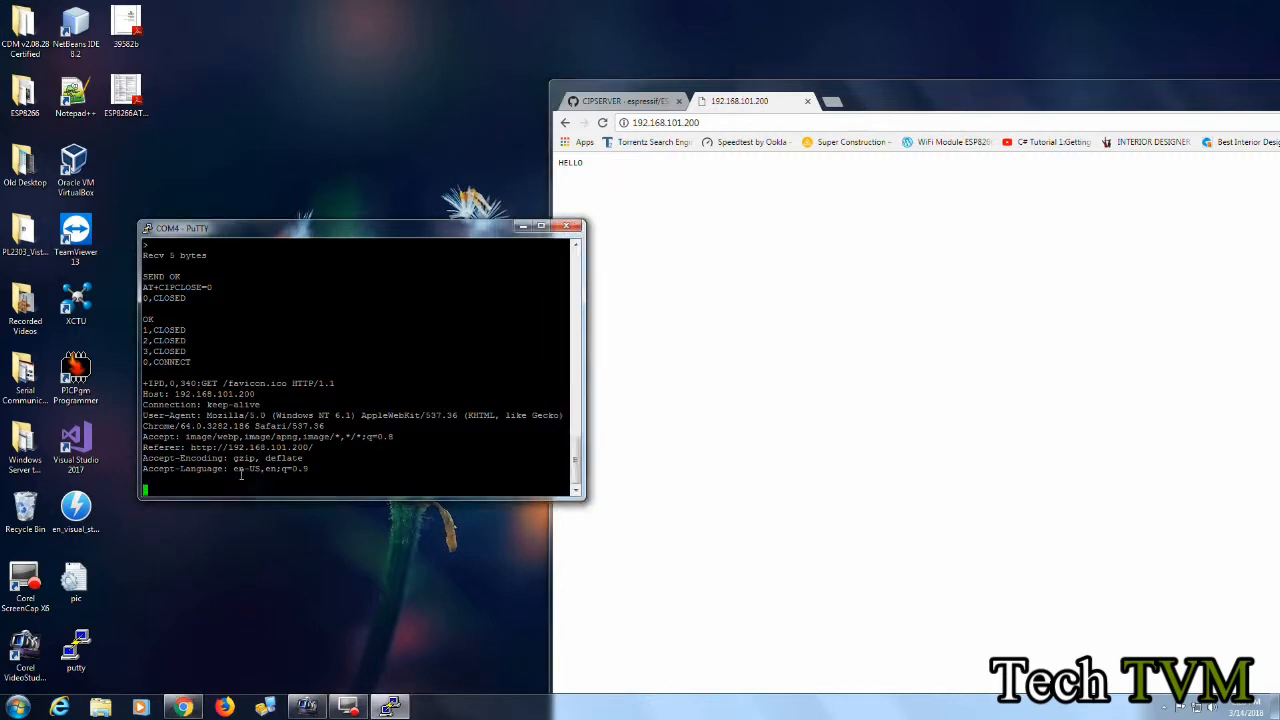
Step: Move the PuTTY window lower and left, beside the Chrome page showing HELLO
left_click_drag(350, 227, 337, 300)
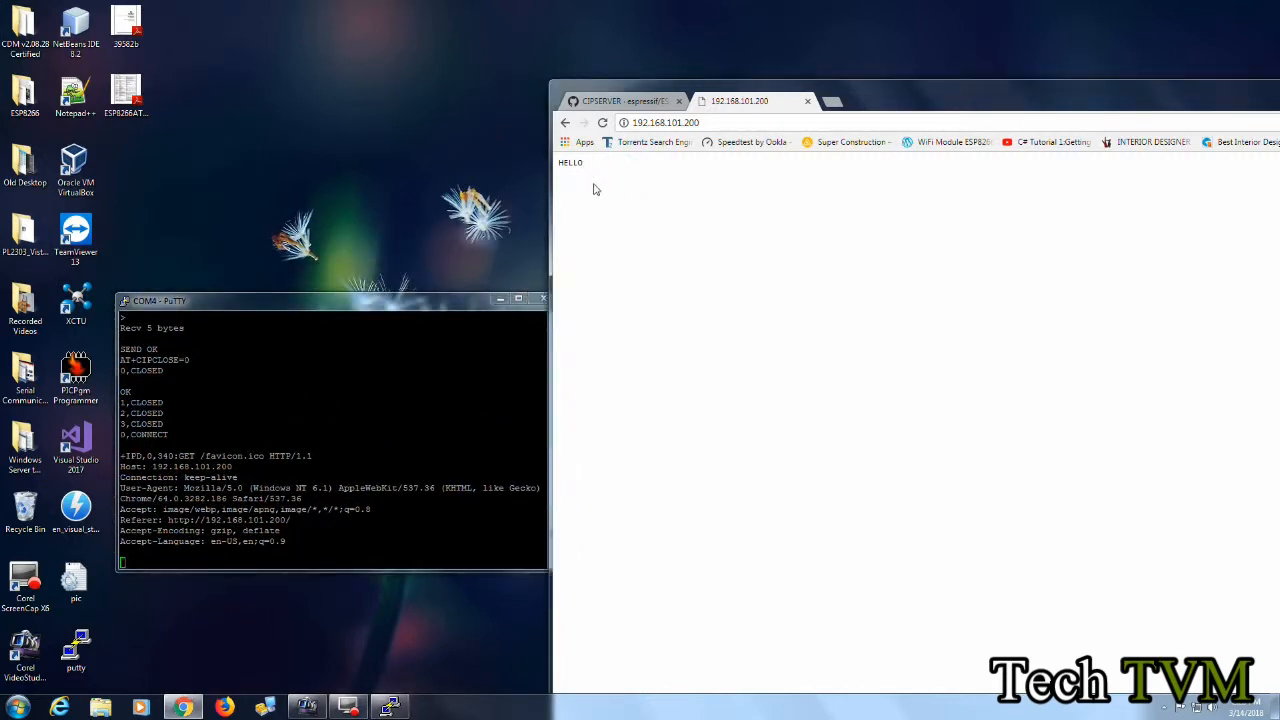
mouse_move(581, 396)
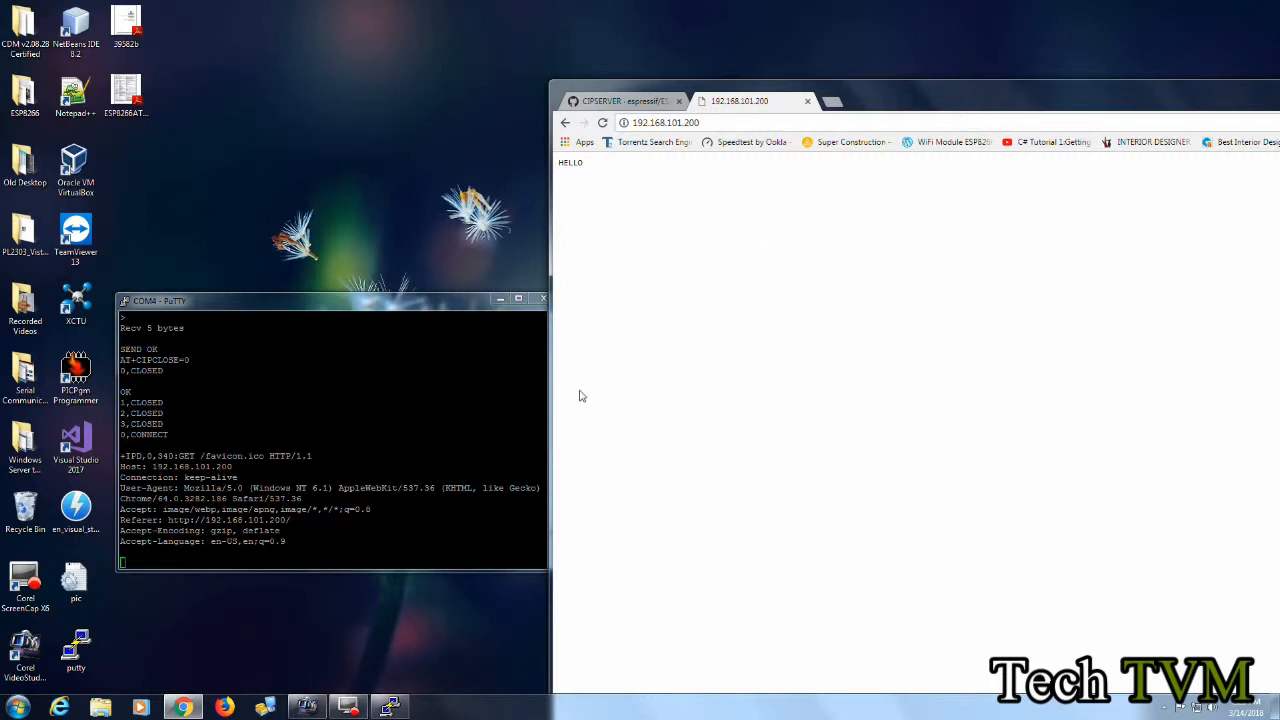